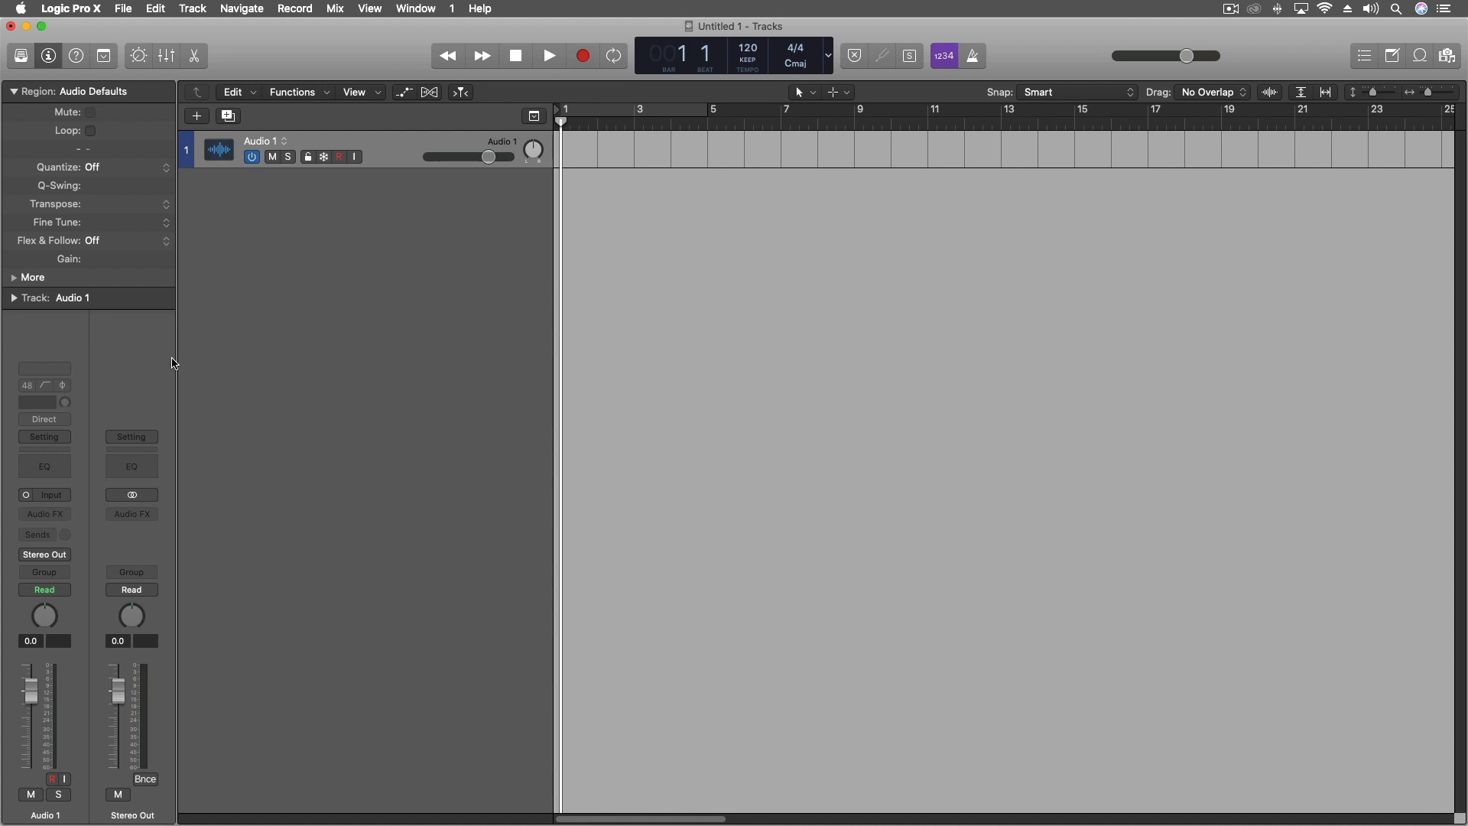
mouse_move(329, 210)
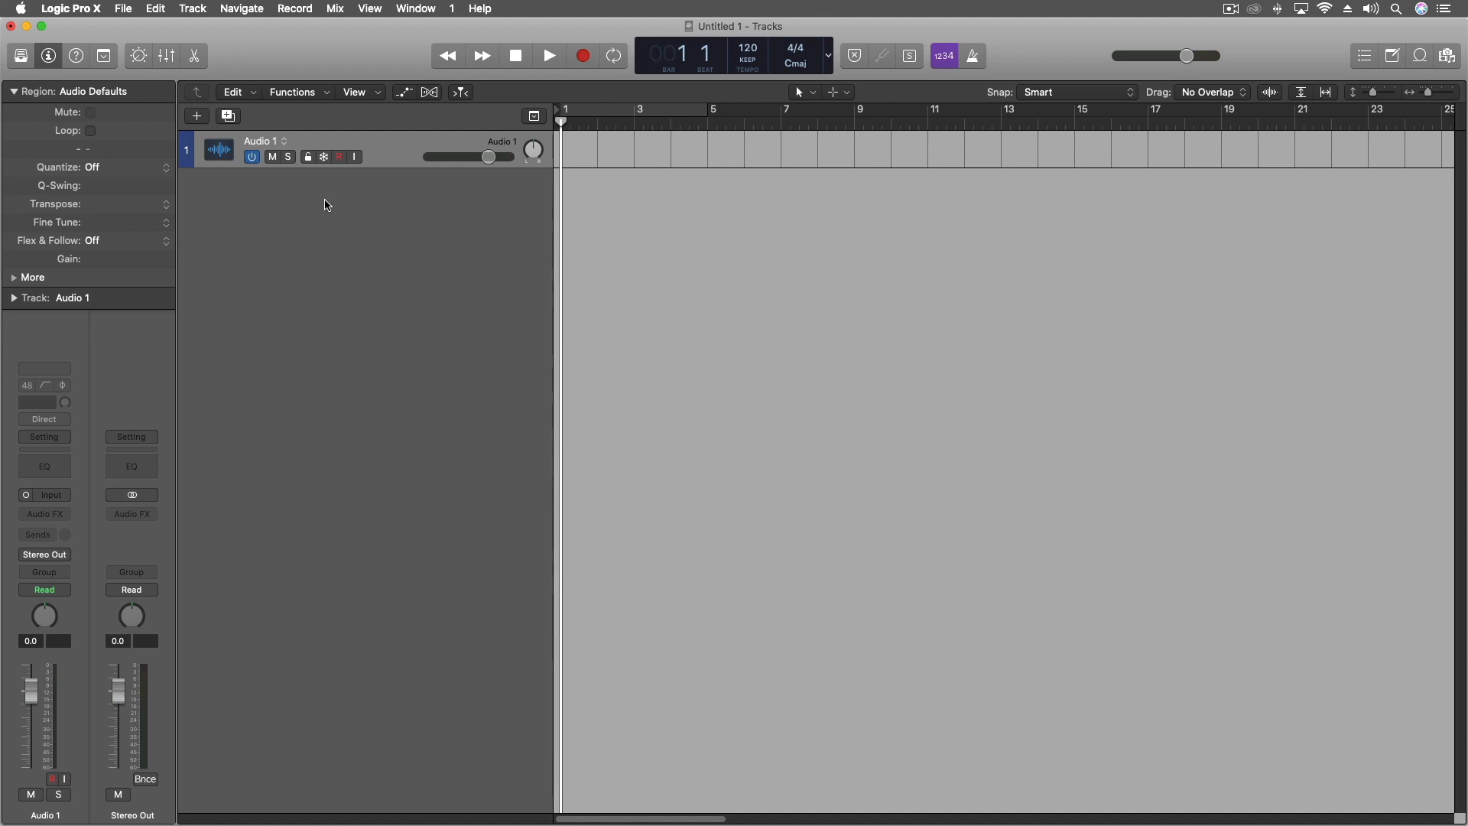
mouse_move(310, 390)
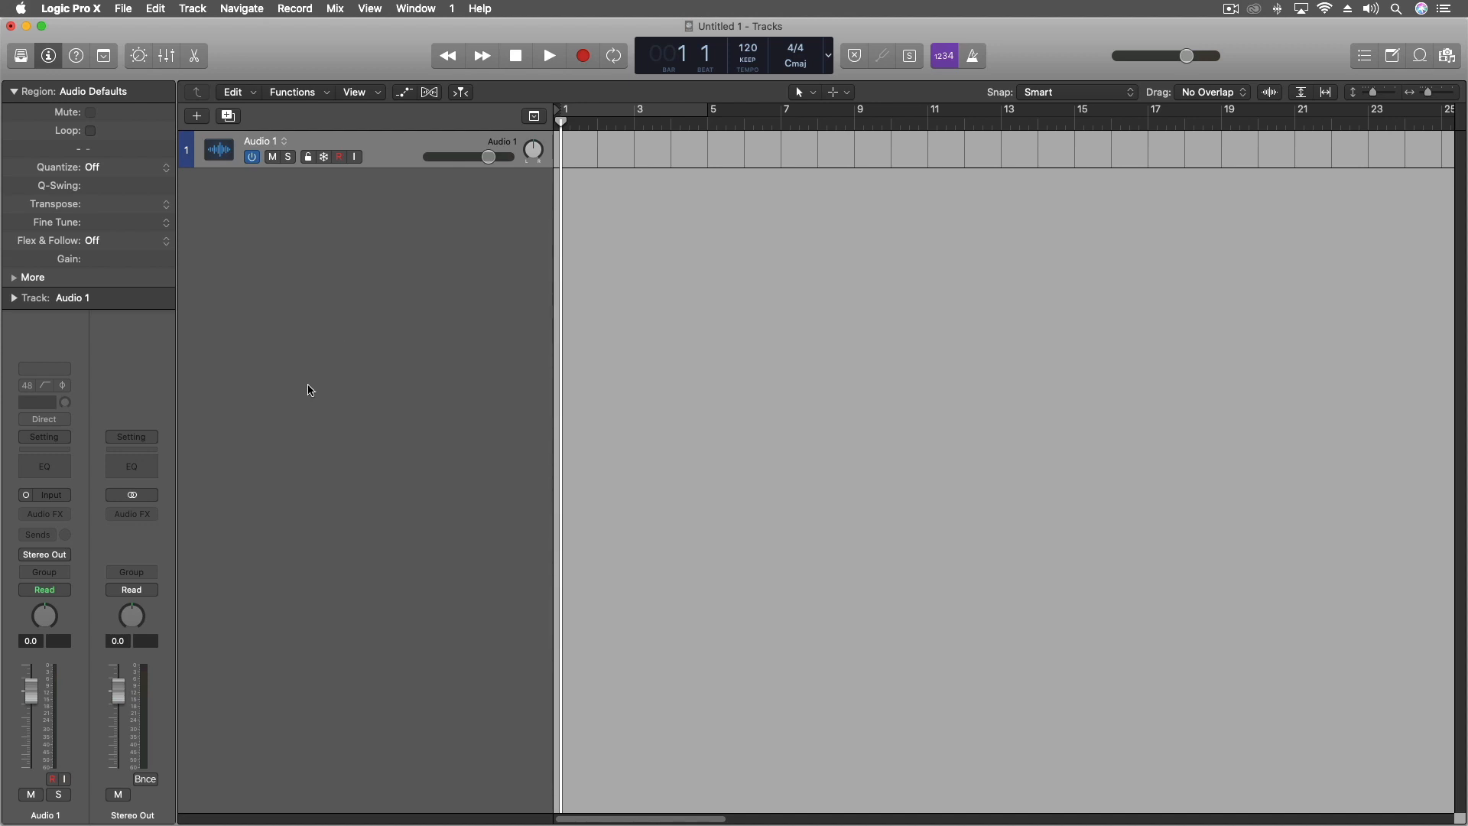
mouse_move(143, 803)
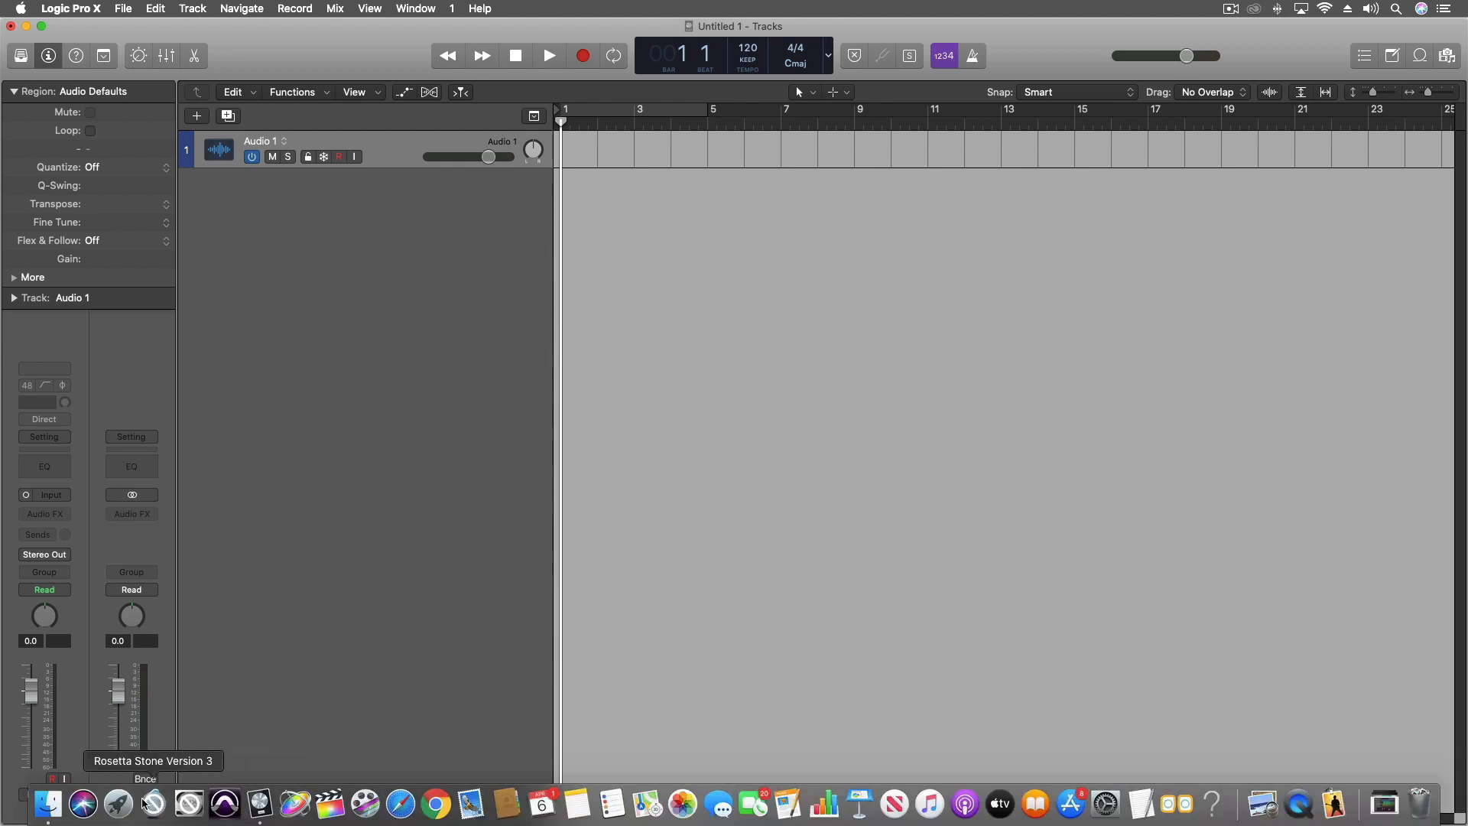
- Launch Audio MIDI Setup from Launchpad's Other folder and select the iPhone in the device list
click(118, 804)
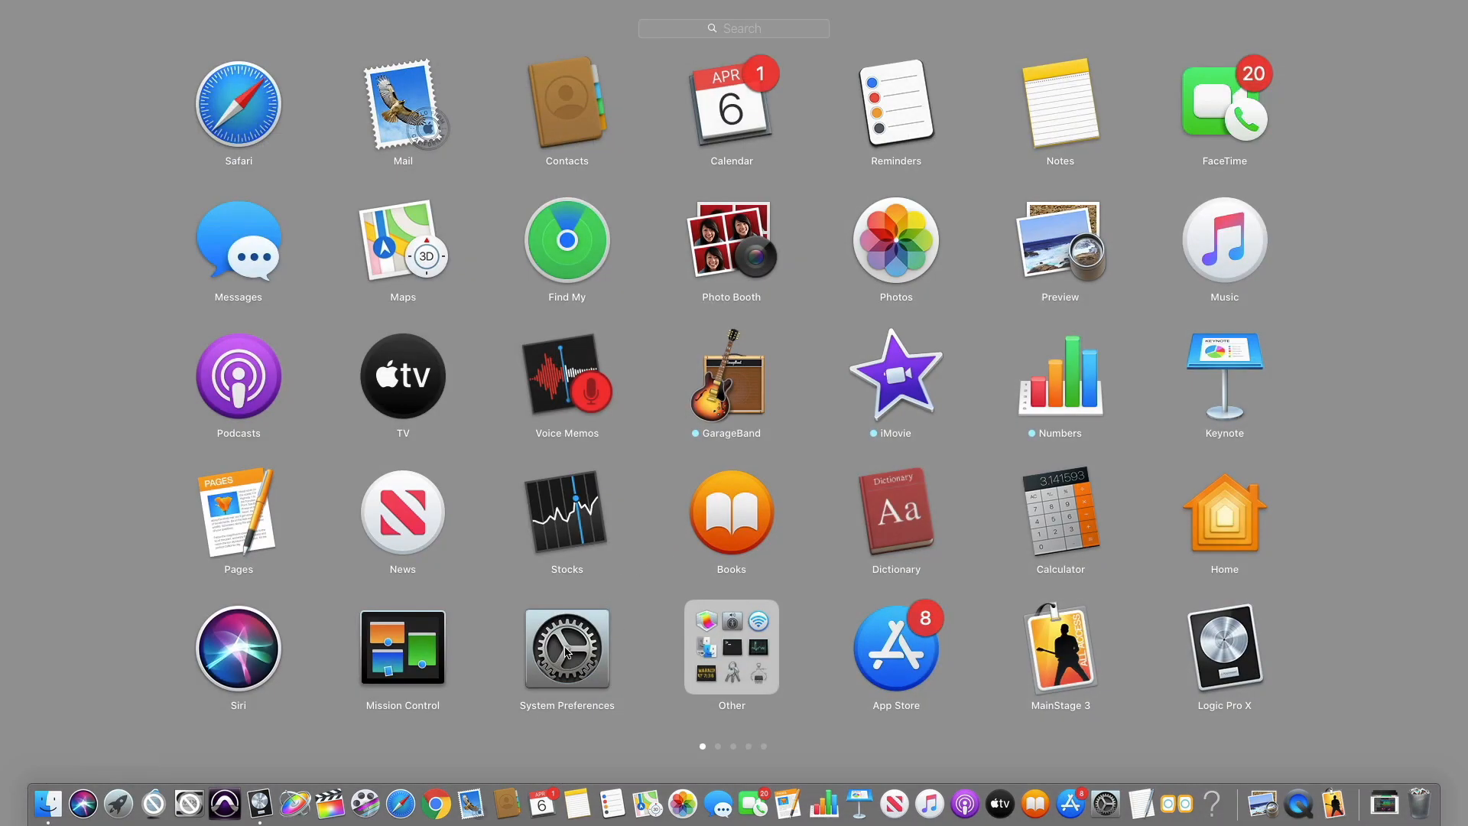
mouse_move(678, 383)
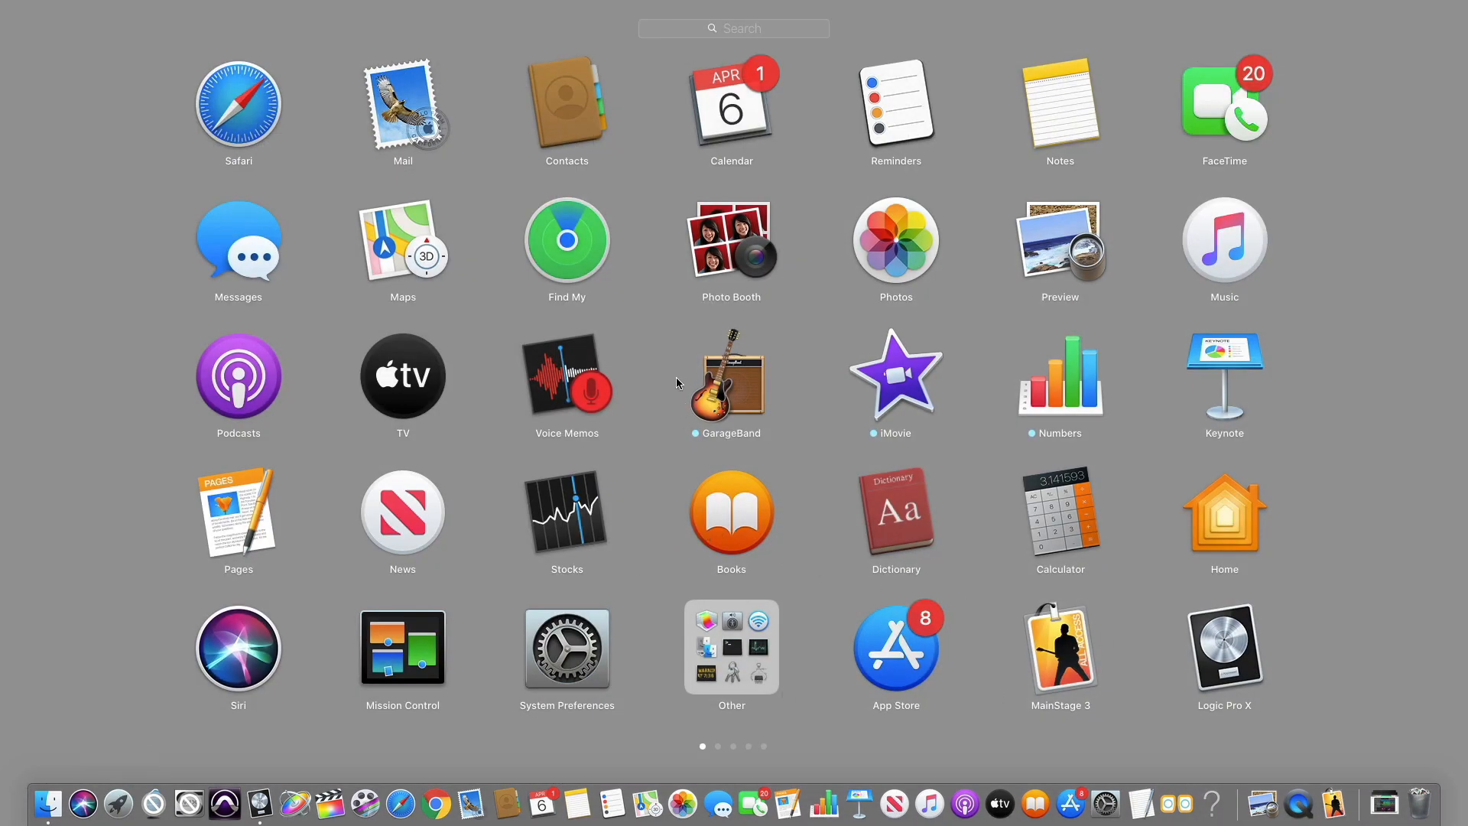
click(732, 647)
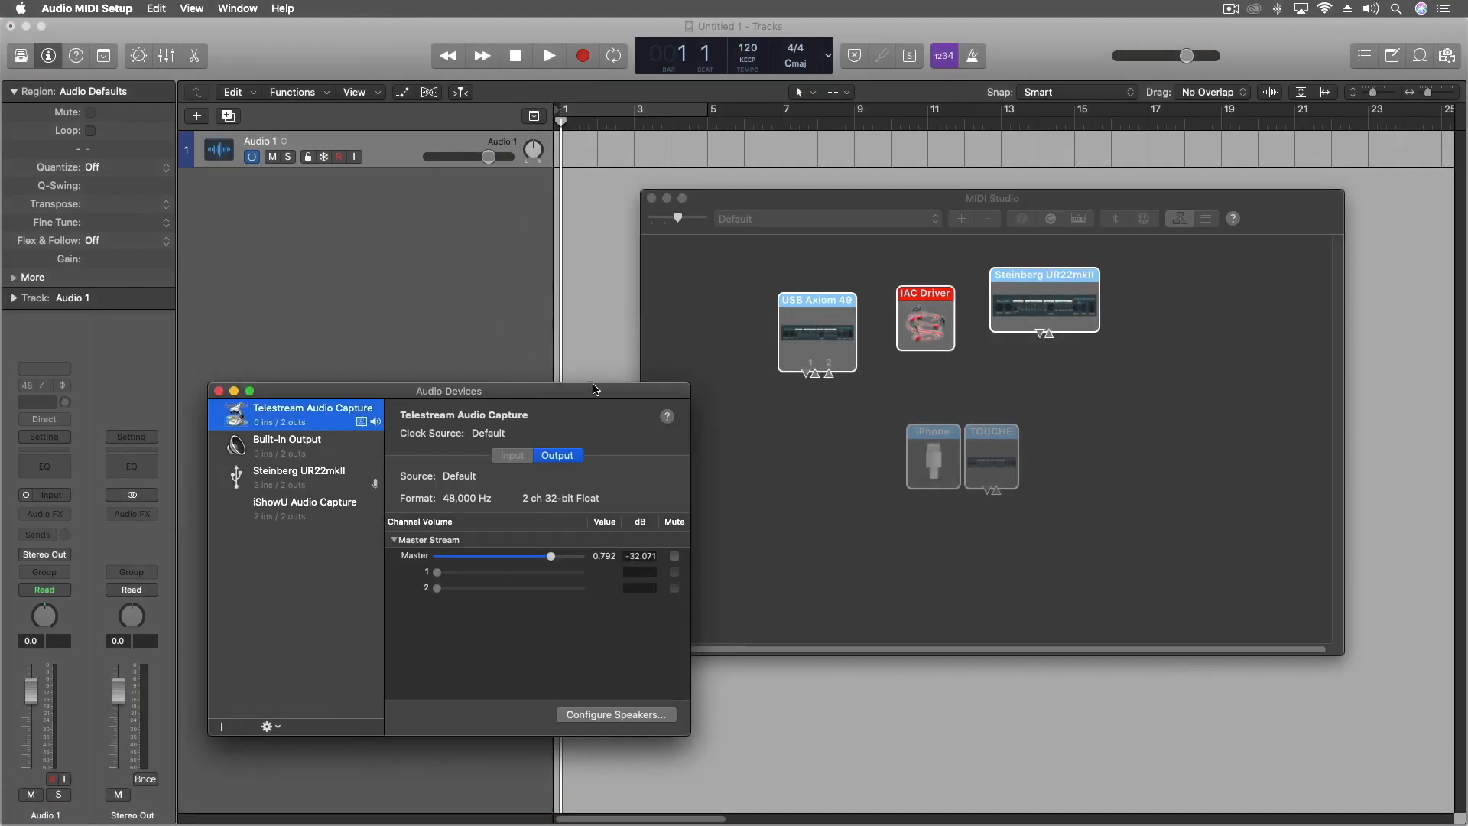
drag(592, 391, 537, 292)
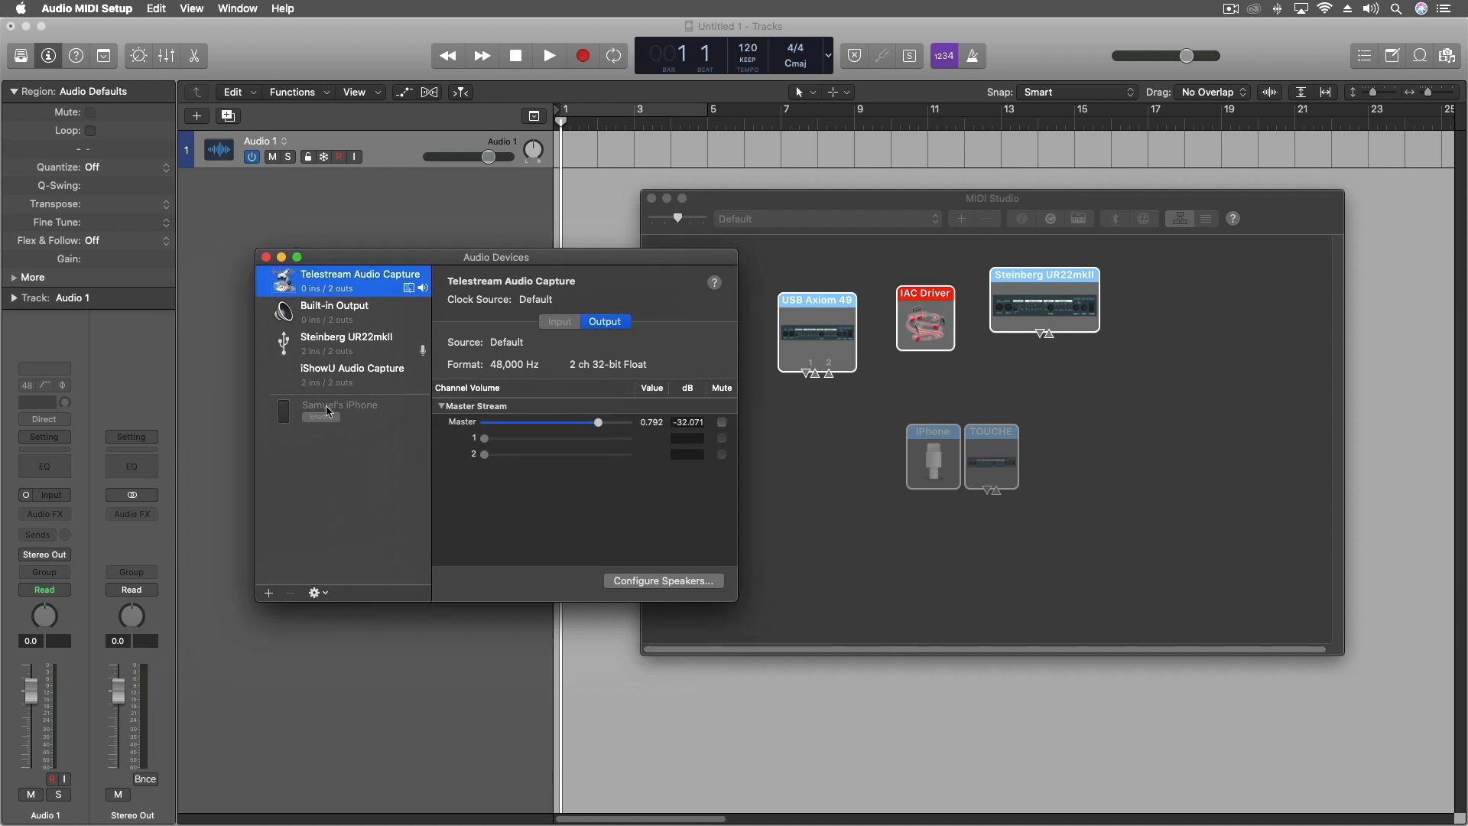
click(339, 408)
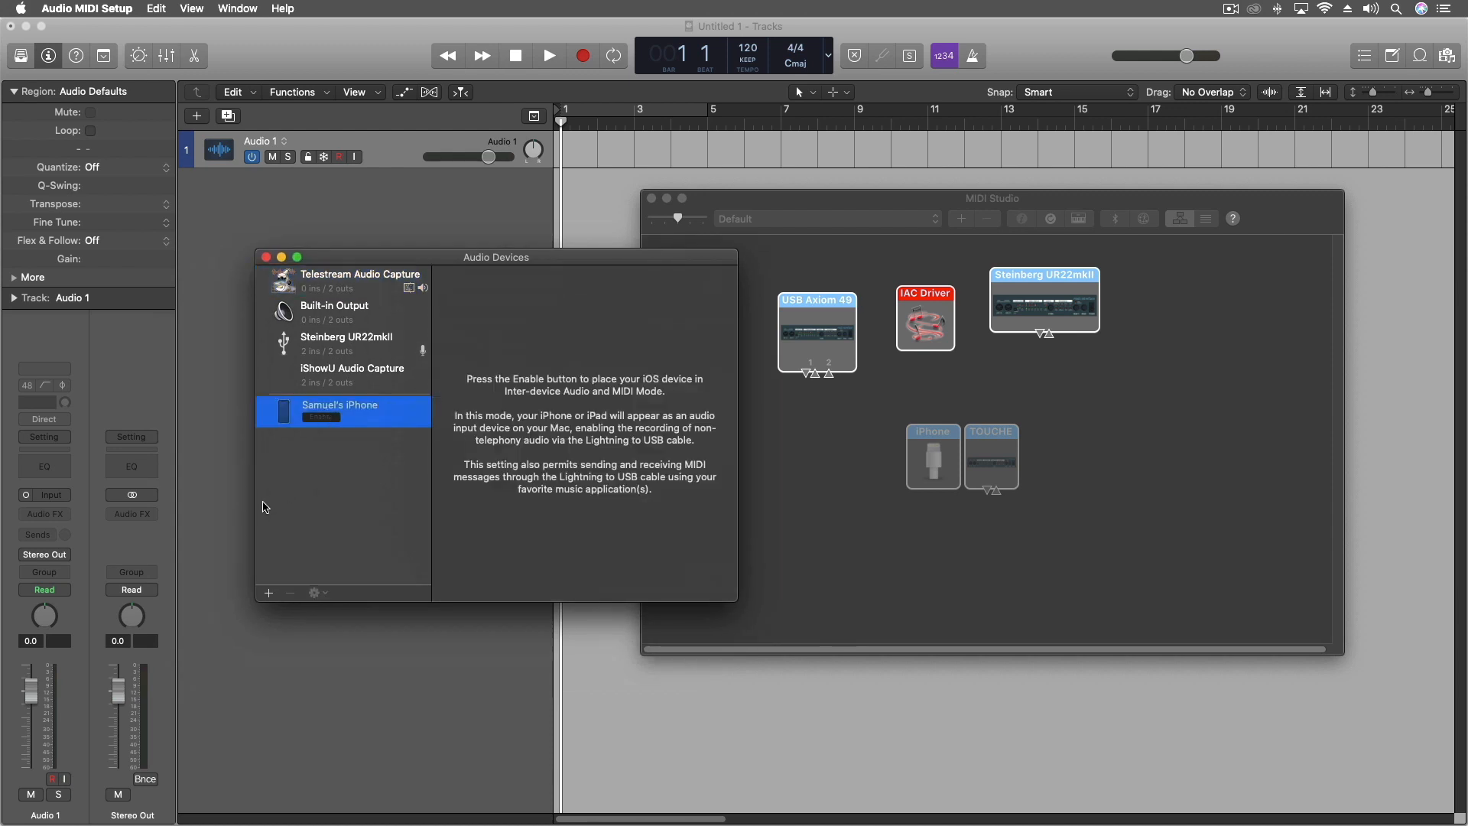
mouse_move(231, 596)
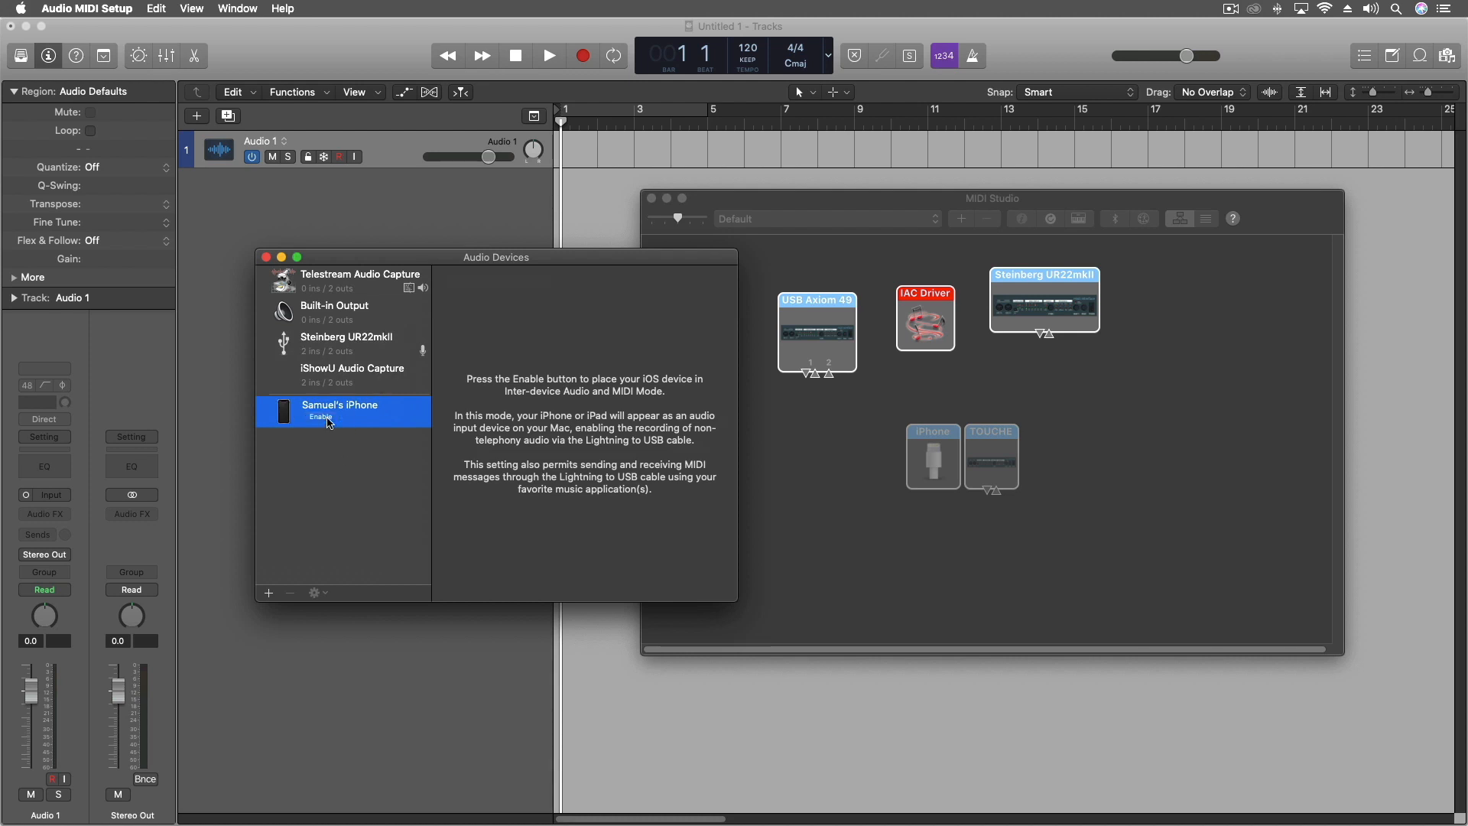
- Enable the iPhone's Inter-device Audio and MIDI Mode and decline Logic's prompt to use it
click(321, 417)
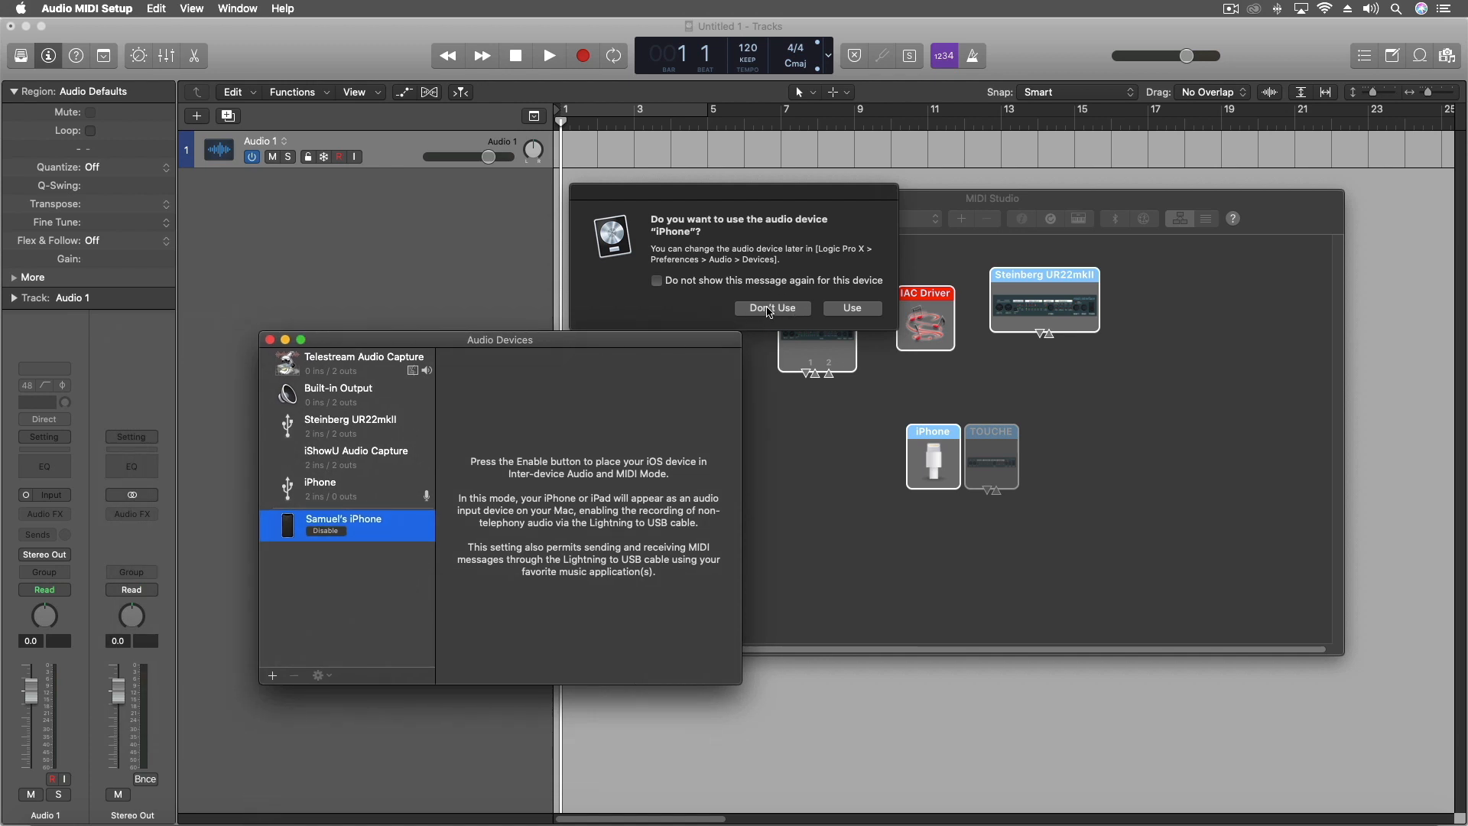
click(773, 307)
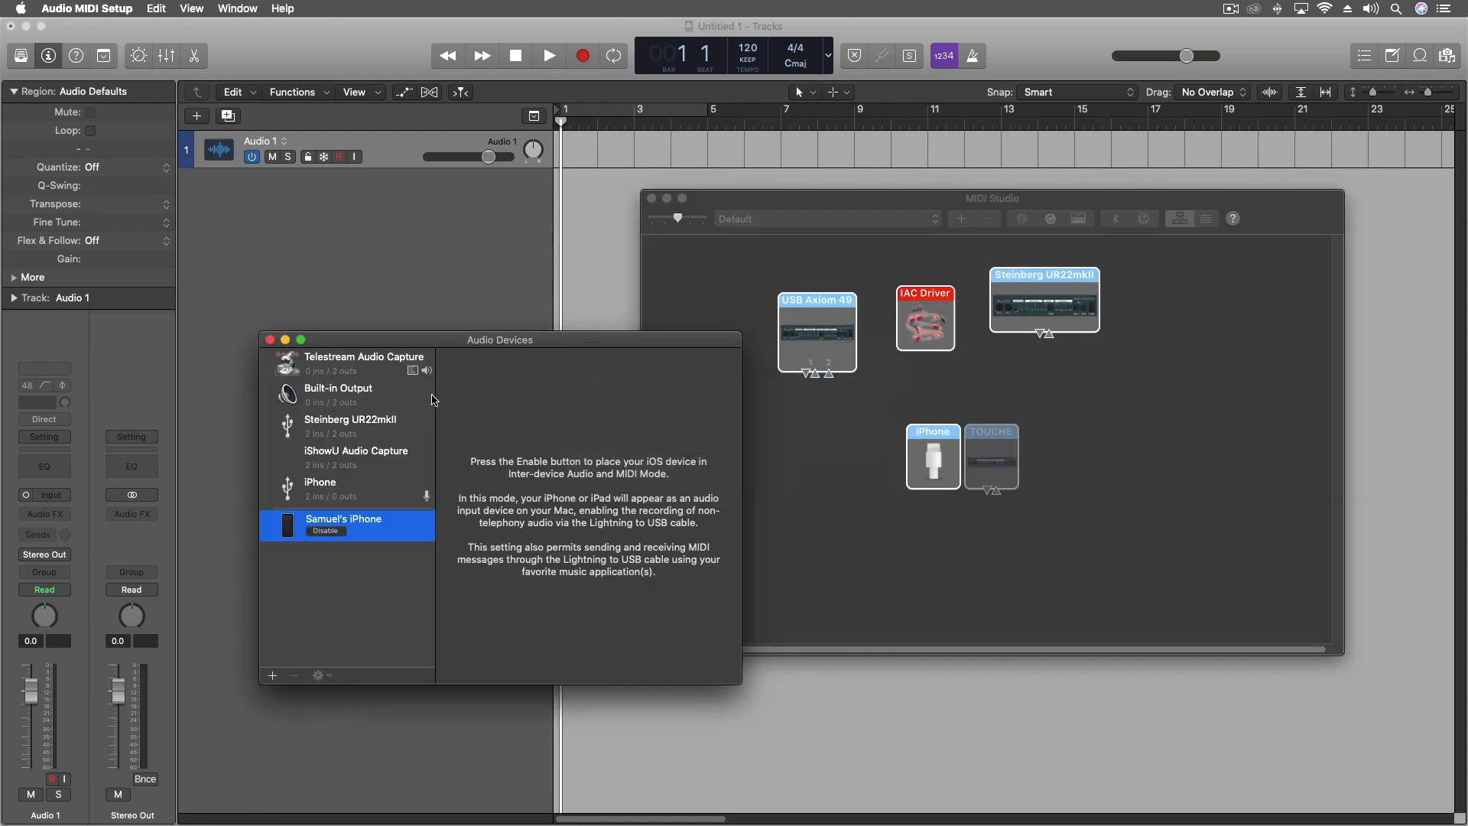
drag(500, 338, 471, 195)
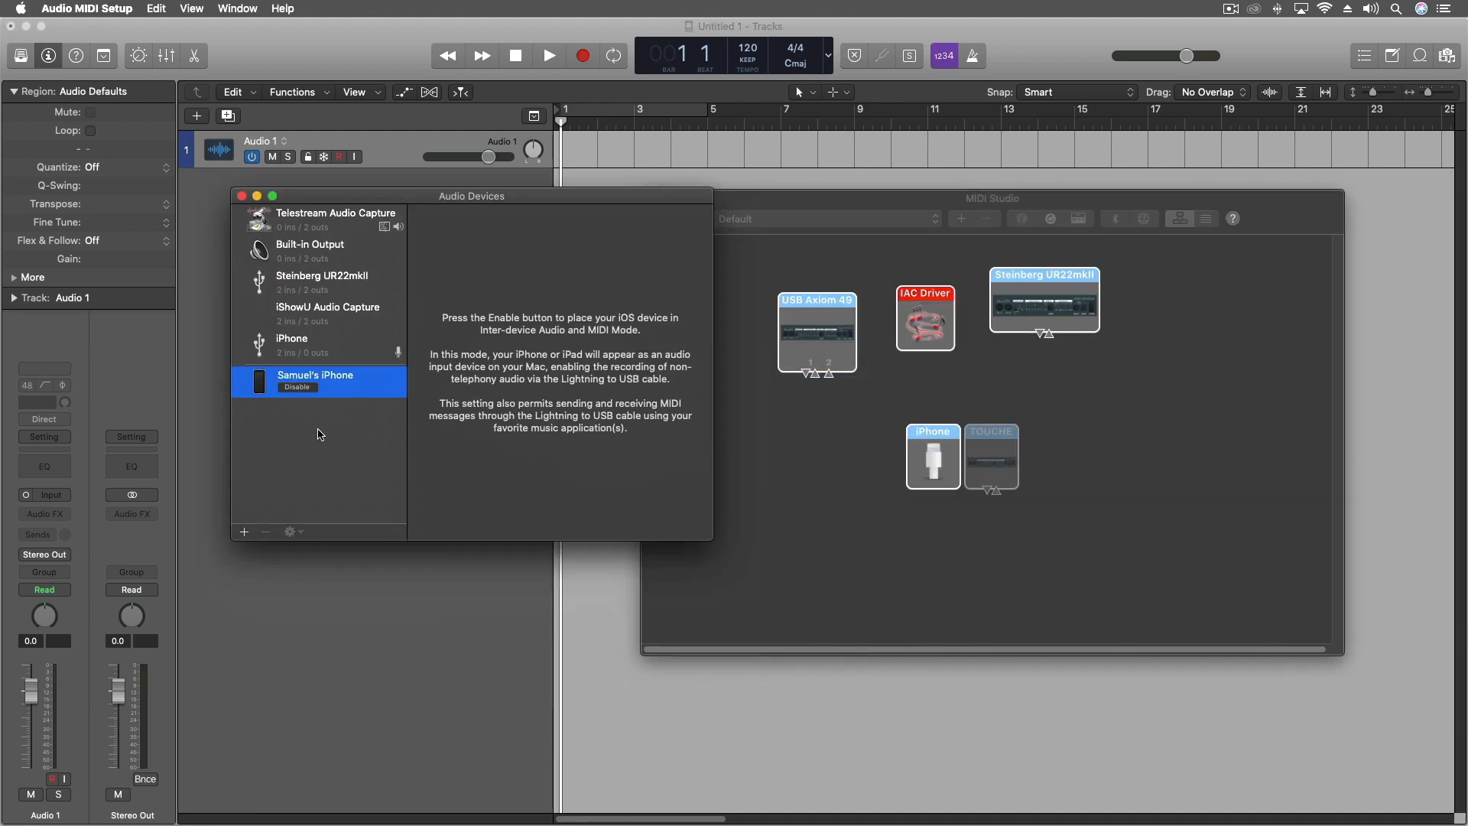
mouse_move(951, 435)
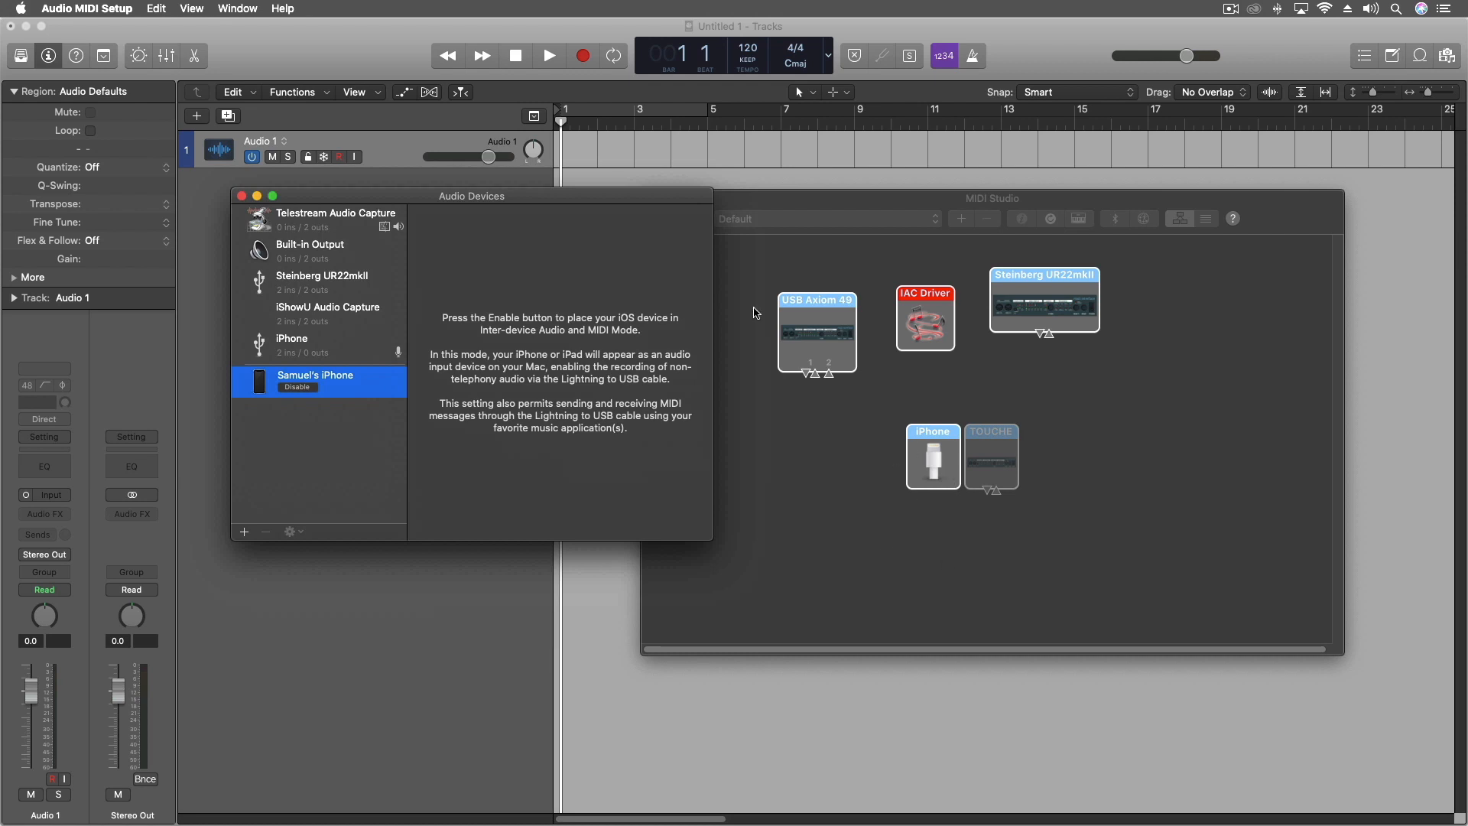
drag(471, 195, 614, 355)
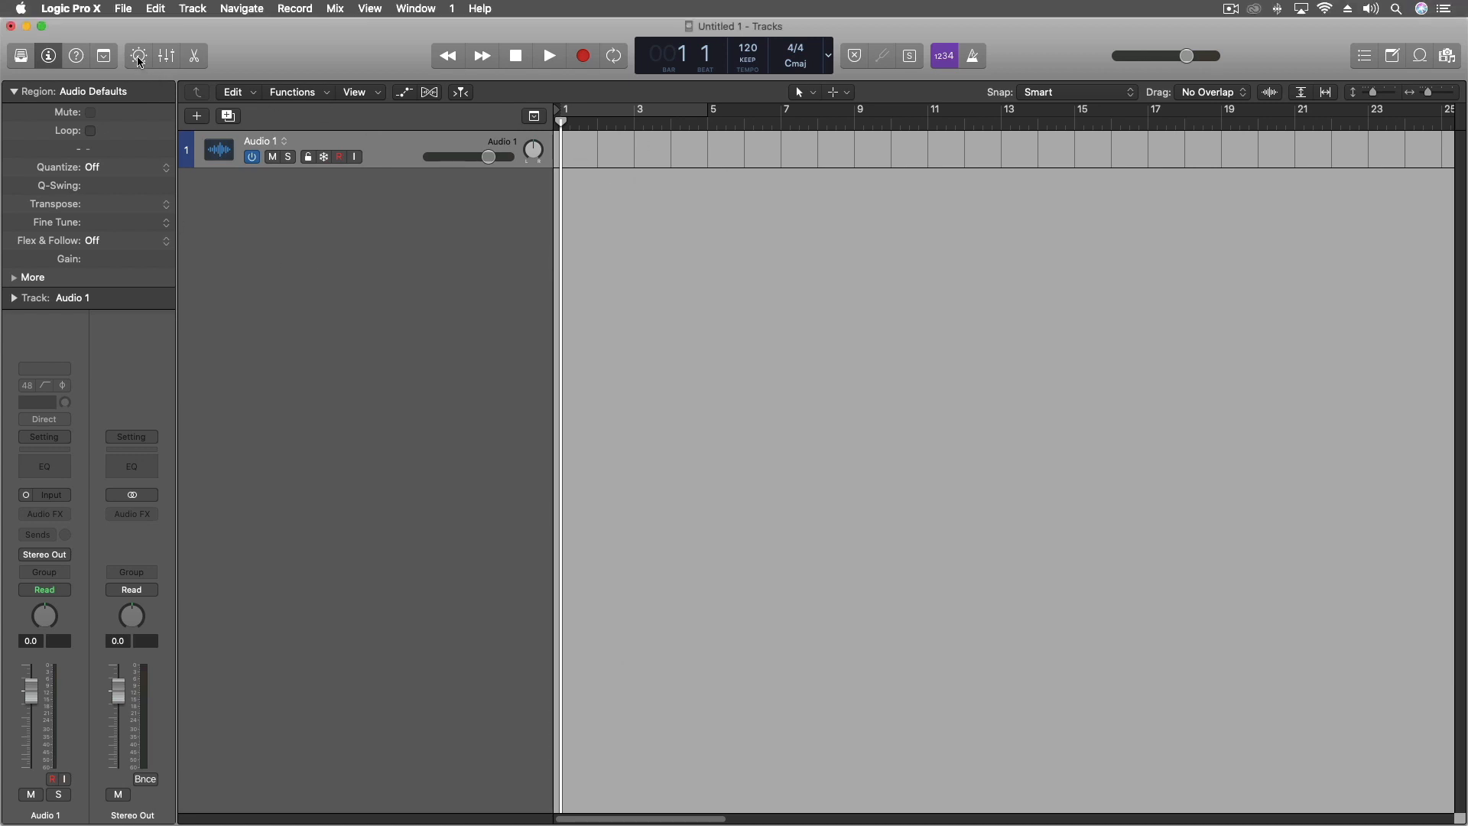
- Set Logic's audio Input Device to iPhone in Preferences > Audio and close the window
click(127, 8)
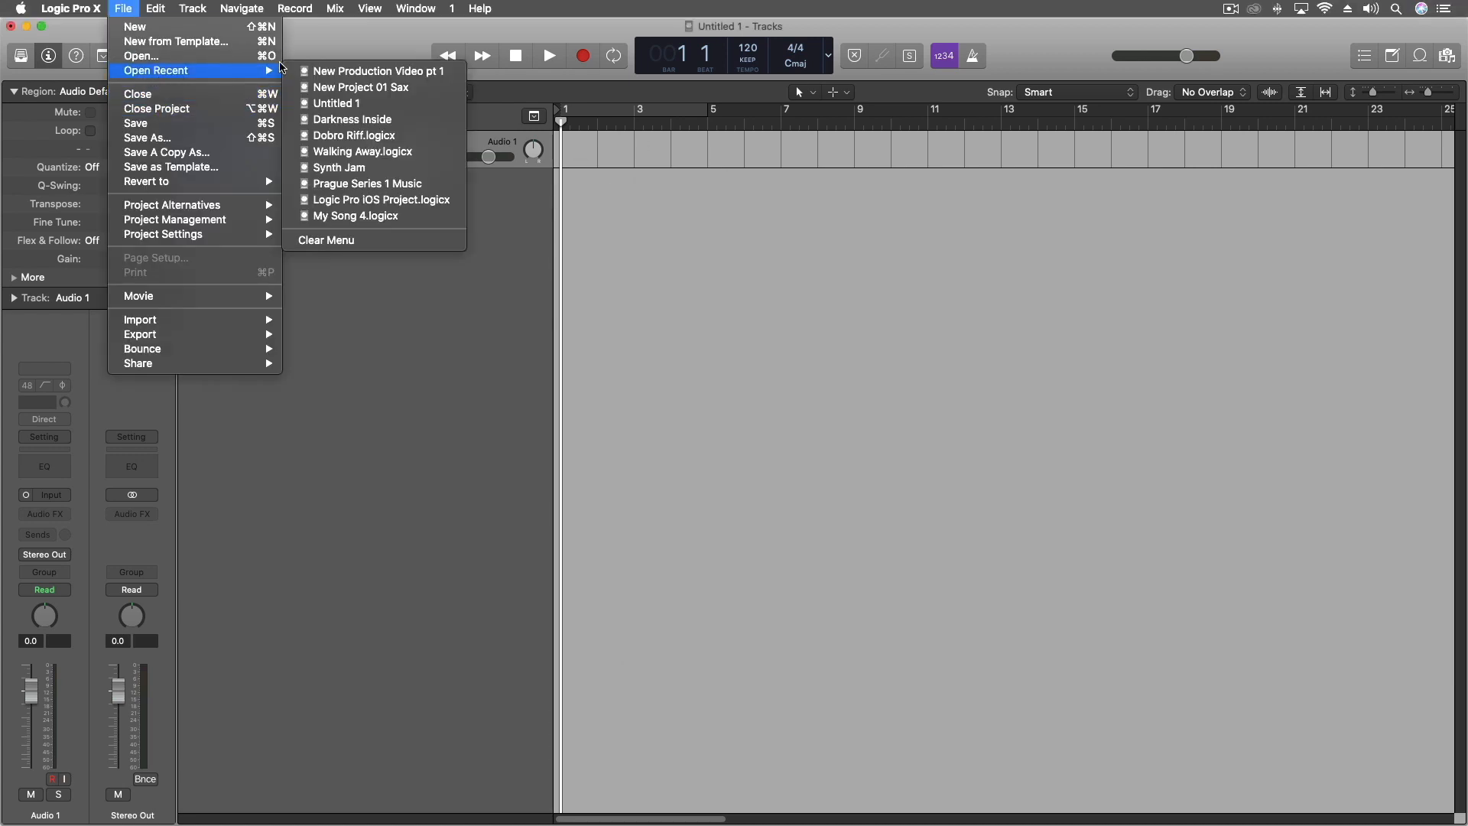
click(71, 9)
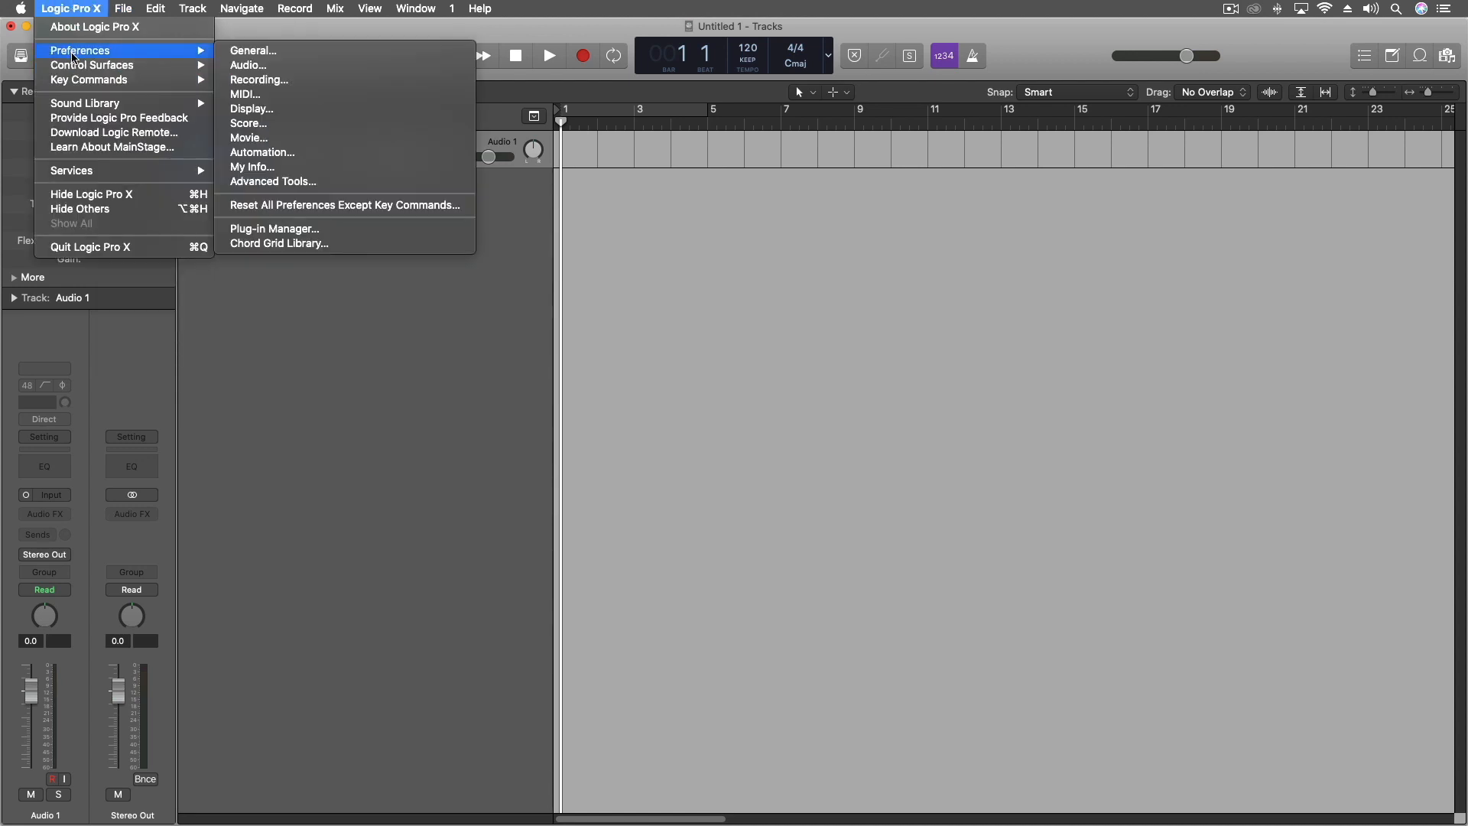
click(246, 65)
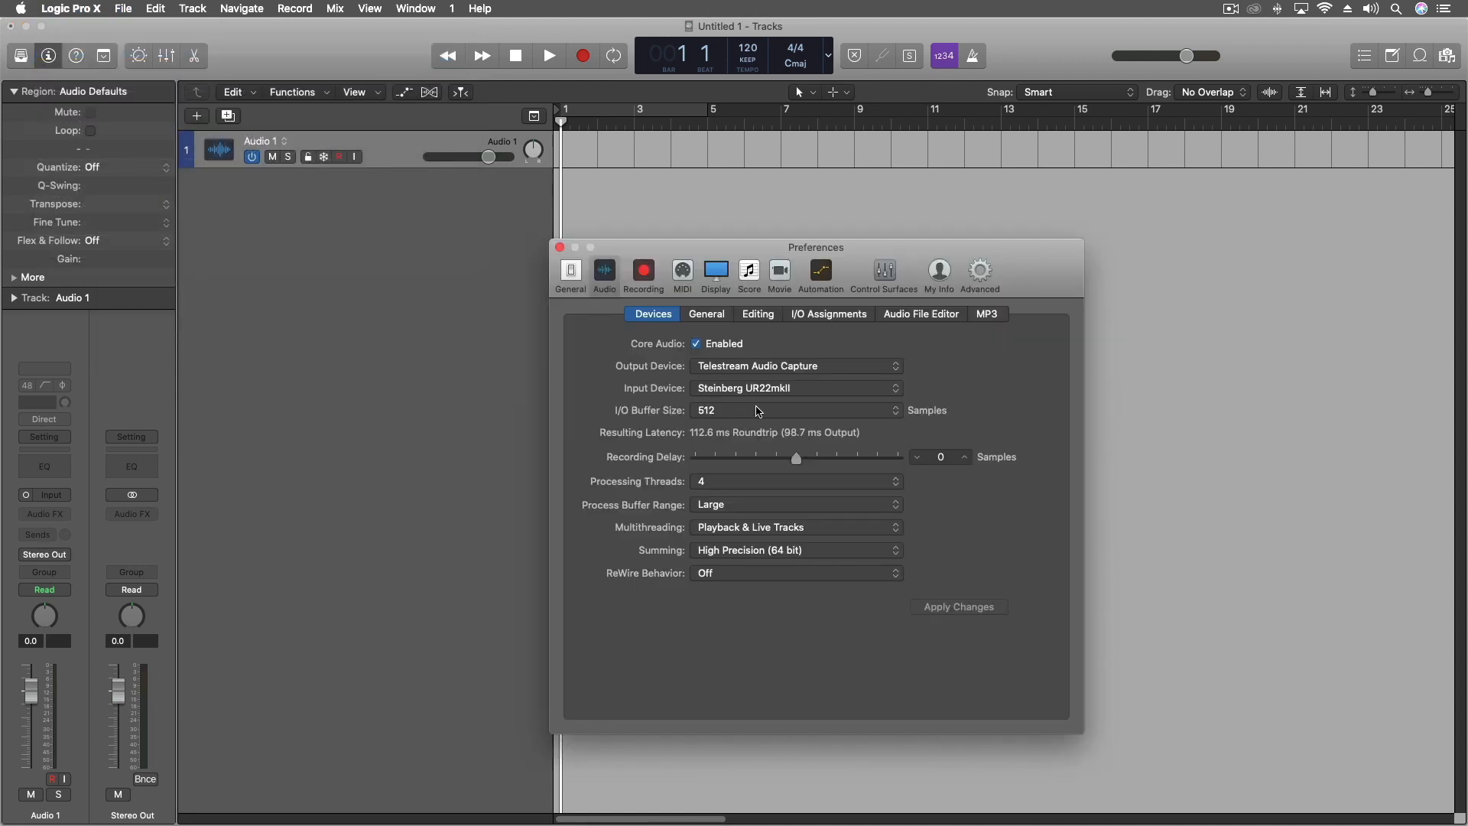
mouse_move(833, 375)
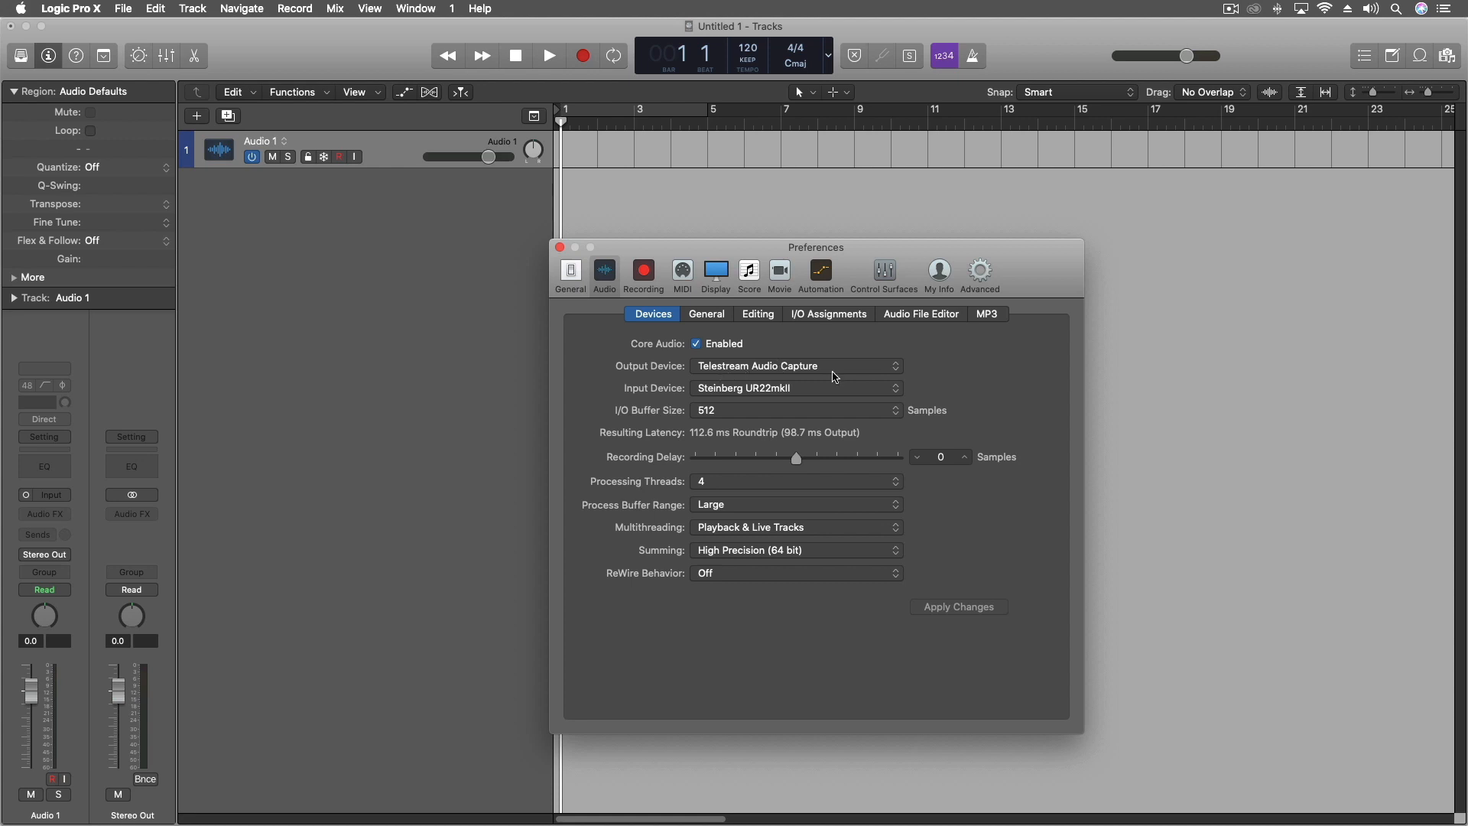
click(796, 388)
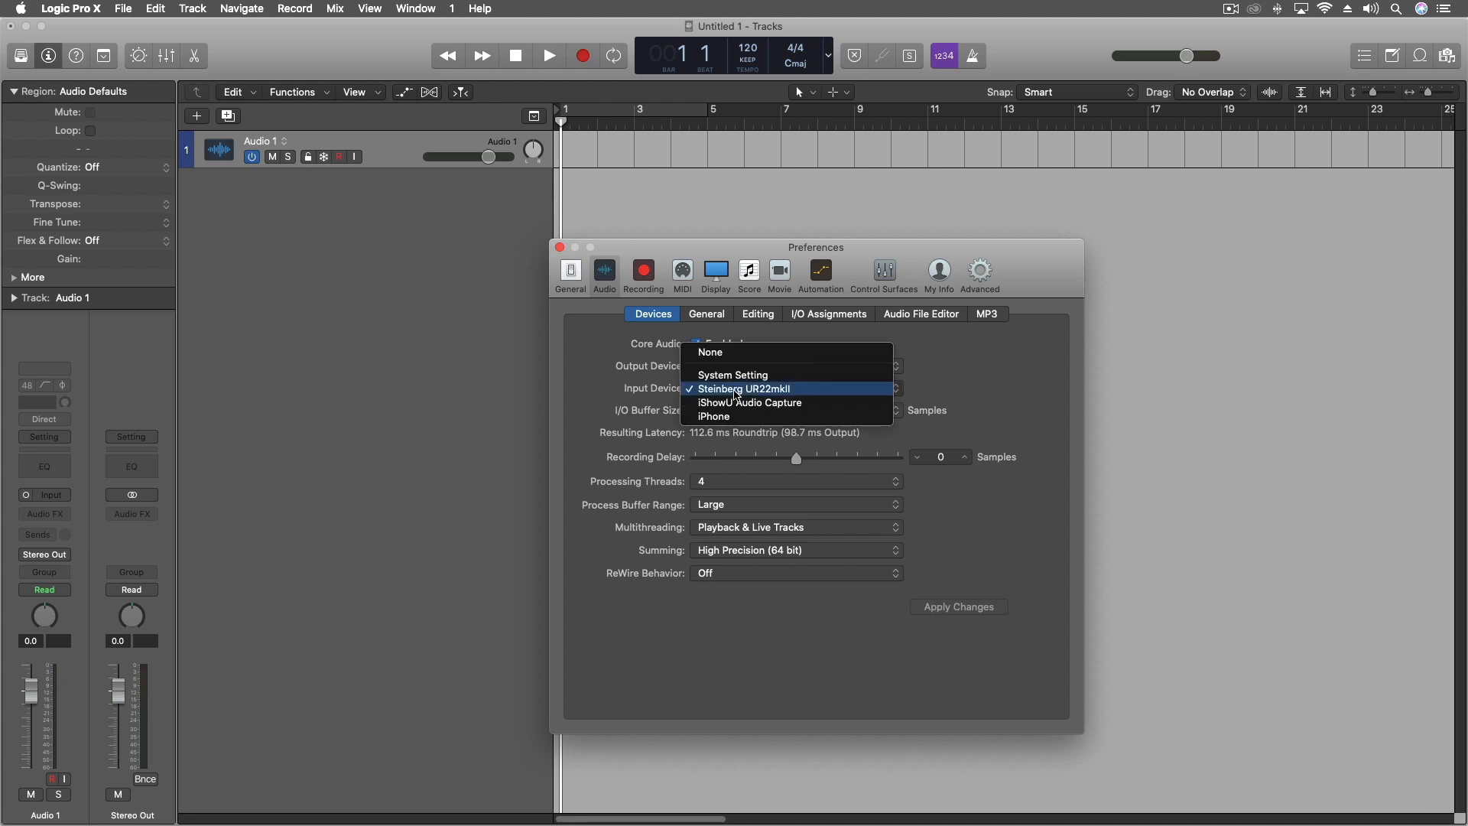
click(714, 416)
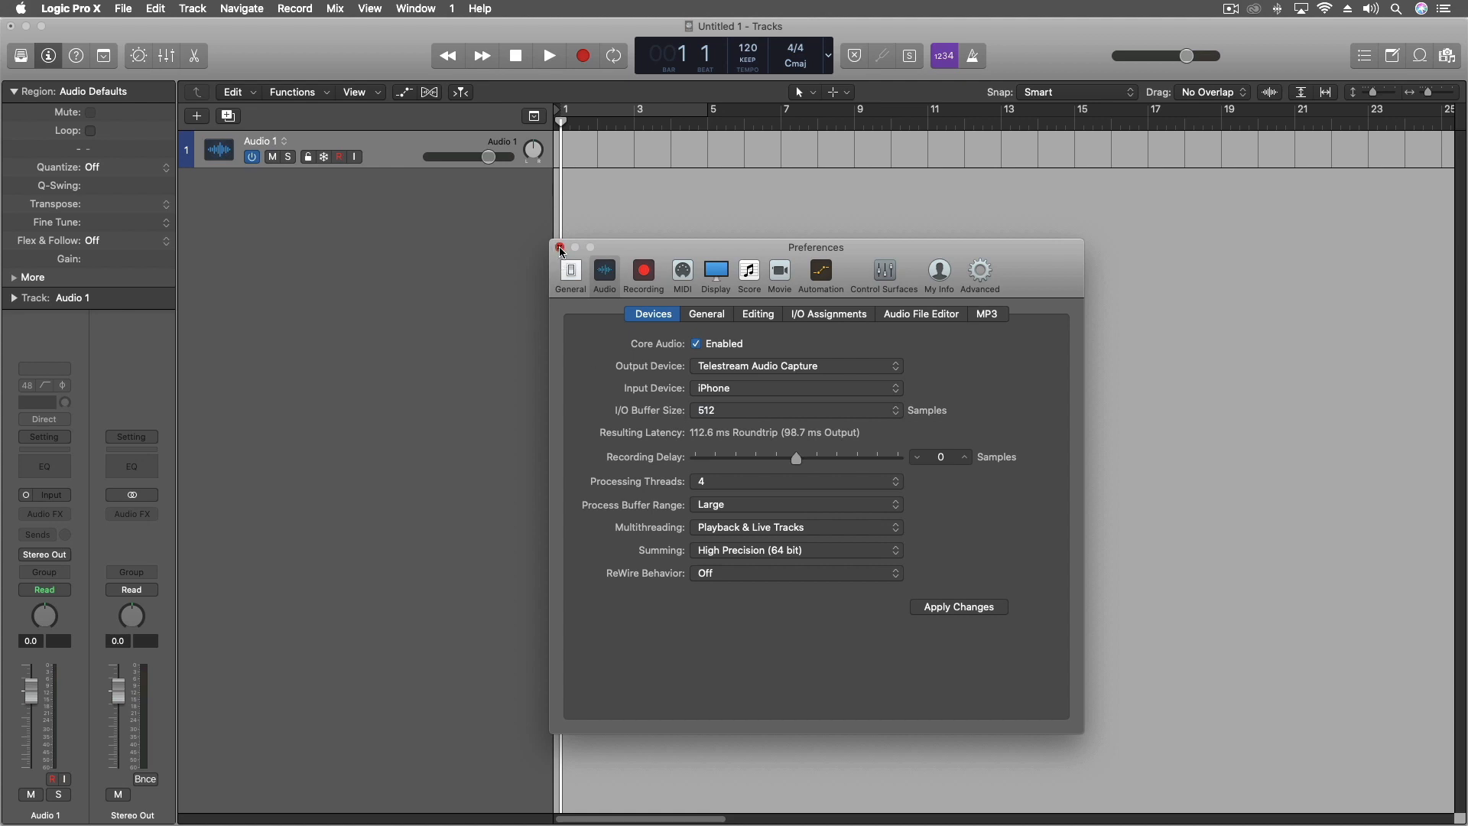
click(560, 247)
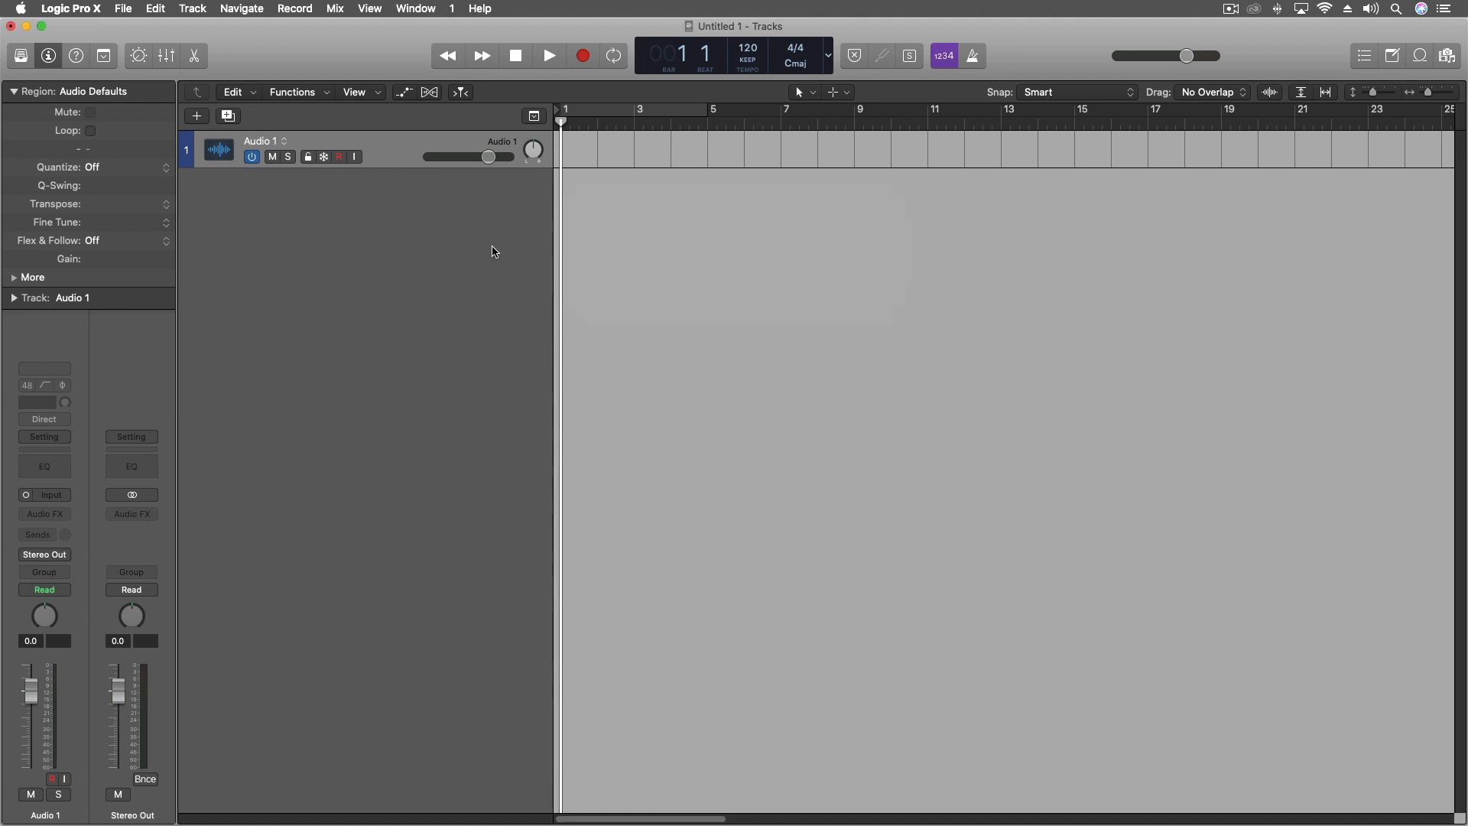
mouse_move(413, 169)
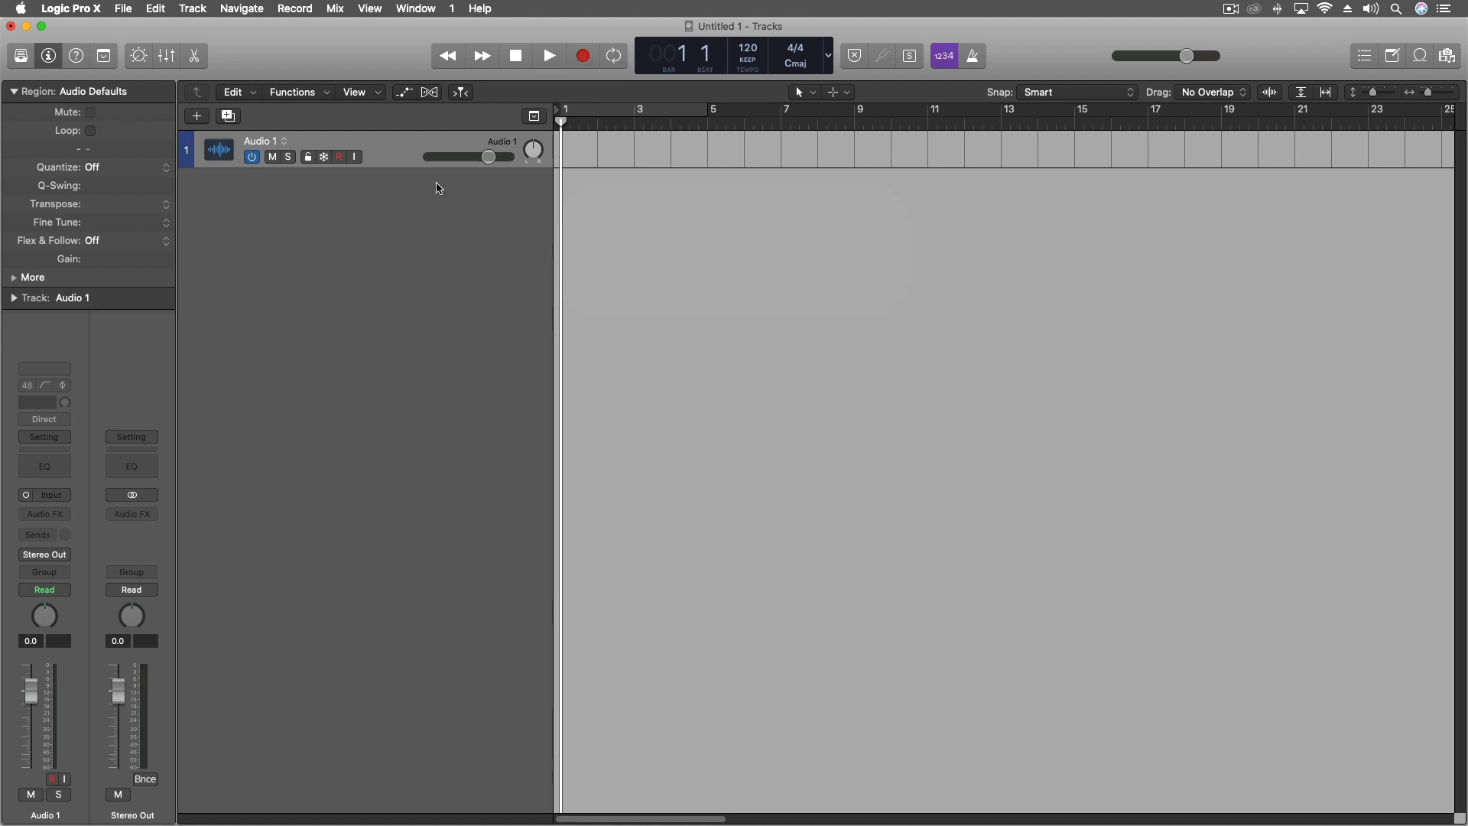
mouse_move(433, 191)
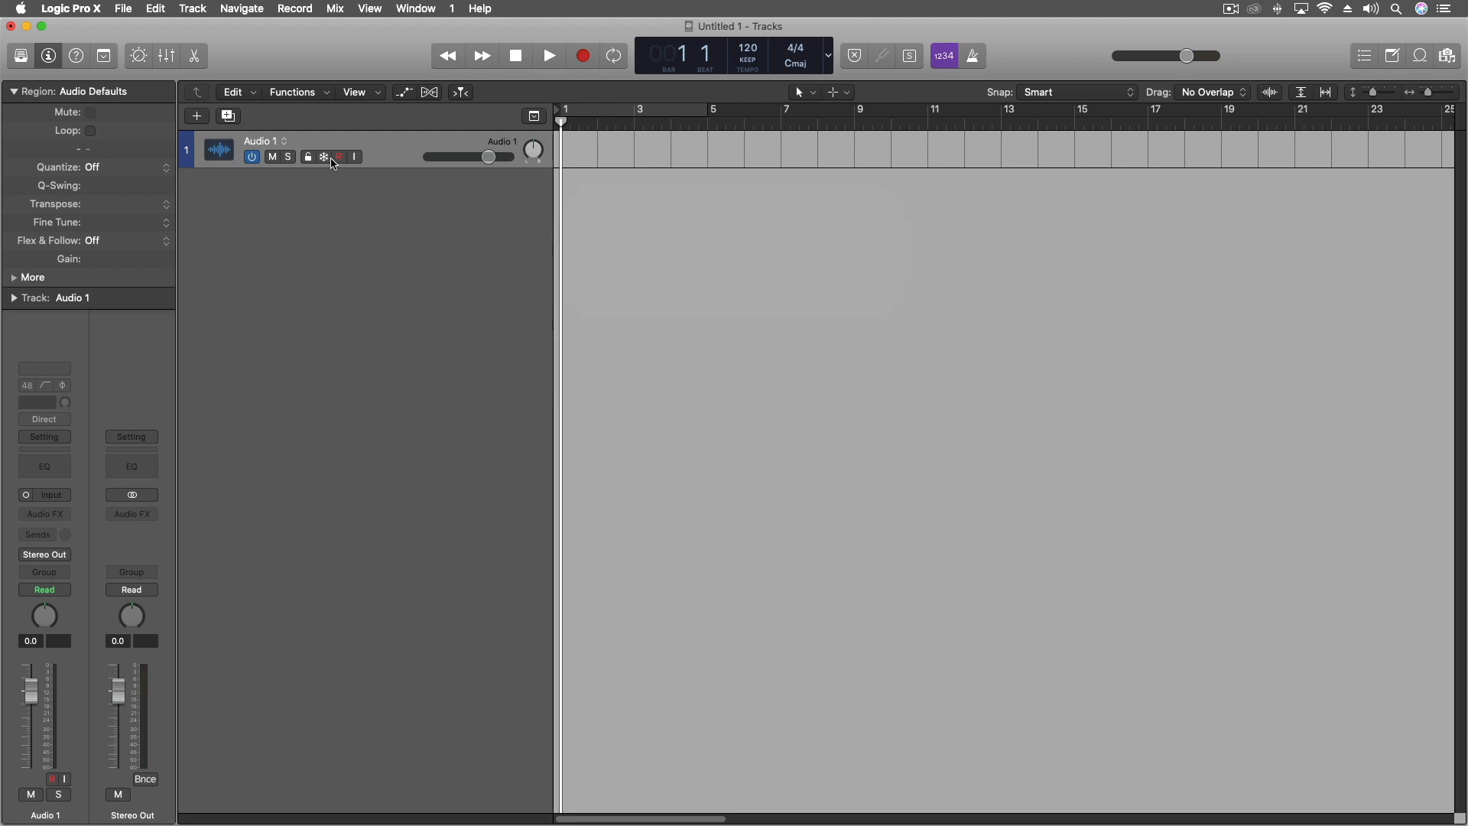
mouse_move(49, 481)
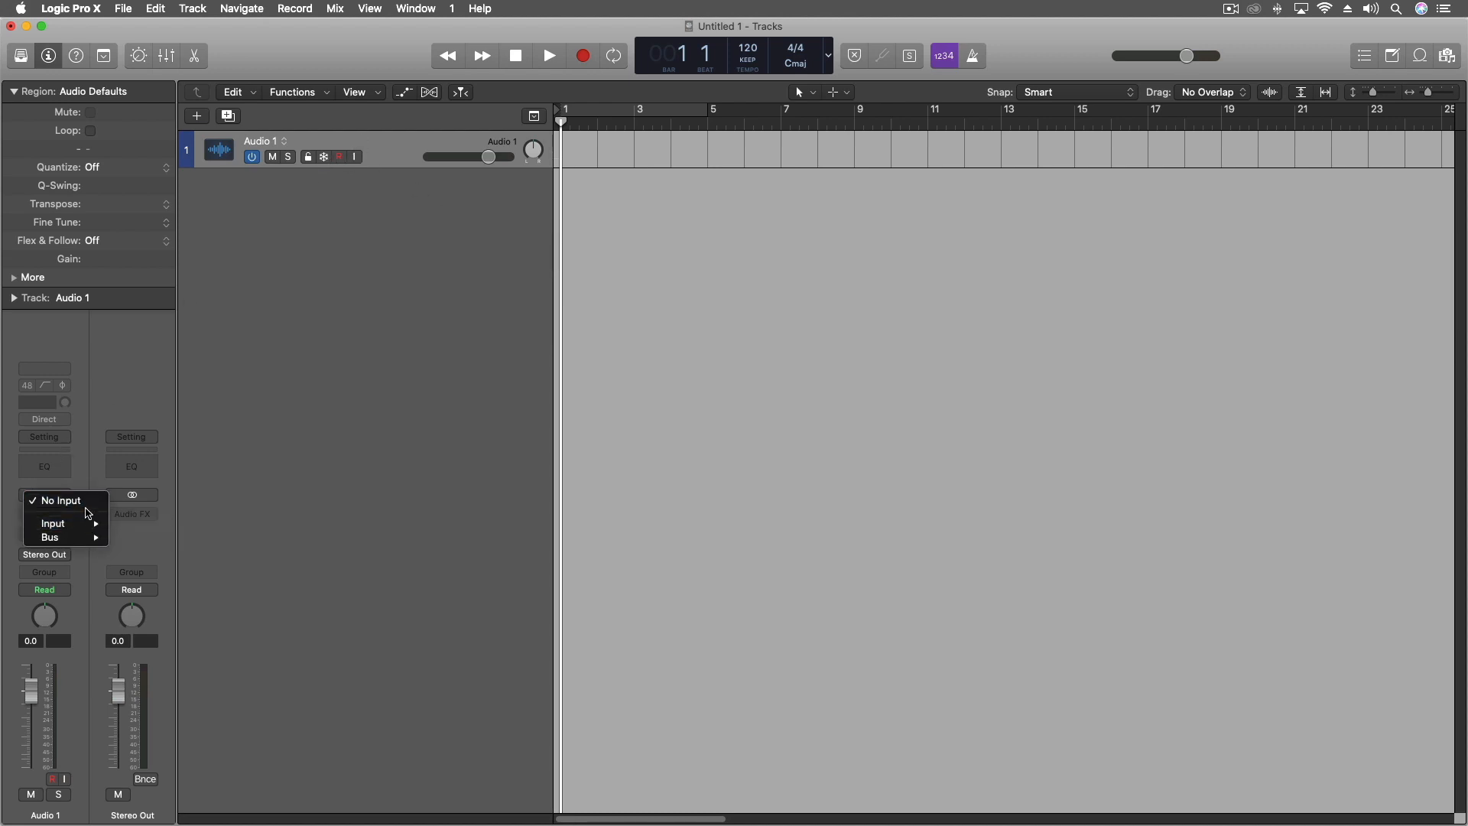
- Feed the Audio 1 channel strip from Input 1-2
click(51, 500)
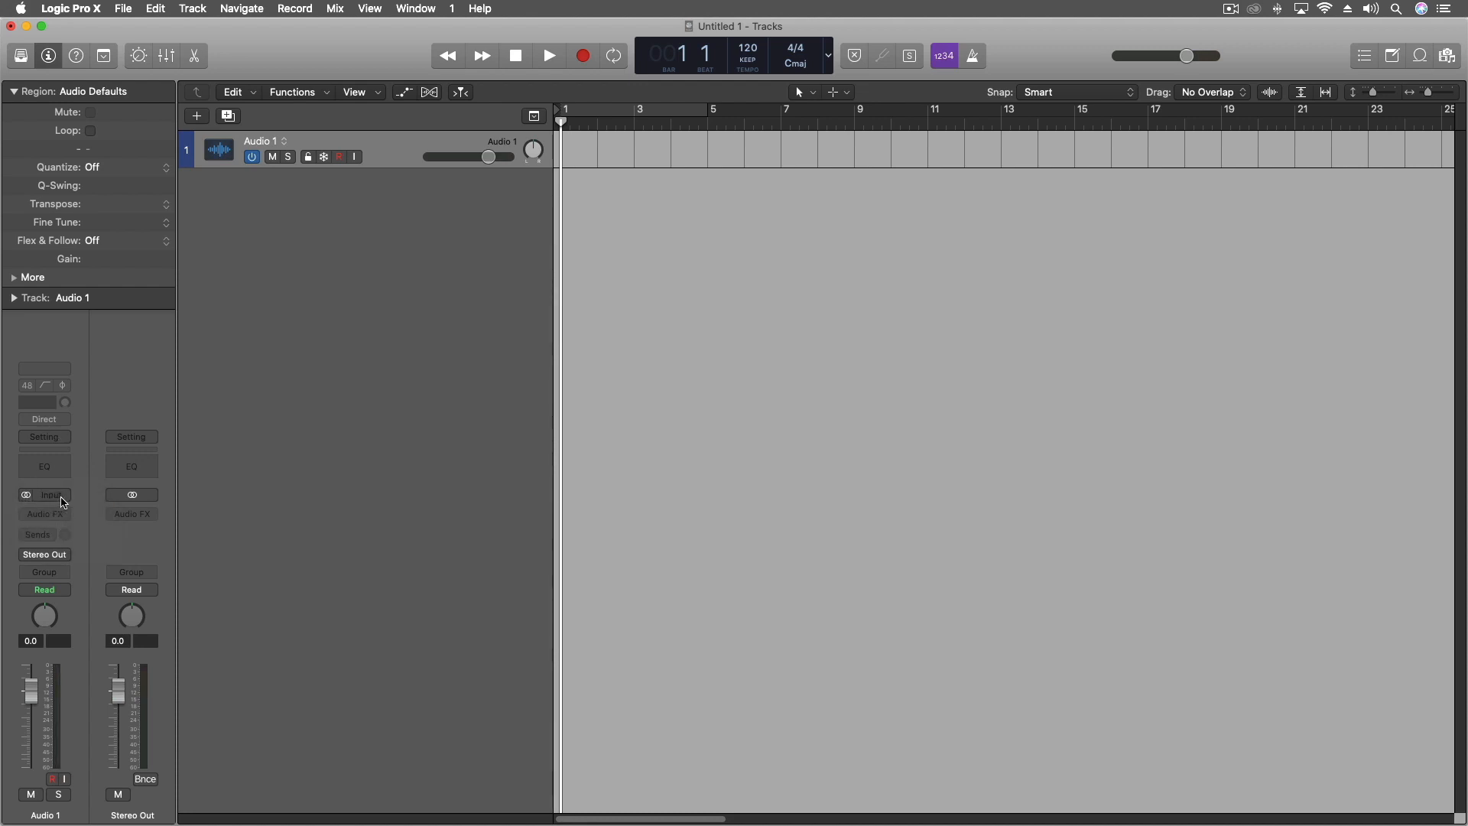
click(44, 495)
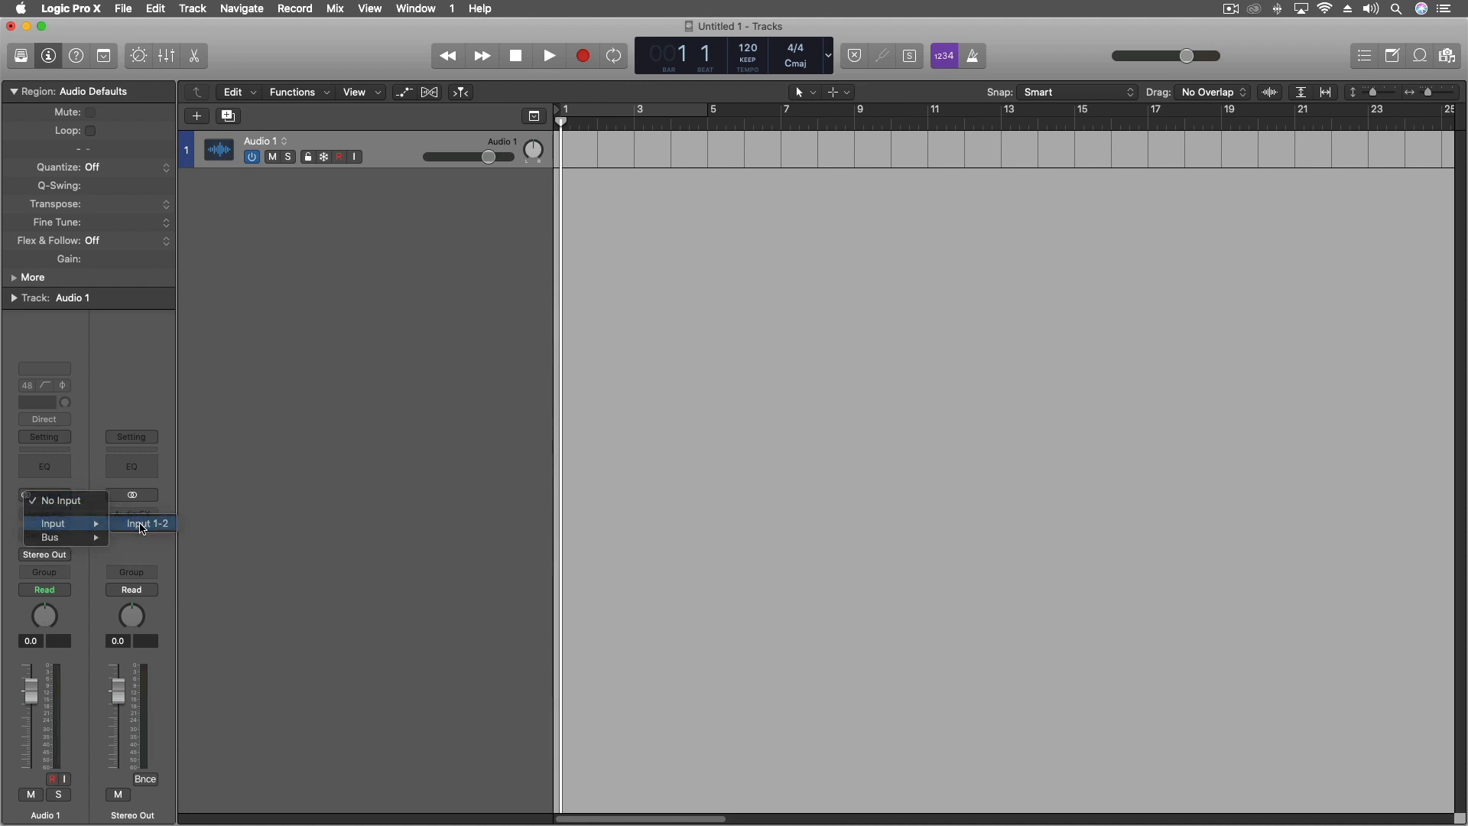
click(146, 523)
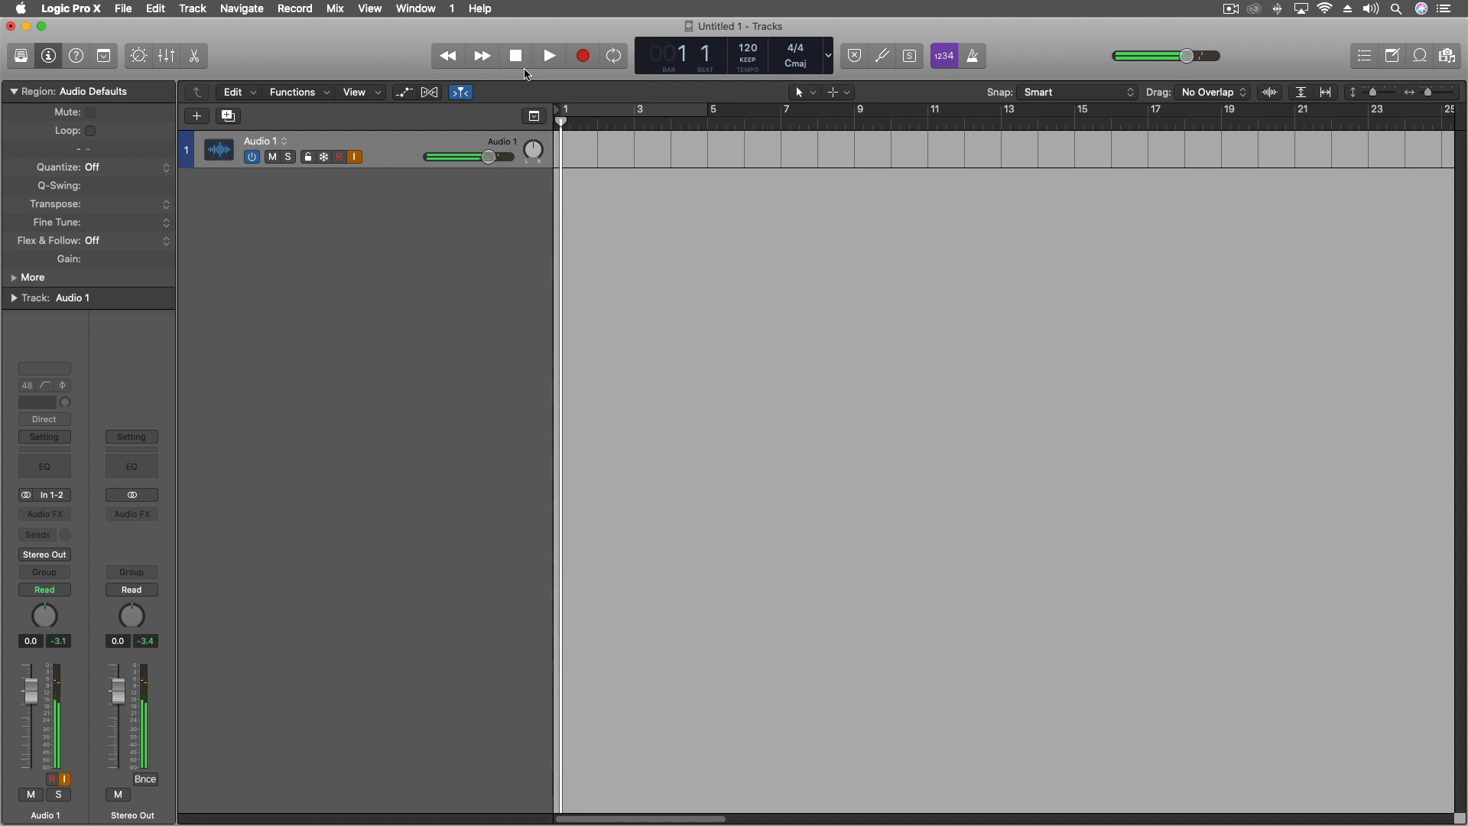
mouse_move(515, 55)
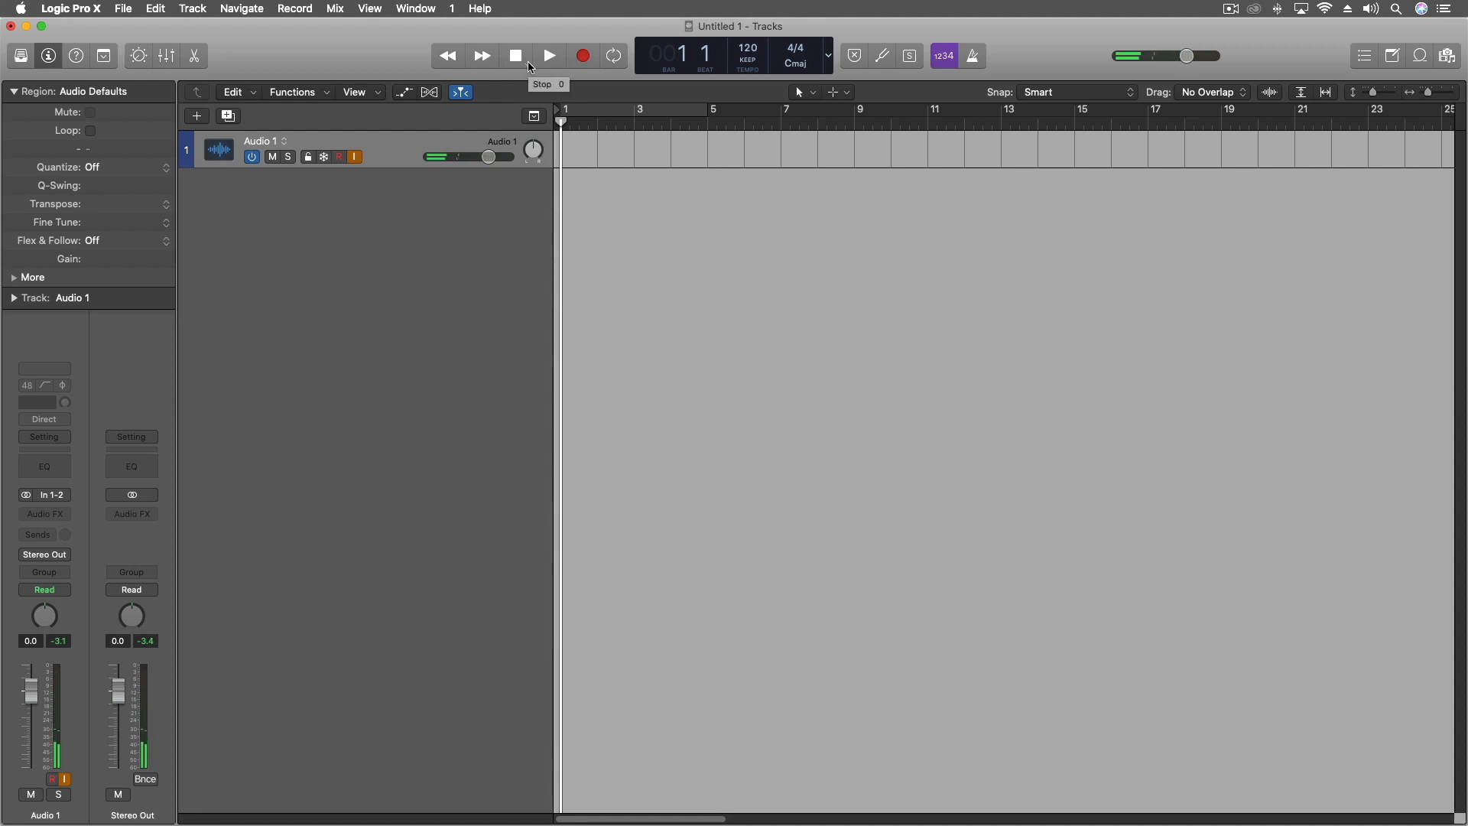
- Record the iPhone audio onto Audio 1 as region Untitled 1_#01 through about bar 18
click(549, 56)
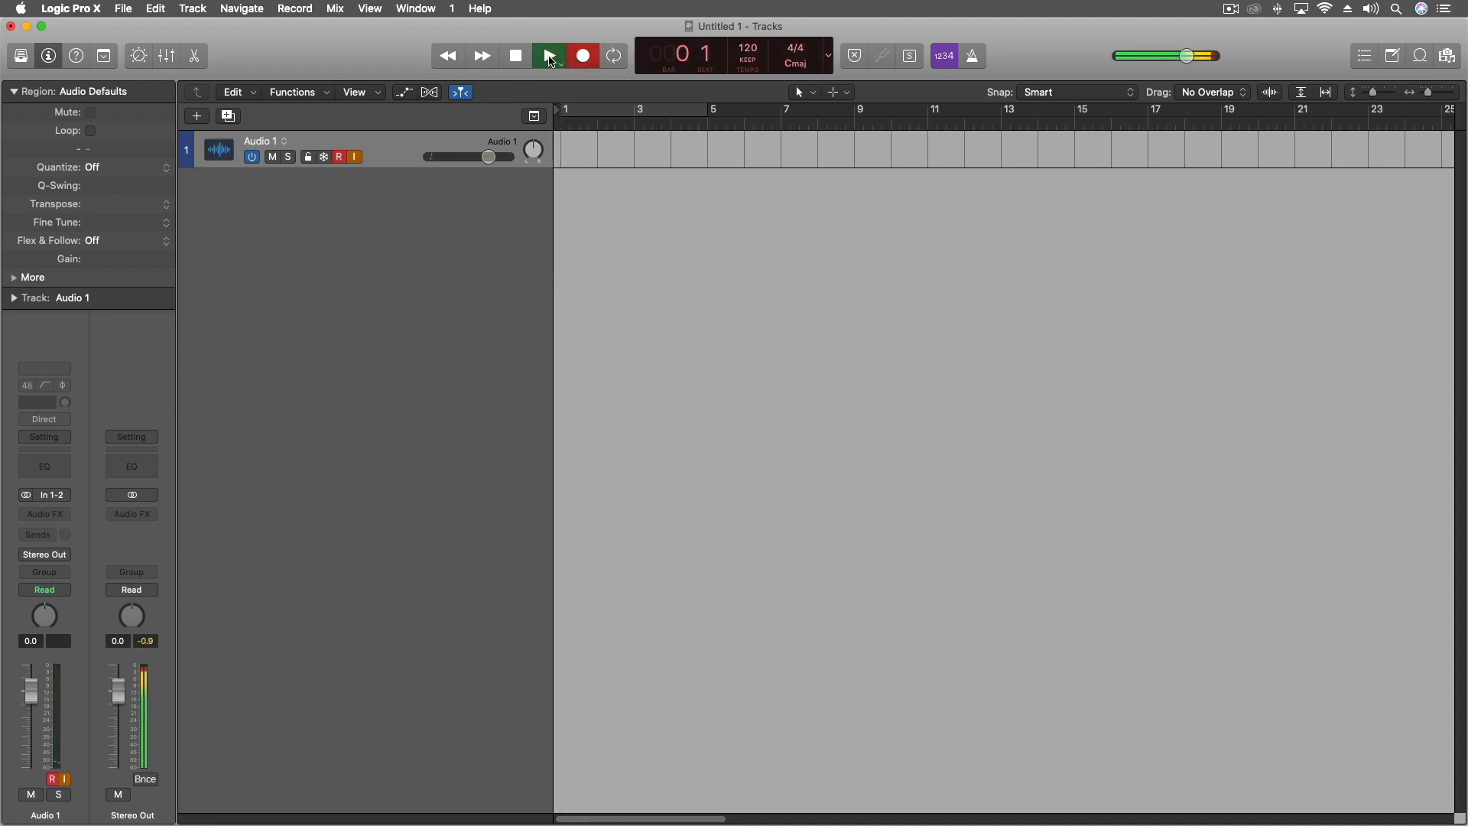
click(550, 56)
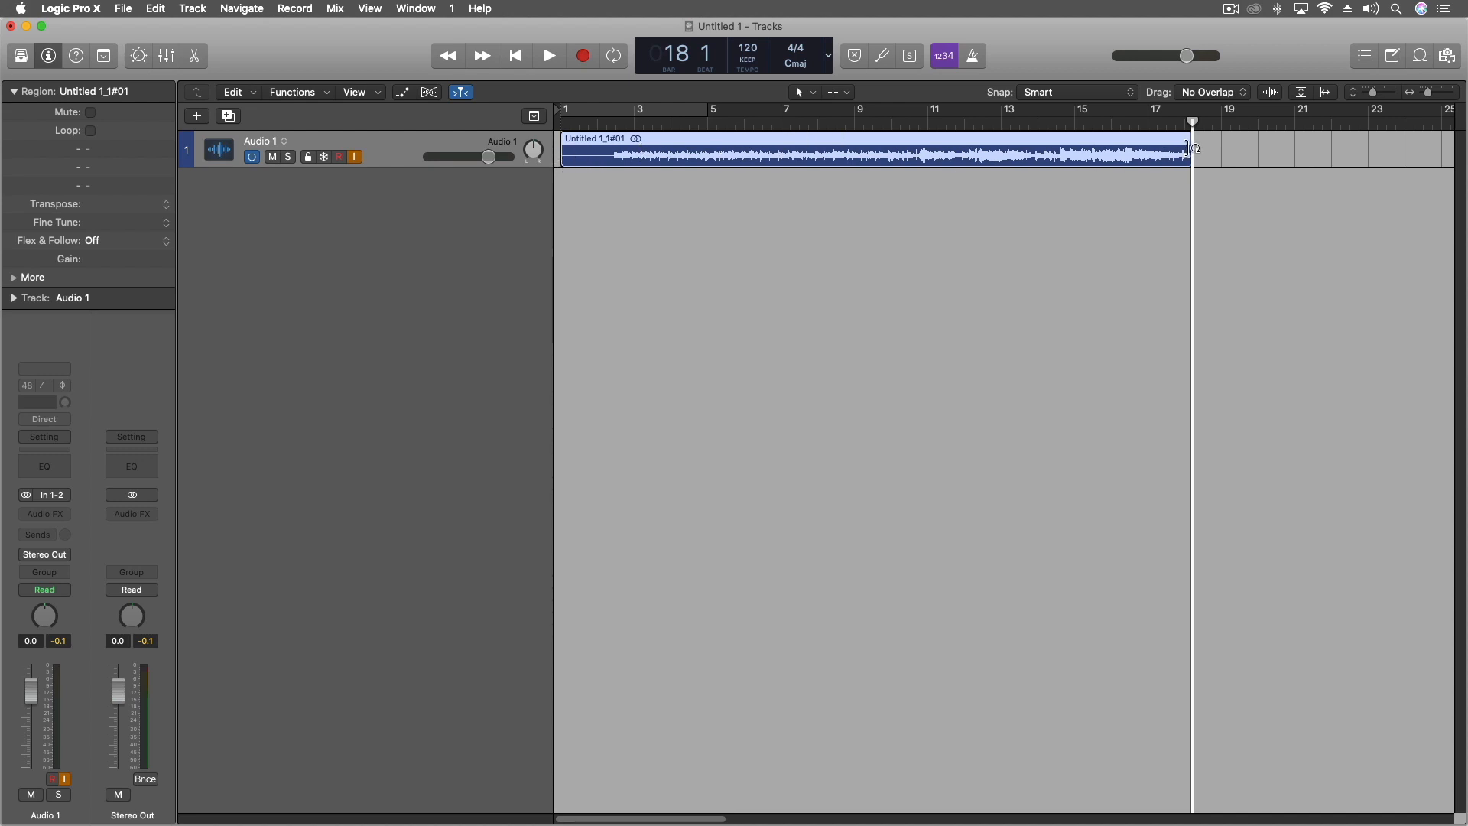
mouse_move(1052, 175)
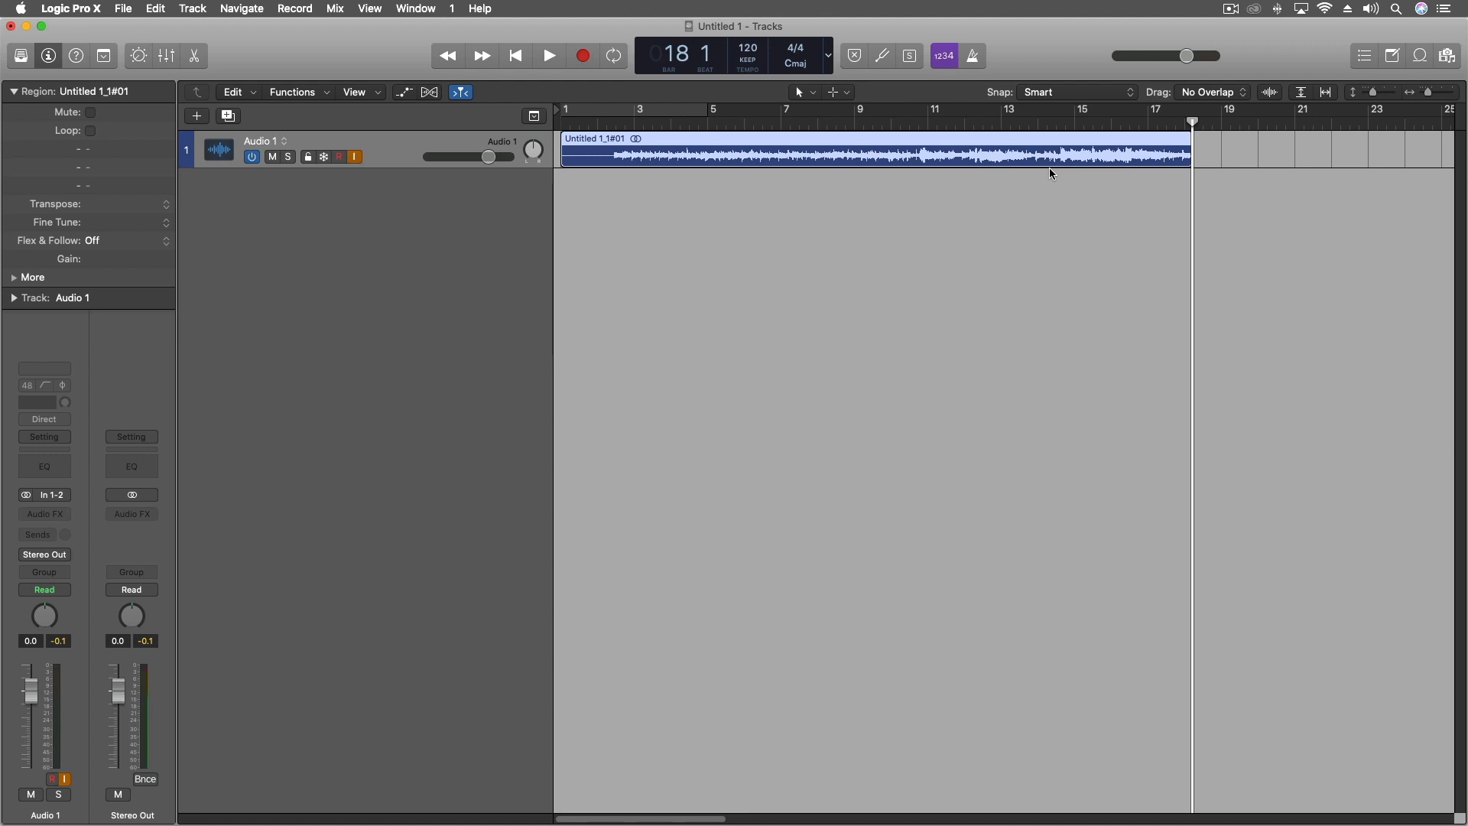
mouse_move(963, 225)
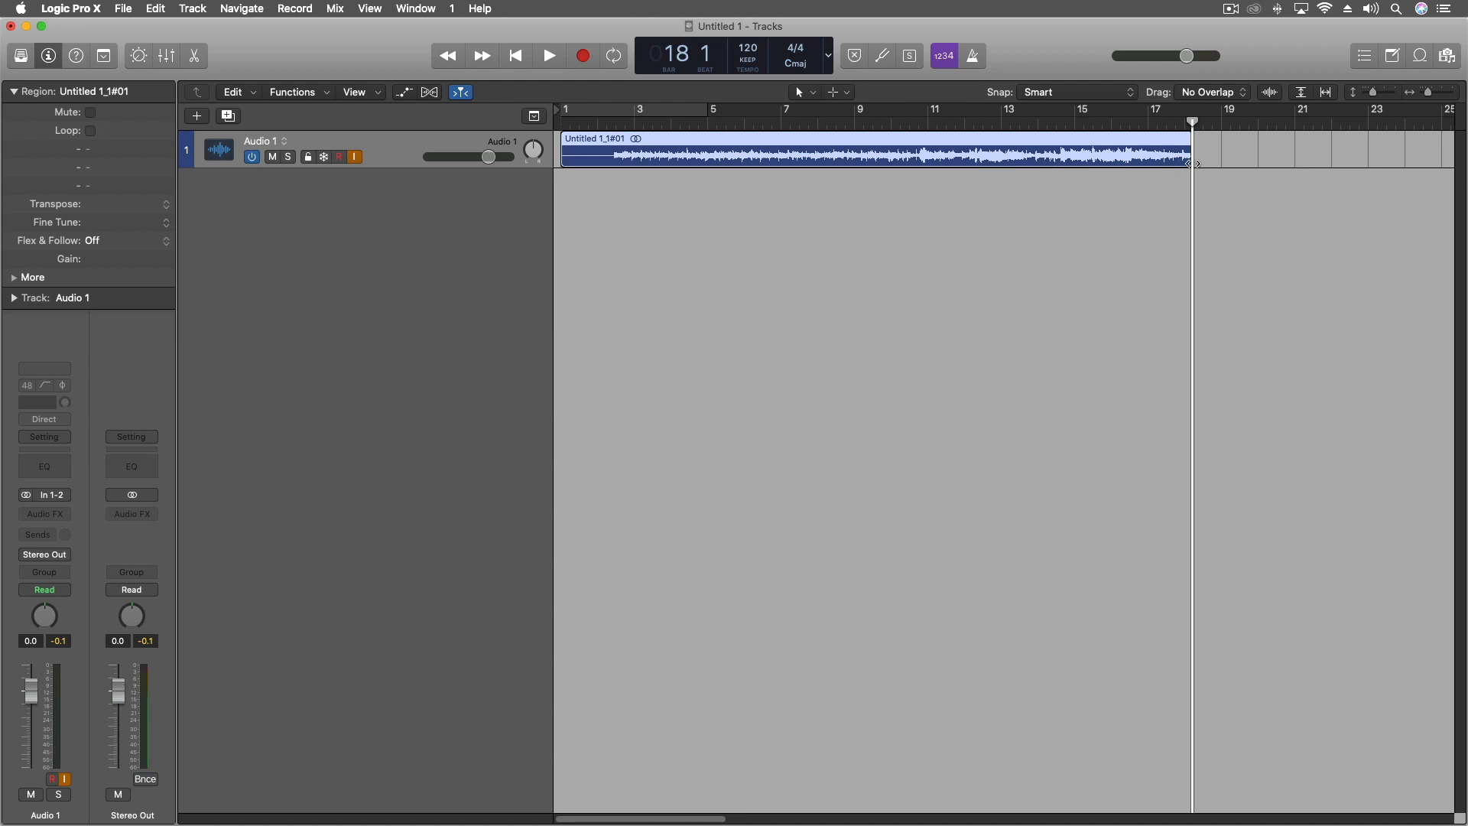
mouse_move(1175, 174)
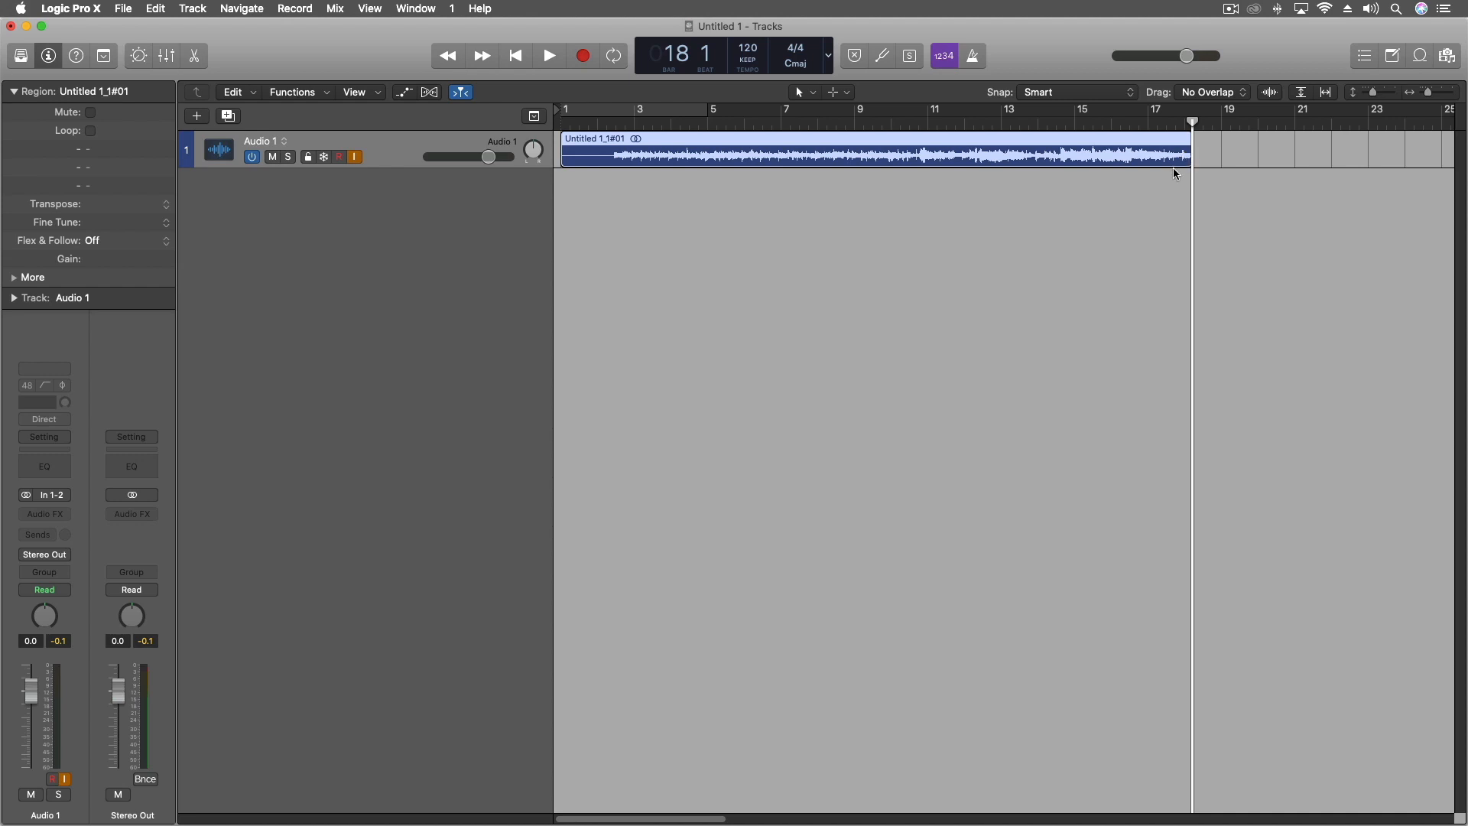
mouse_move(767, 170)
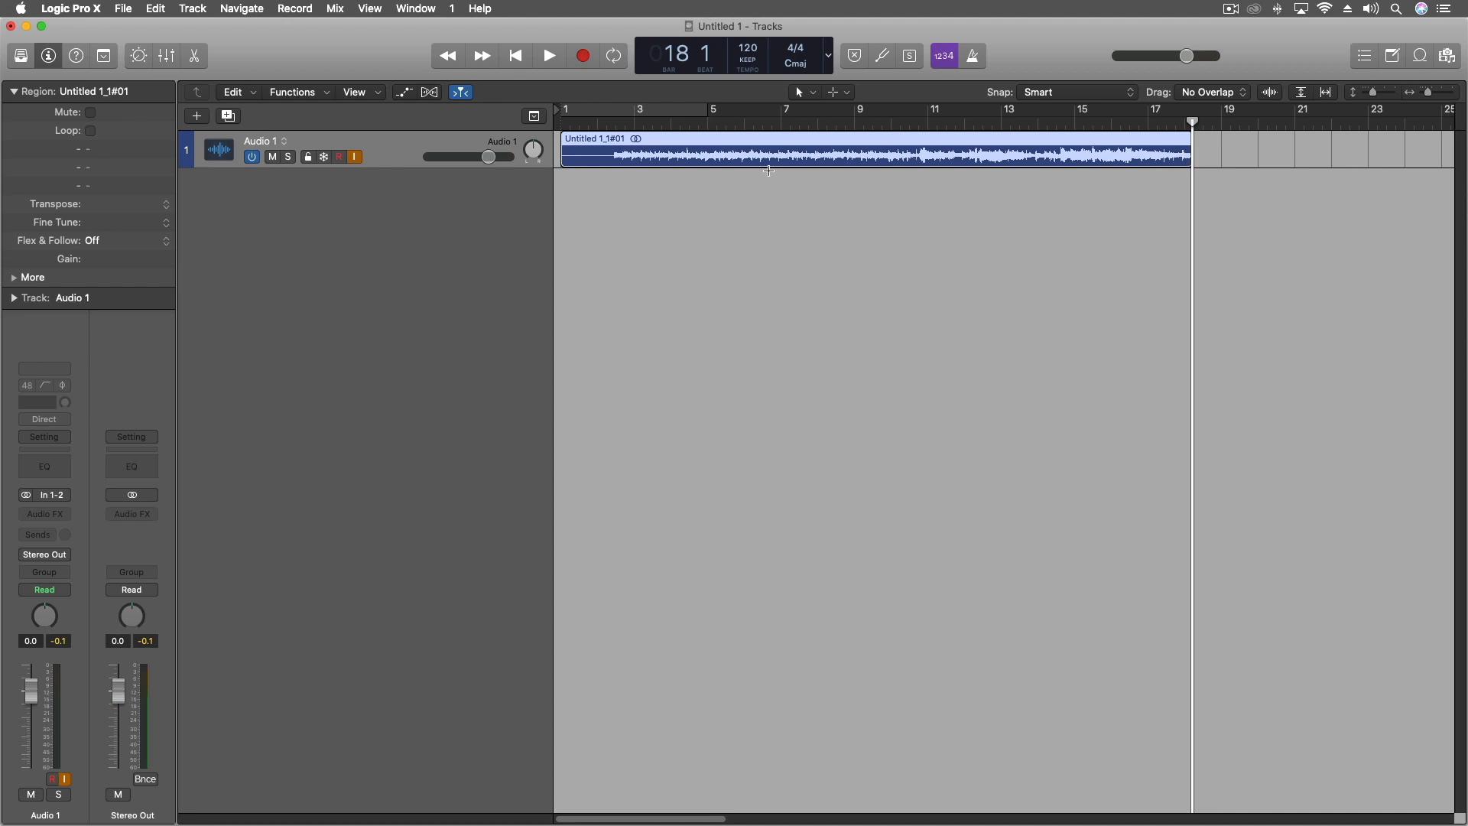
mouse_move(568, 157)
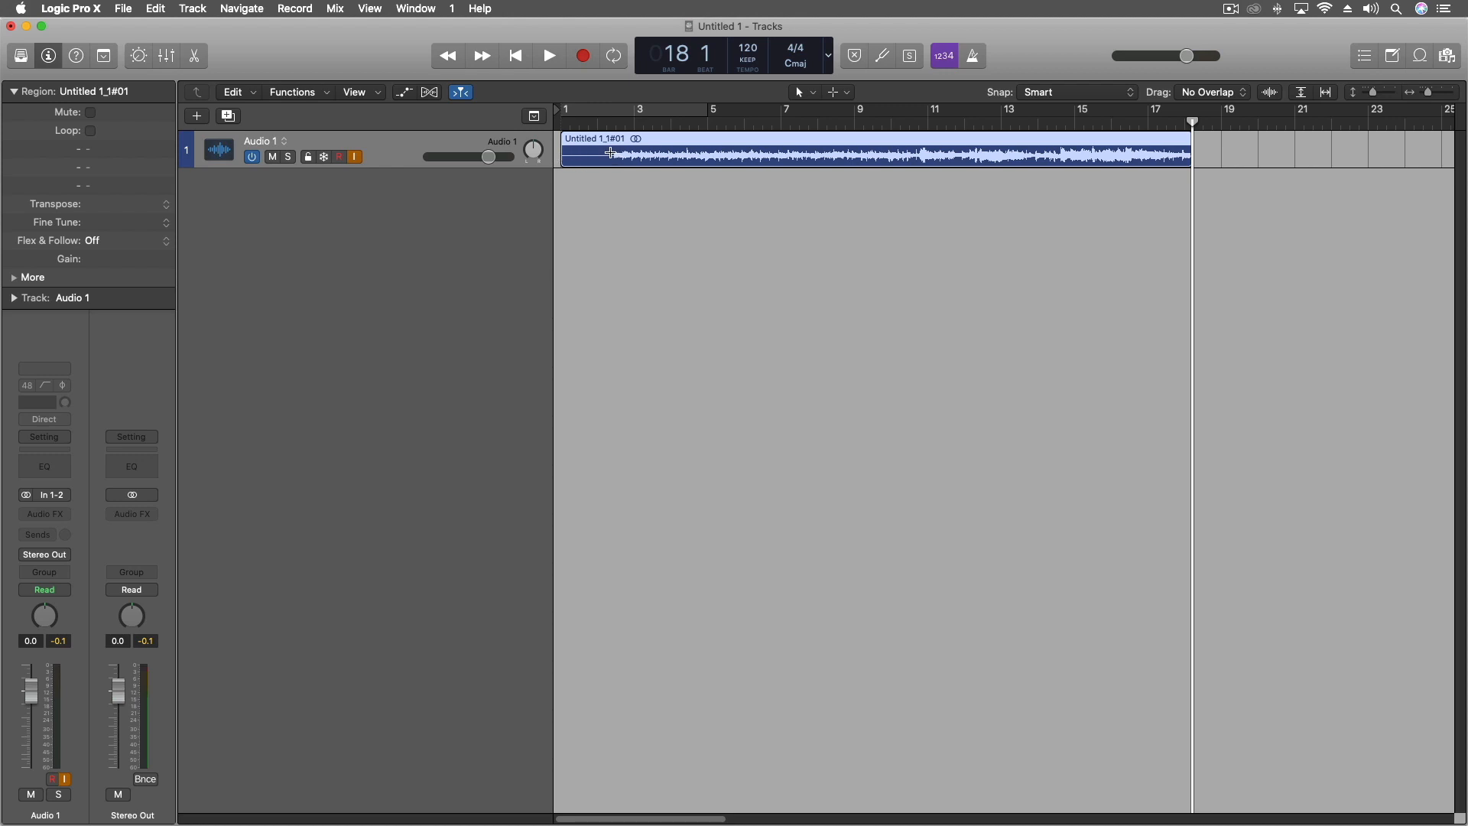
mouse_move(524, 203)
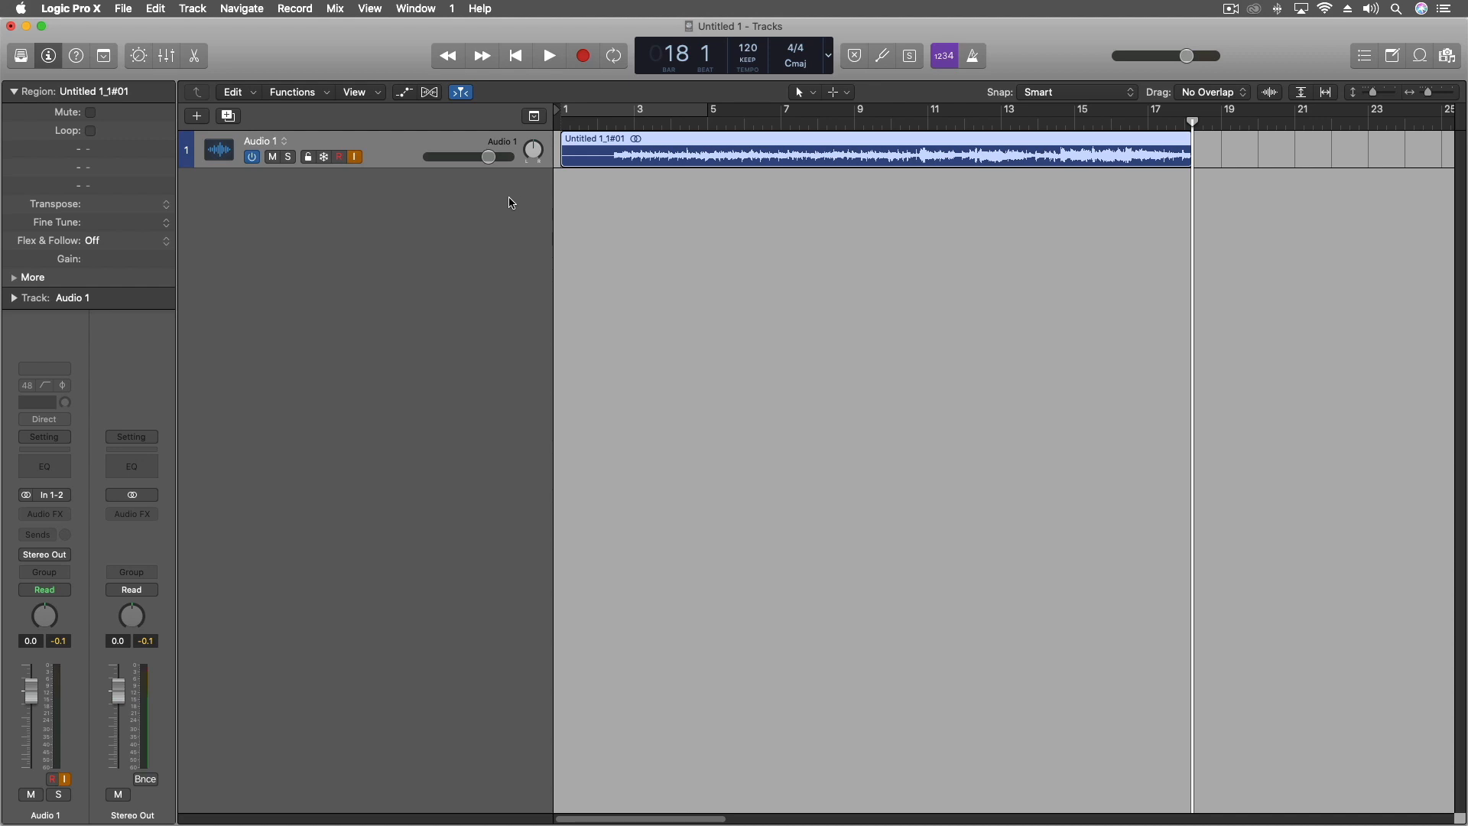
mouse_move(828, 144)
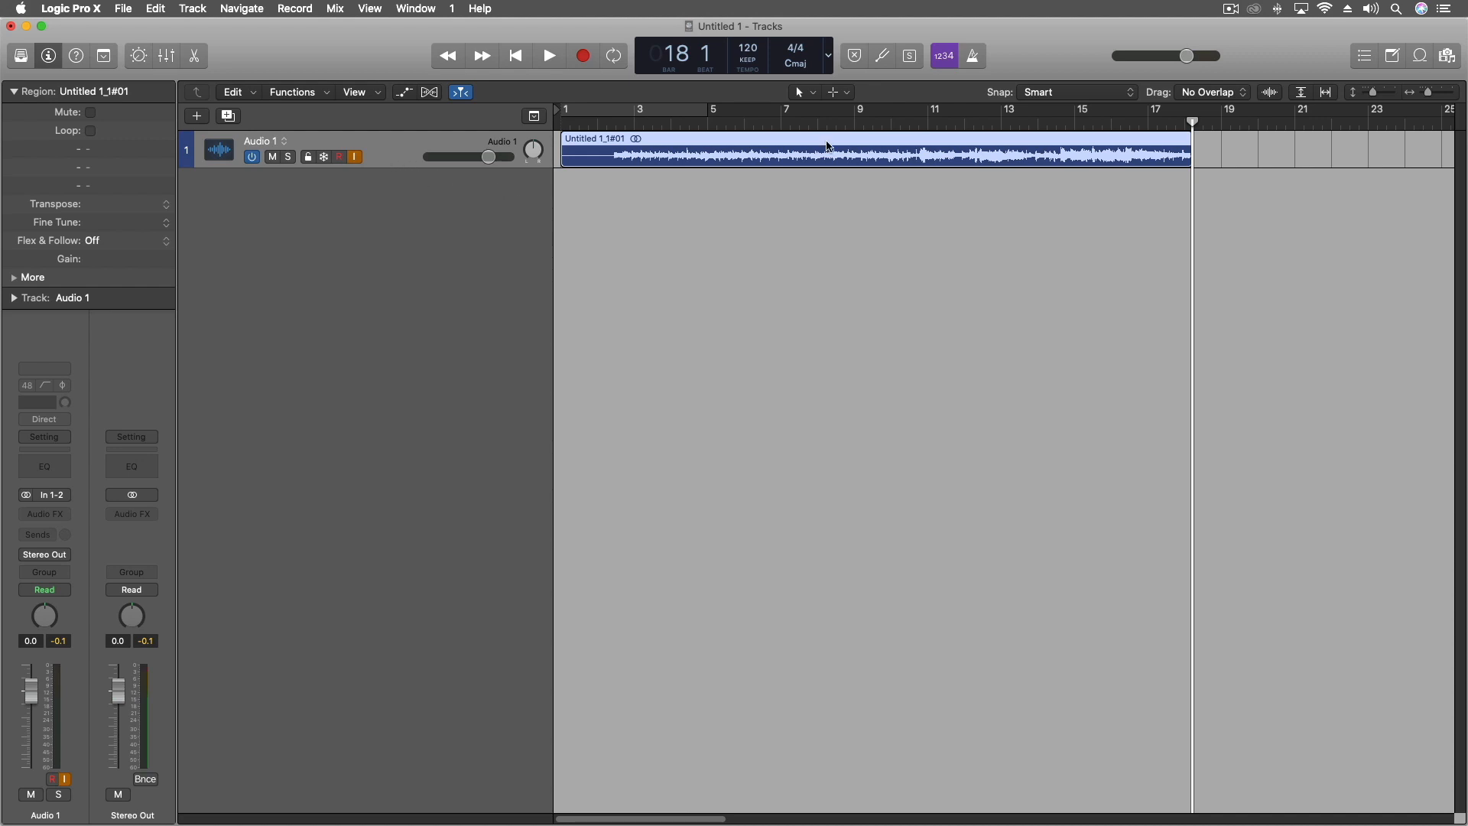
mouse_move(688, 154)
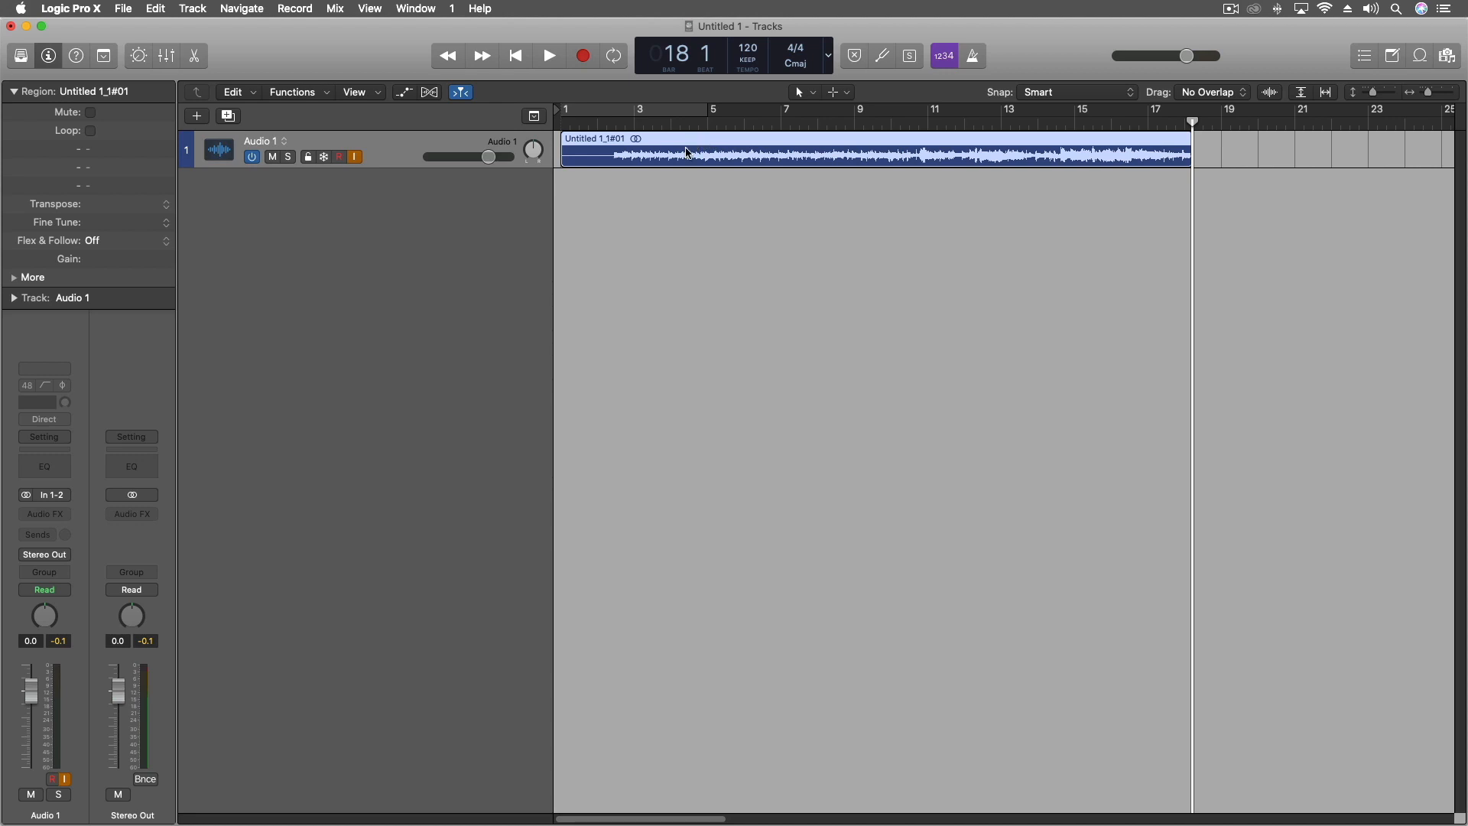
mouse_move(383, 204)
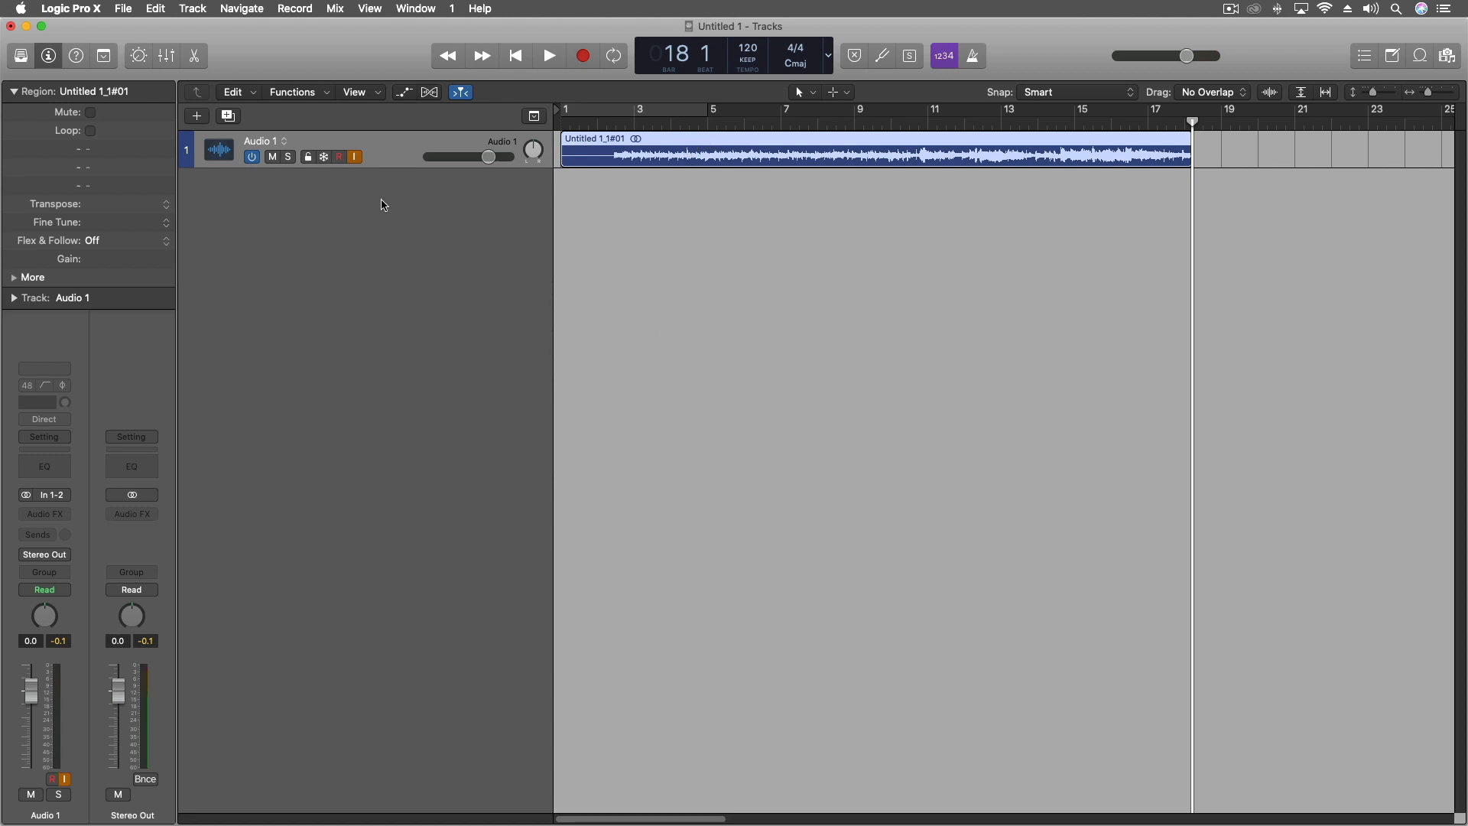
mouse_move(890, 268)
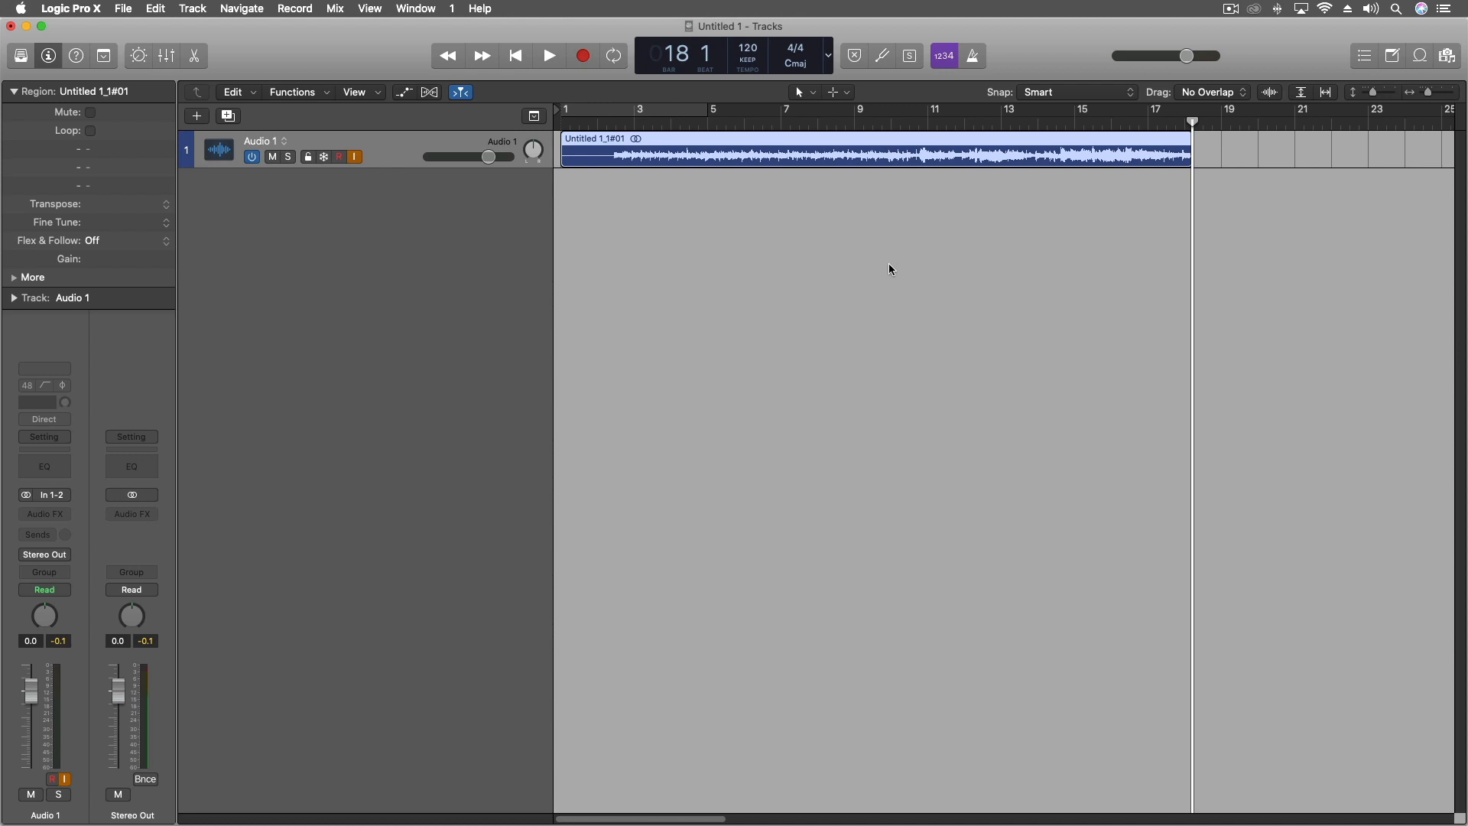
mouse_move(984, 243)
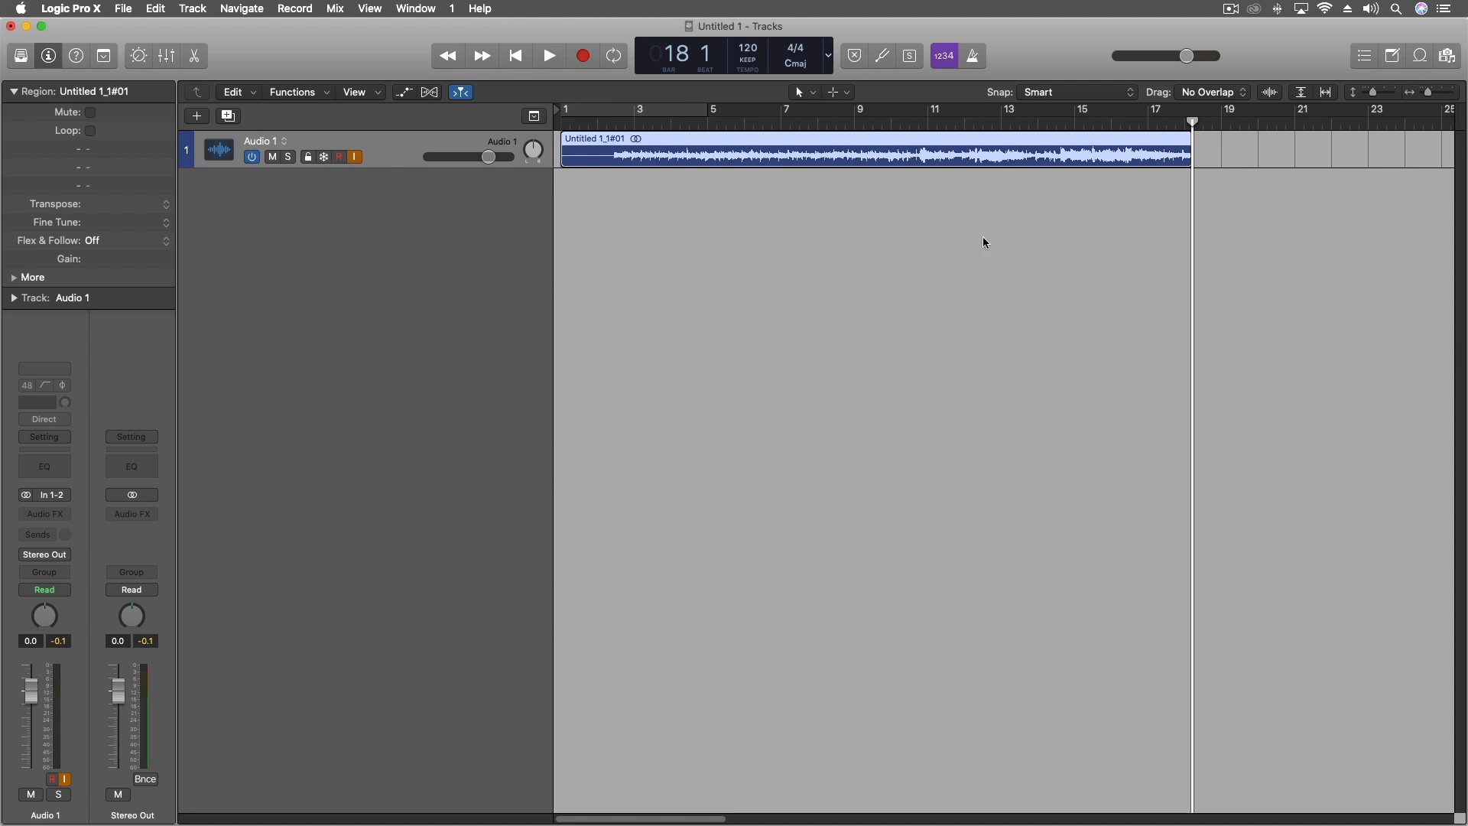
click(583, 56)
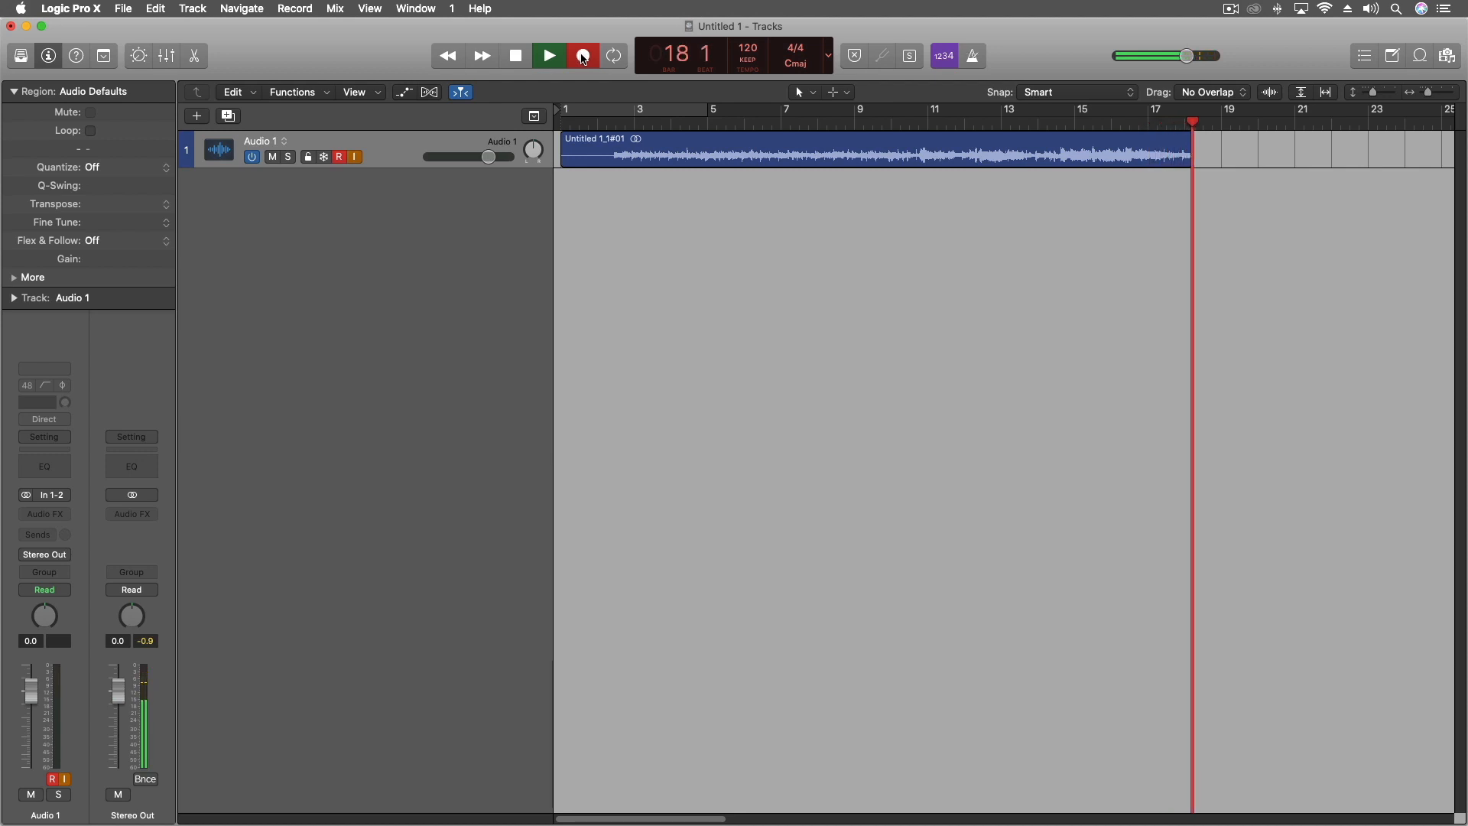
click(583, 55)
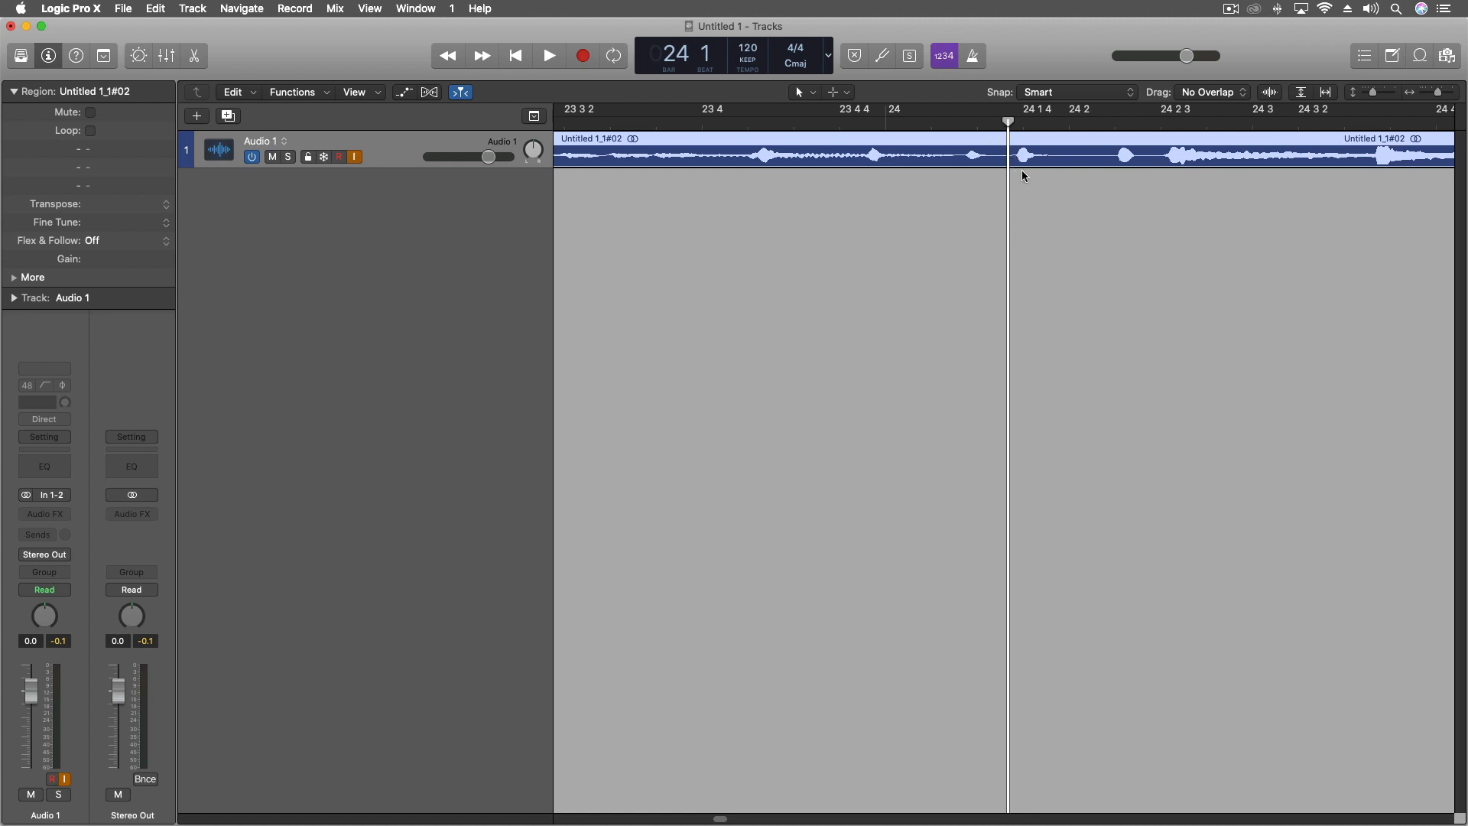
mouse_move(968, 137)
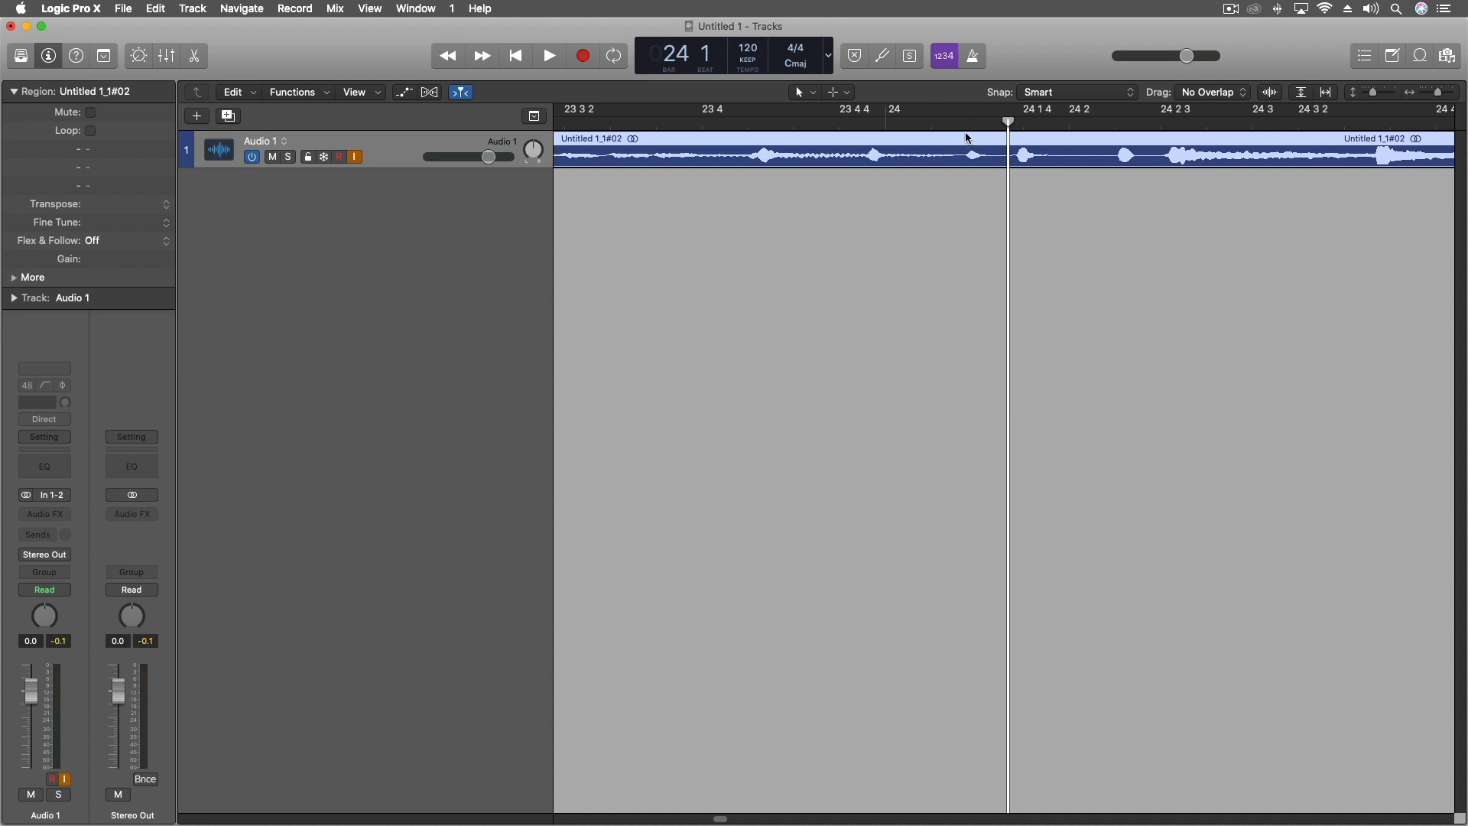
mouse_move(933, 173)
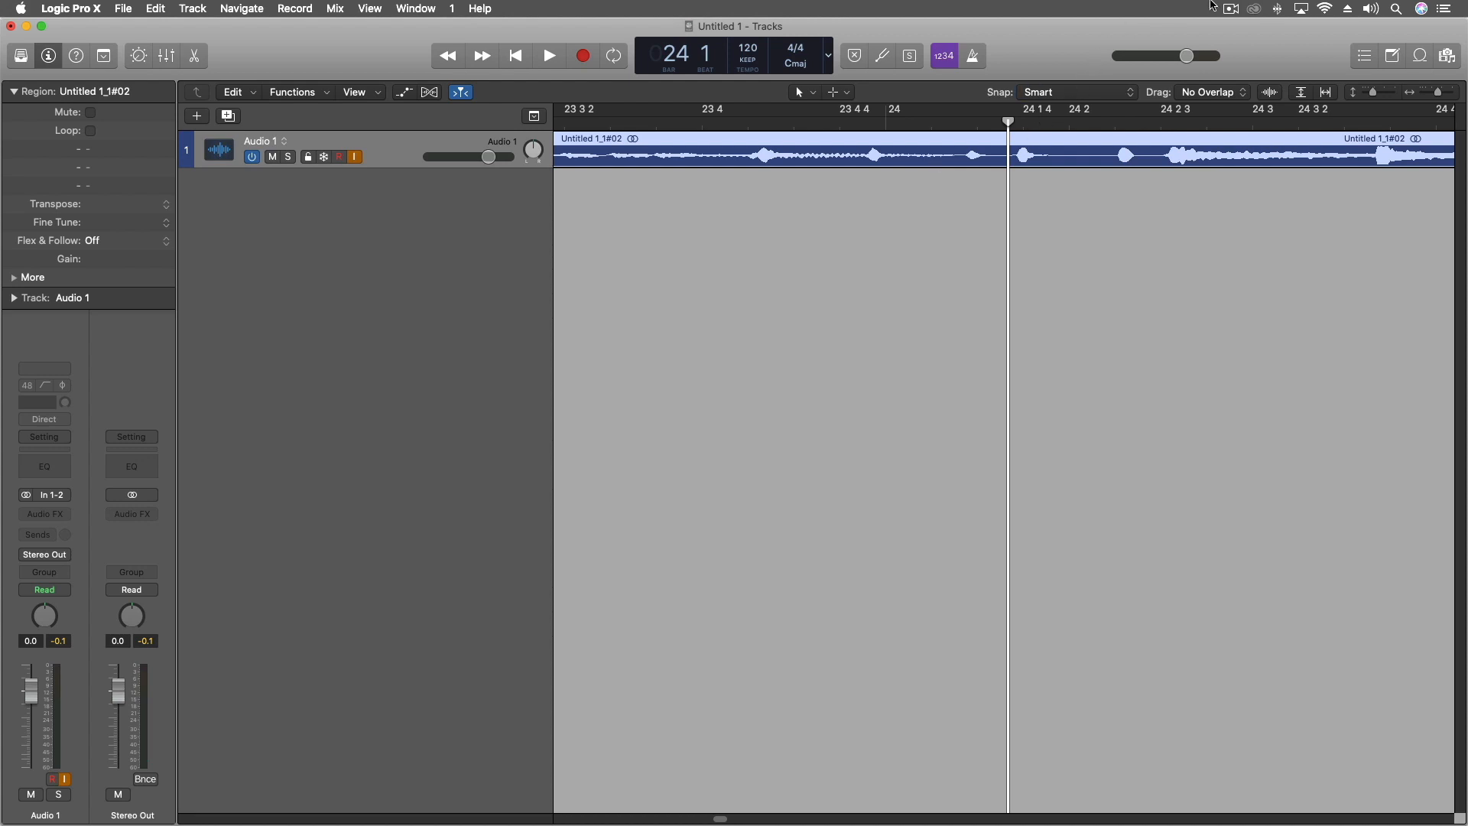
mouse_move(1021, 57)
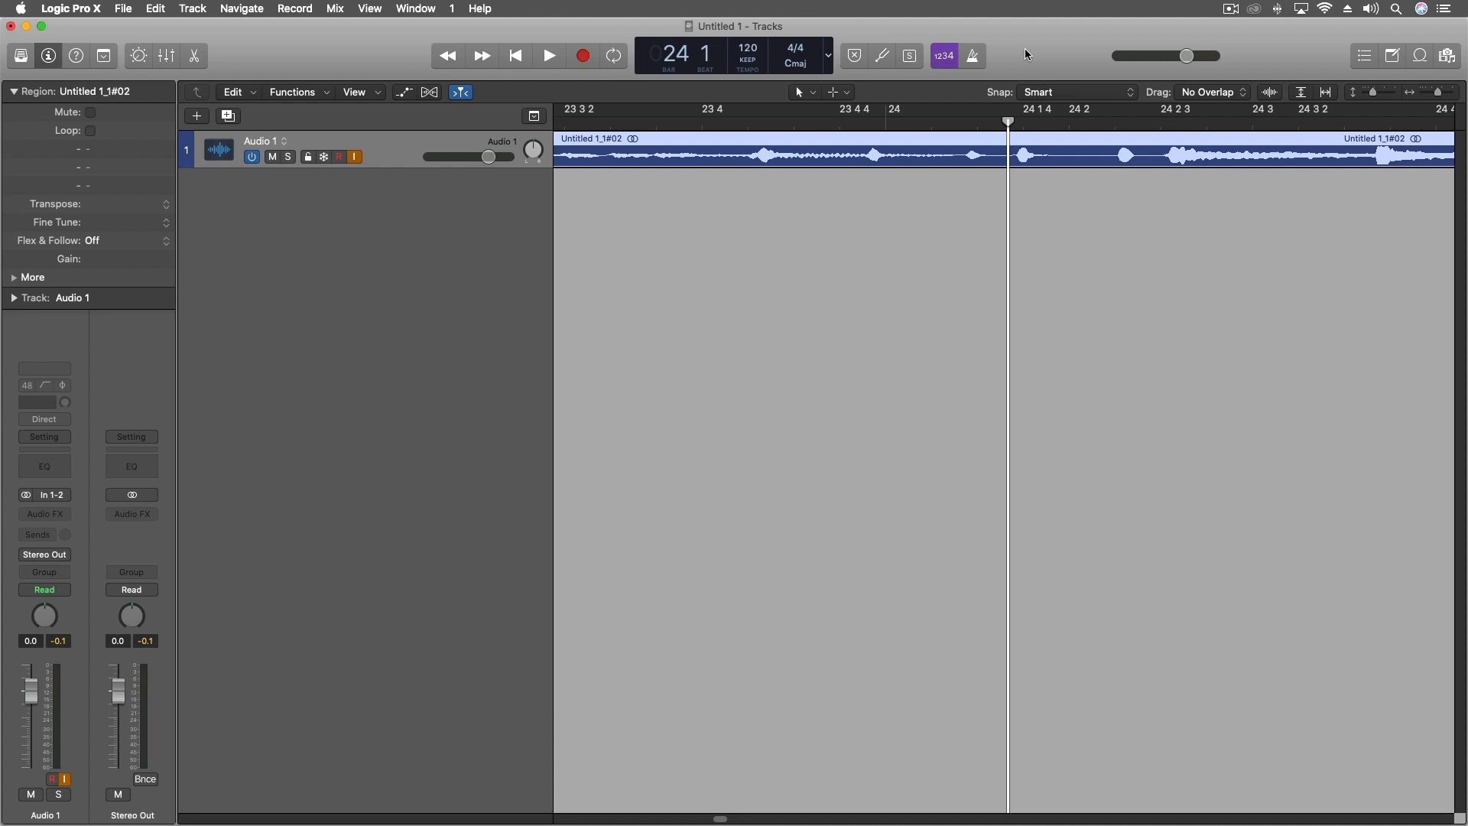
mouse_move(302, 56)
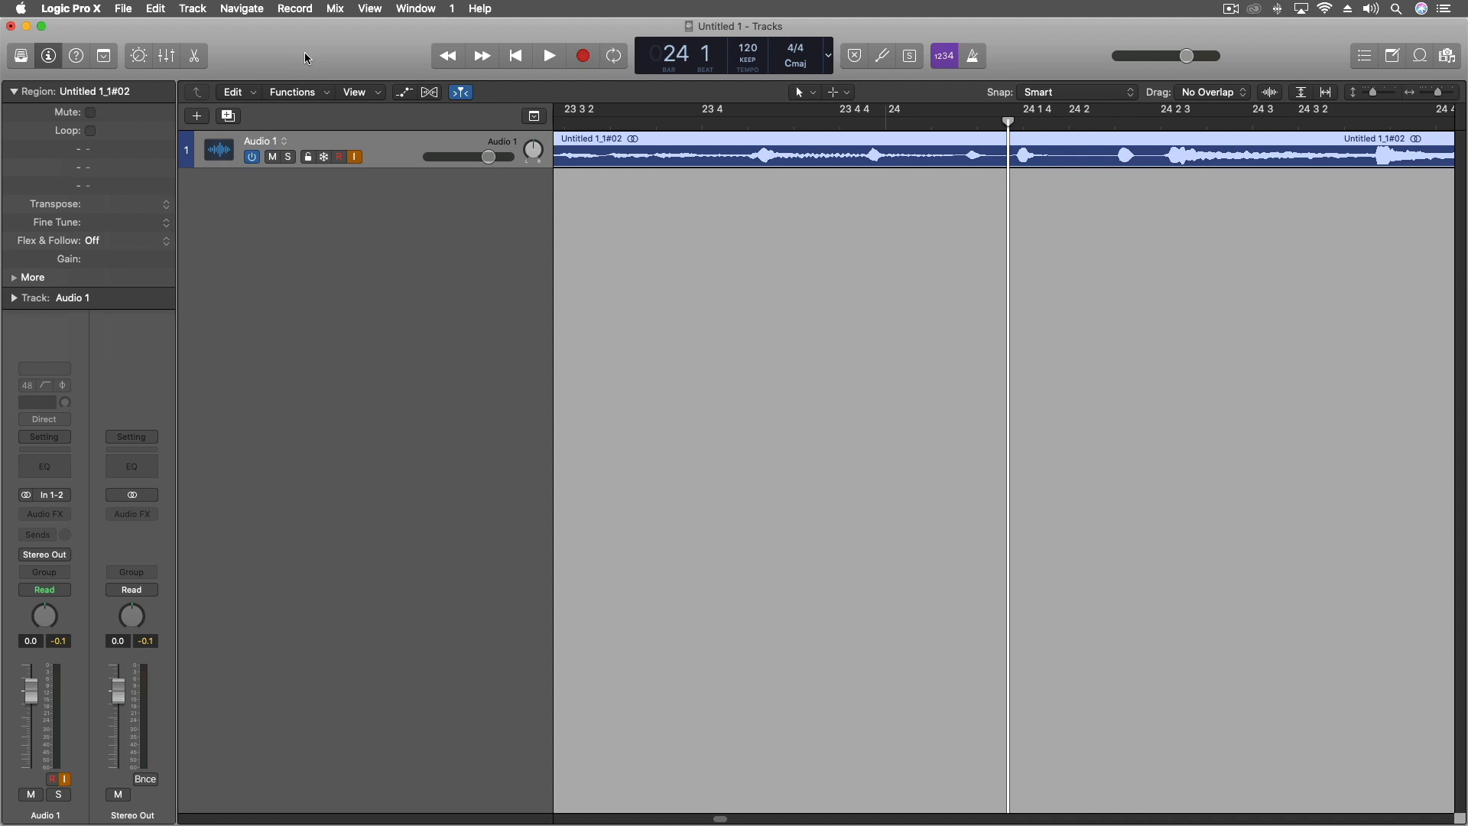
mouse_move(320, 52)
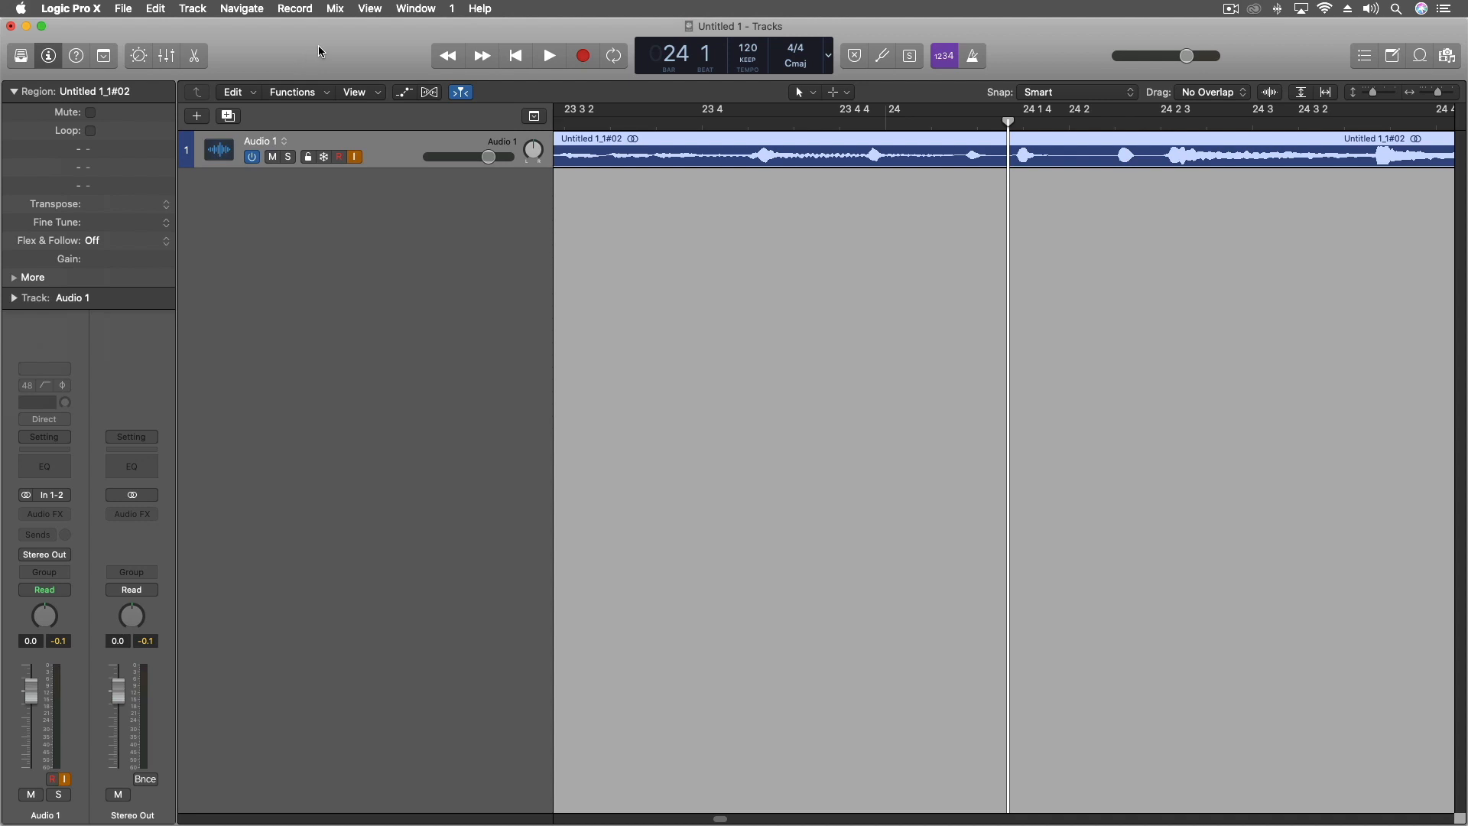
mouse_move(267, 63)
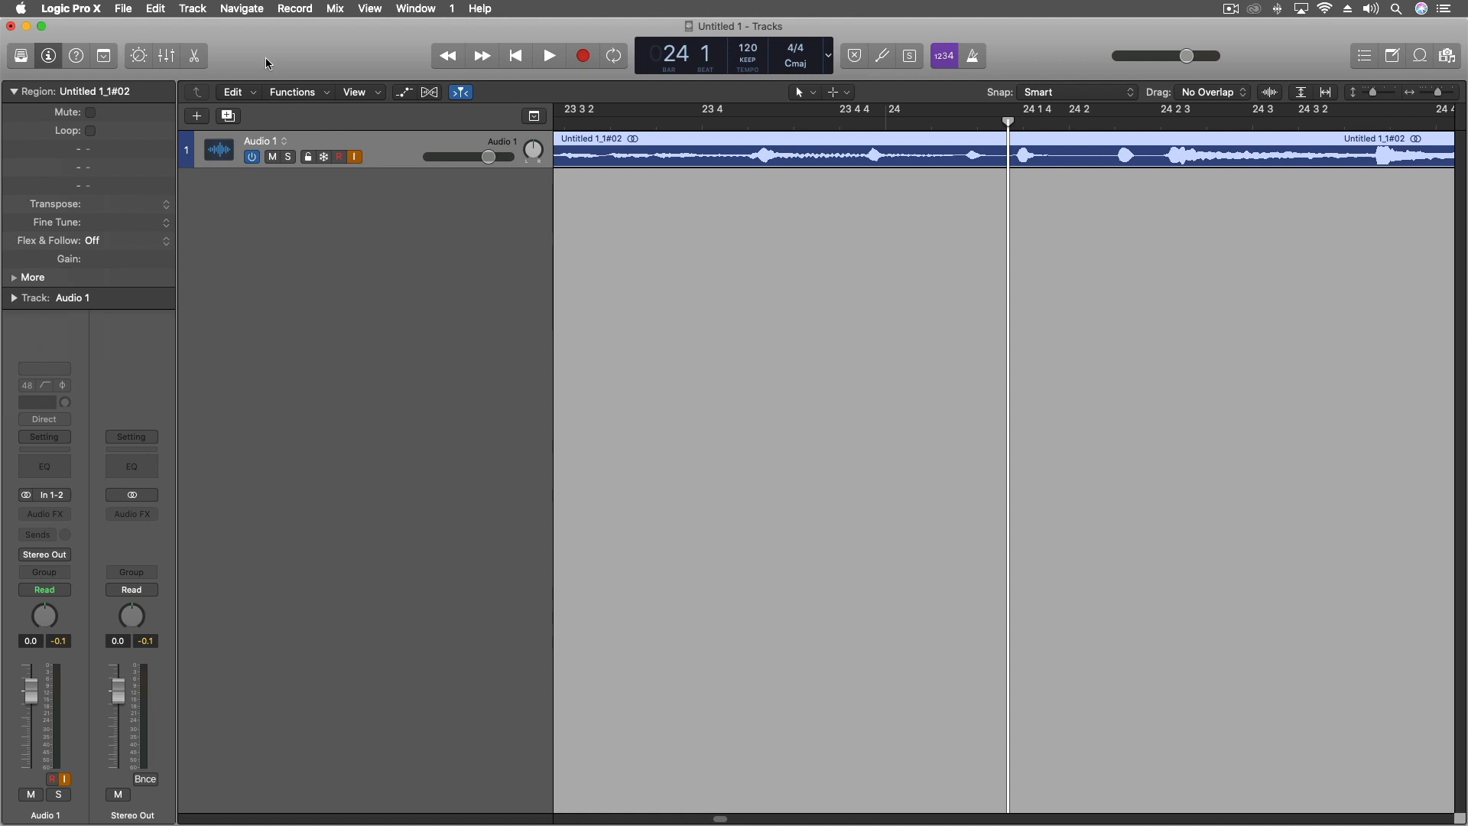
mouse_move(194, 86)
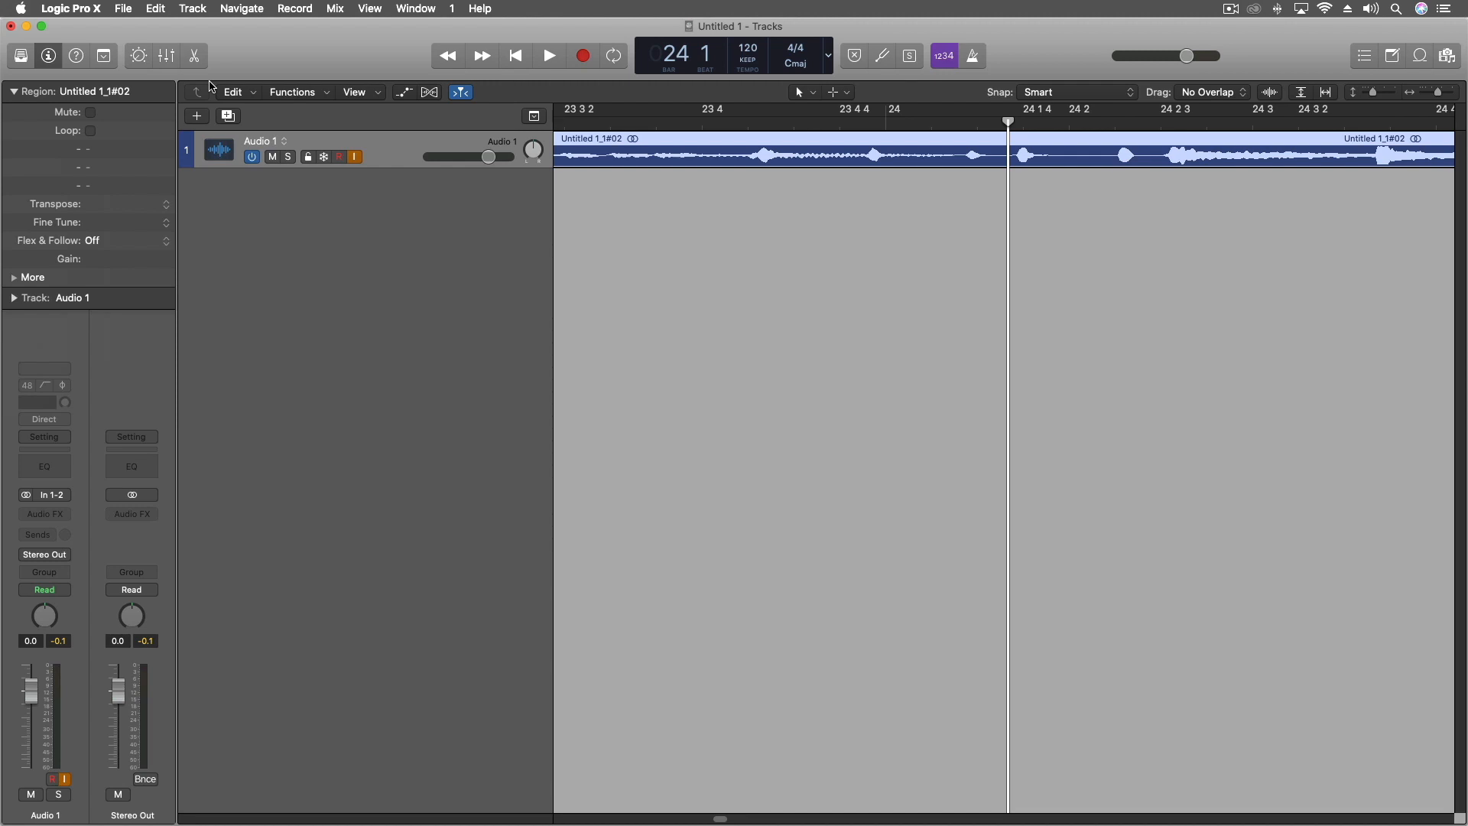
mouse_move(269, 53)
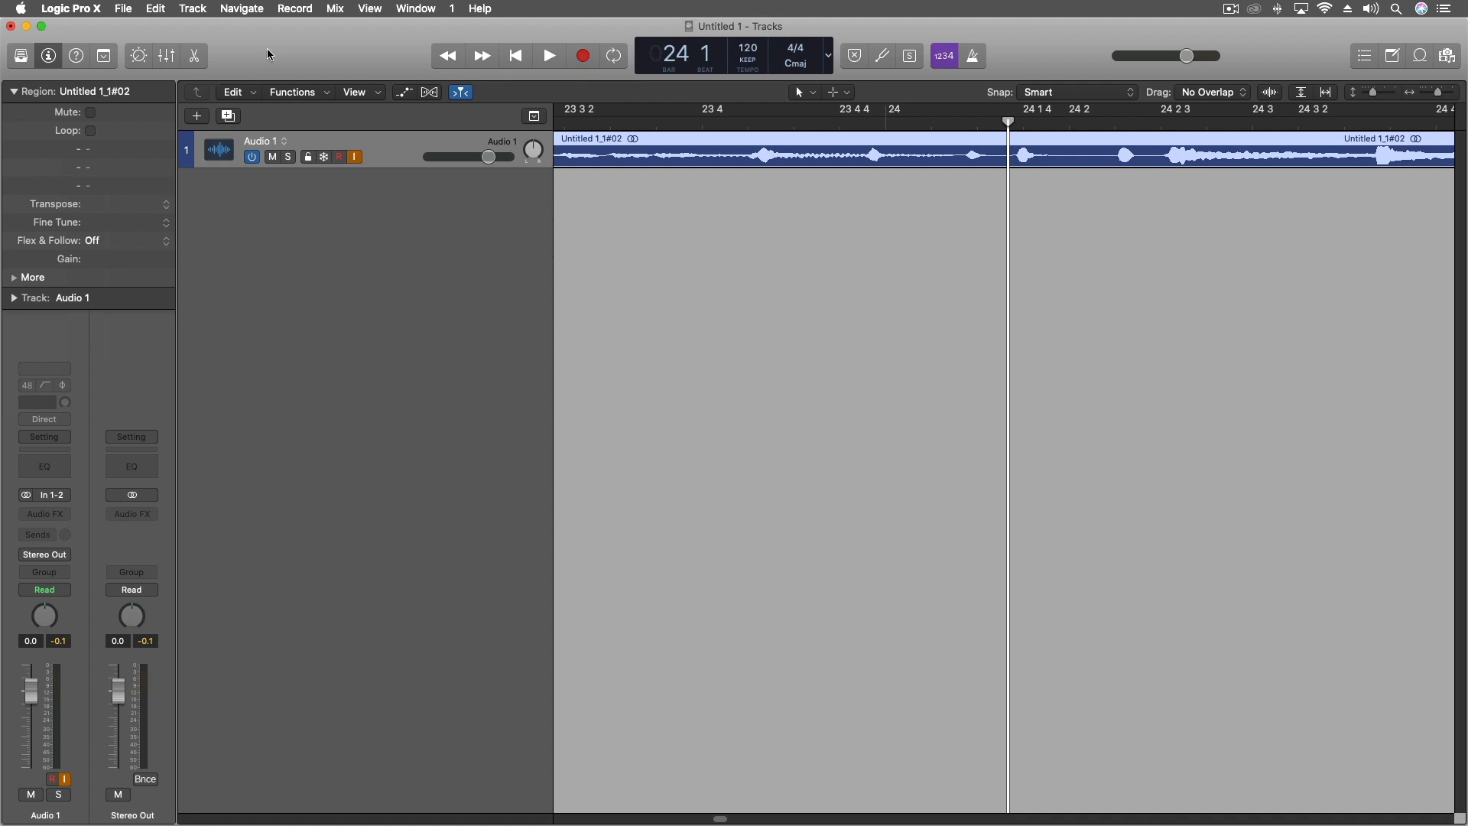
- Create Software Instrument track Inst 1 and load the stereo External Instrument plug-in
click(192, 9)
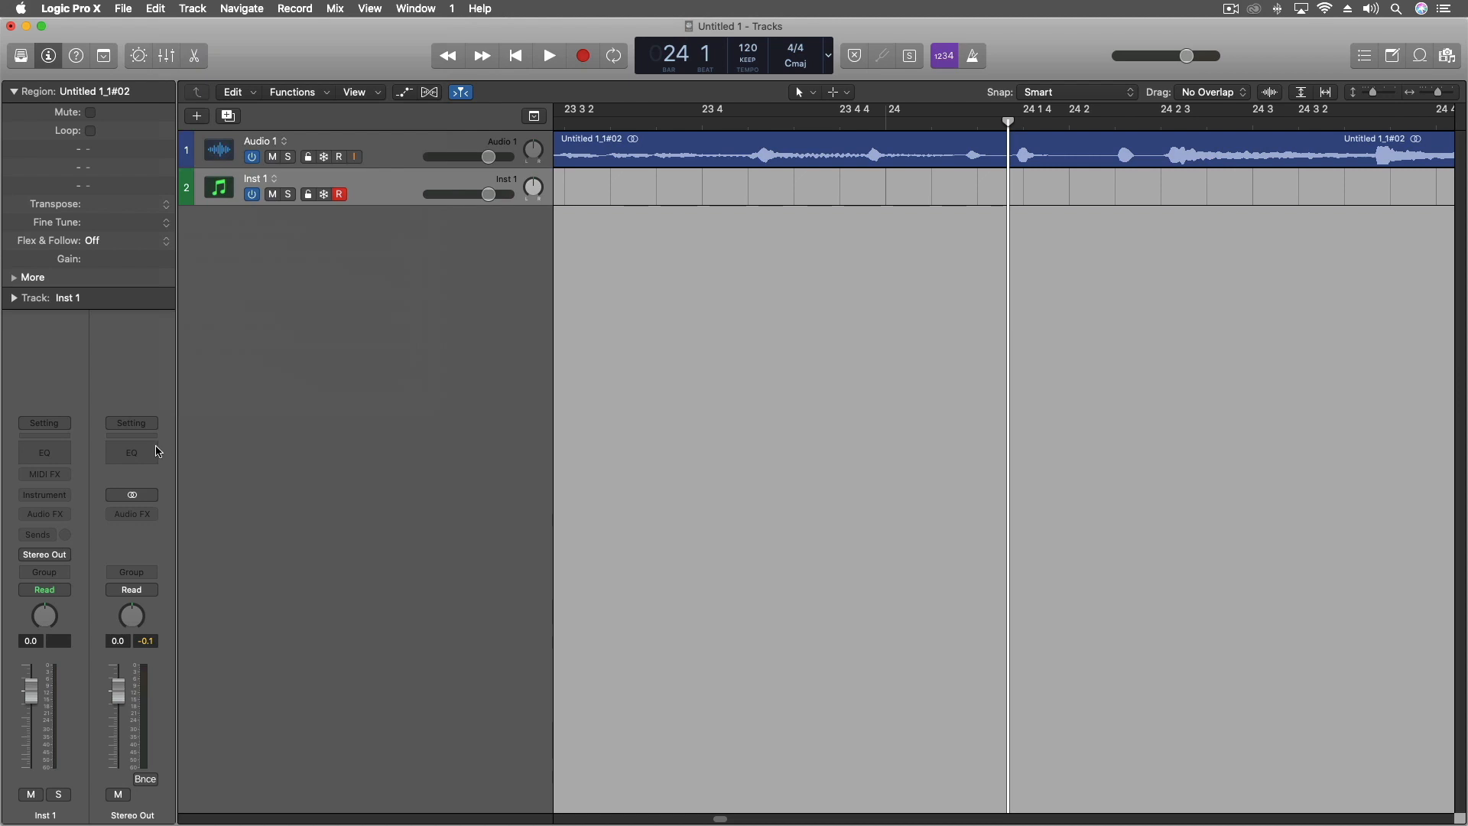
click(44, 494)
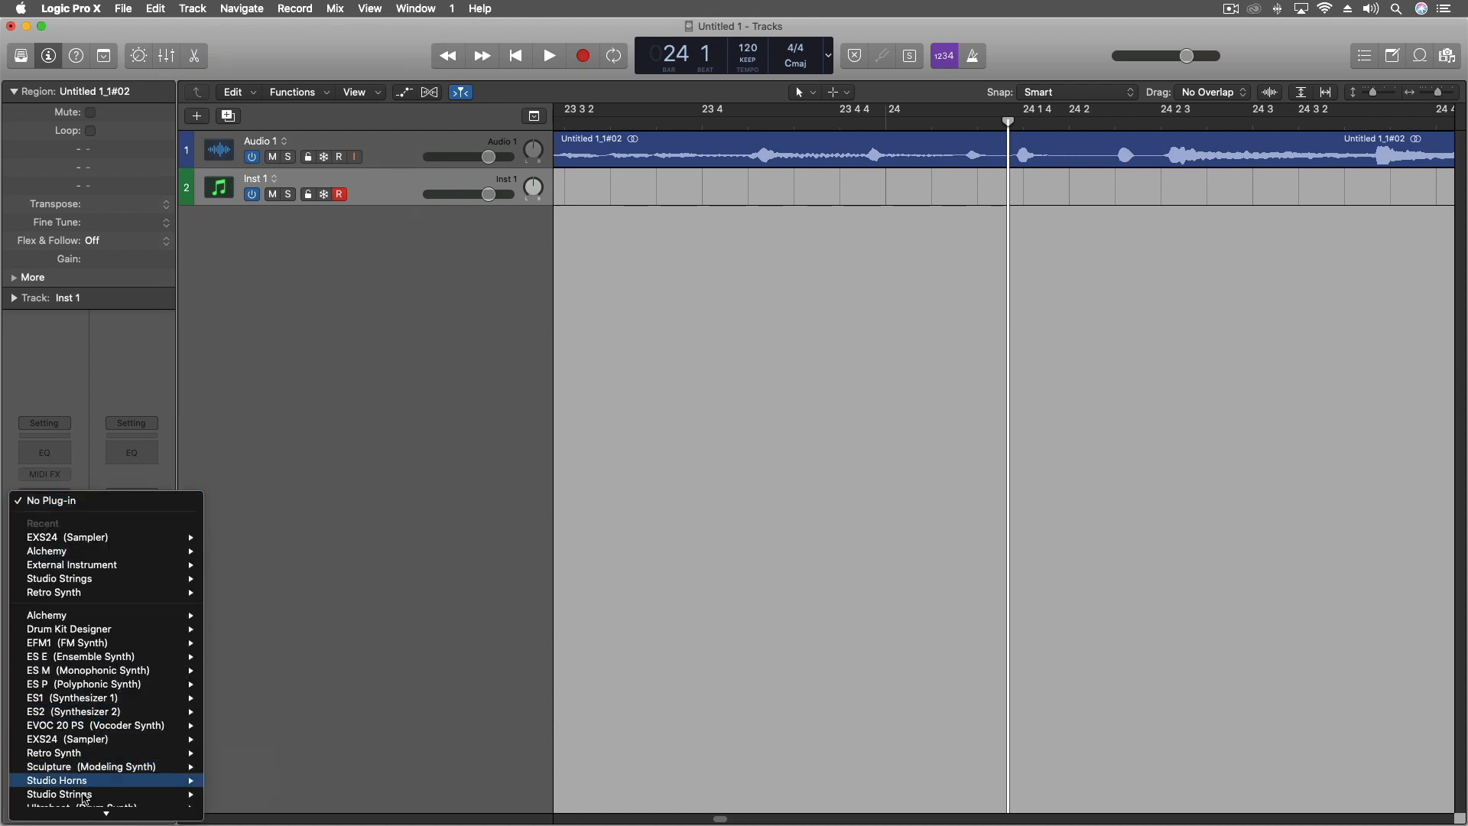
mouse_move(72, 519)
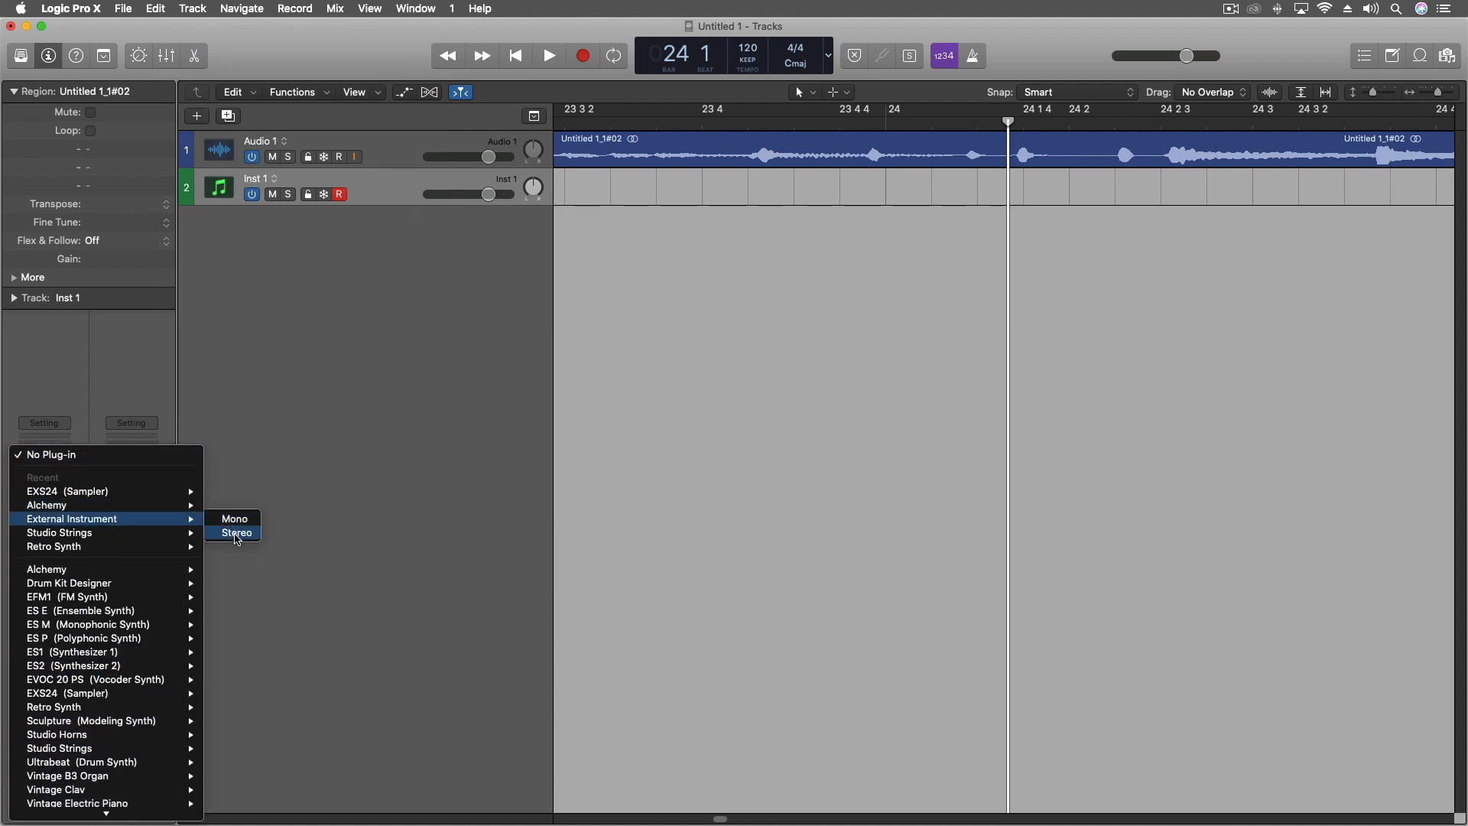
click(236, 532)
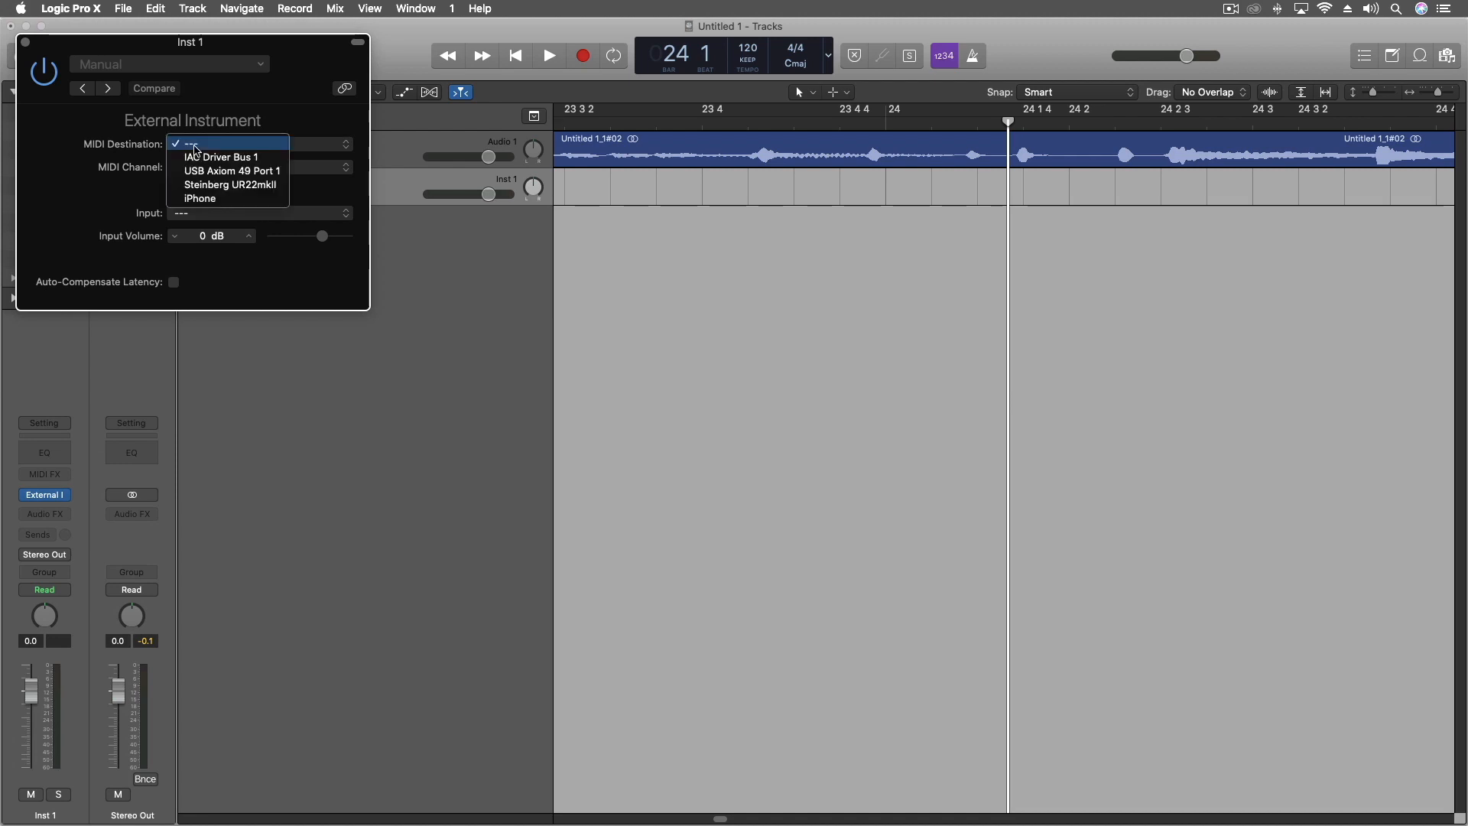
click(260, 213)
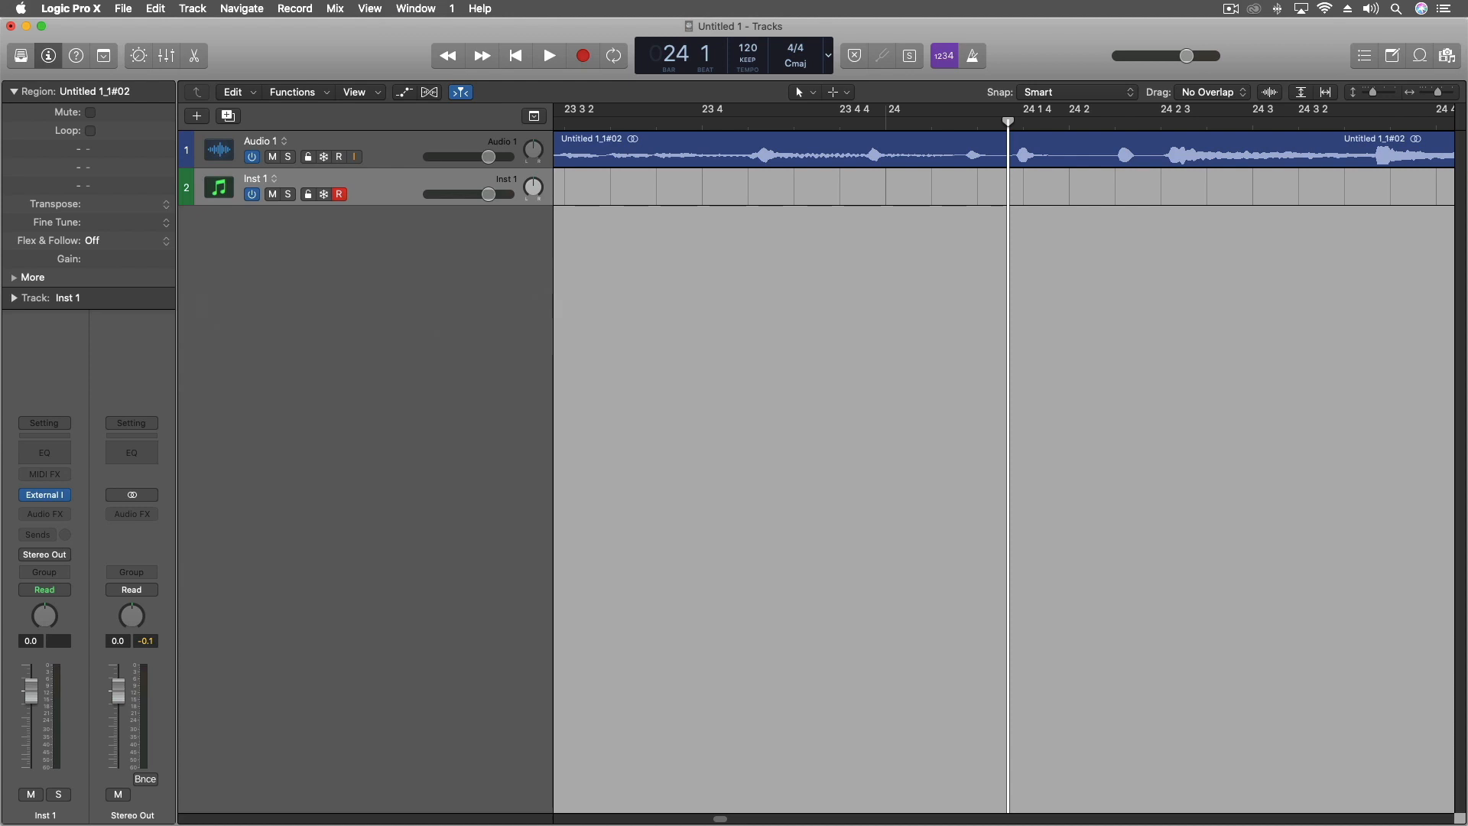
- Show the Musical Typing keyboard for Inst 1 with Cmd+K
key(cmd+k)
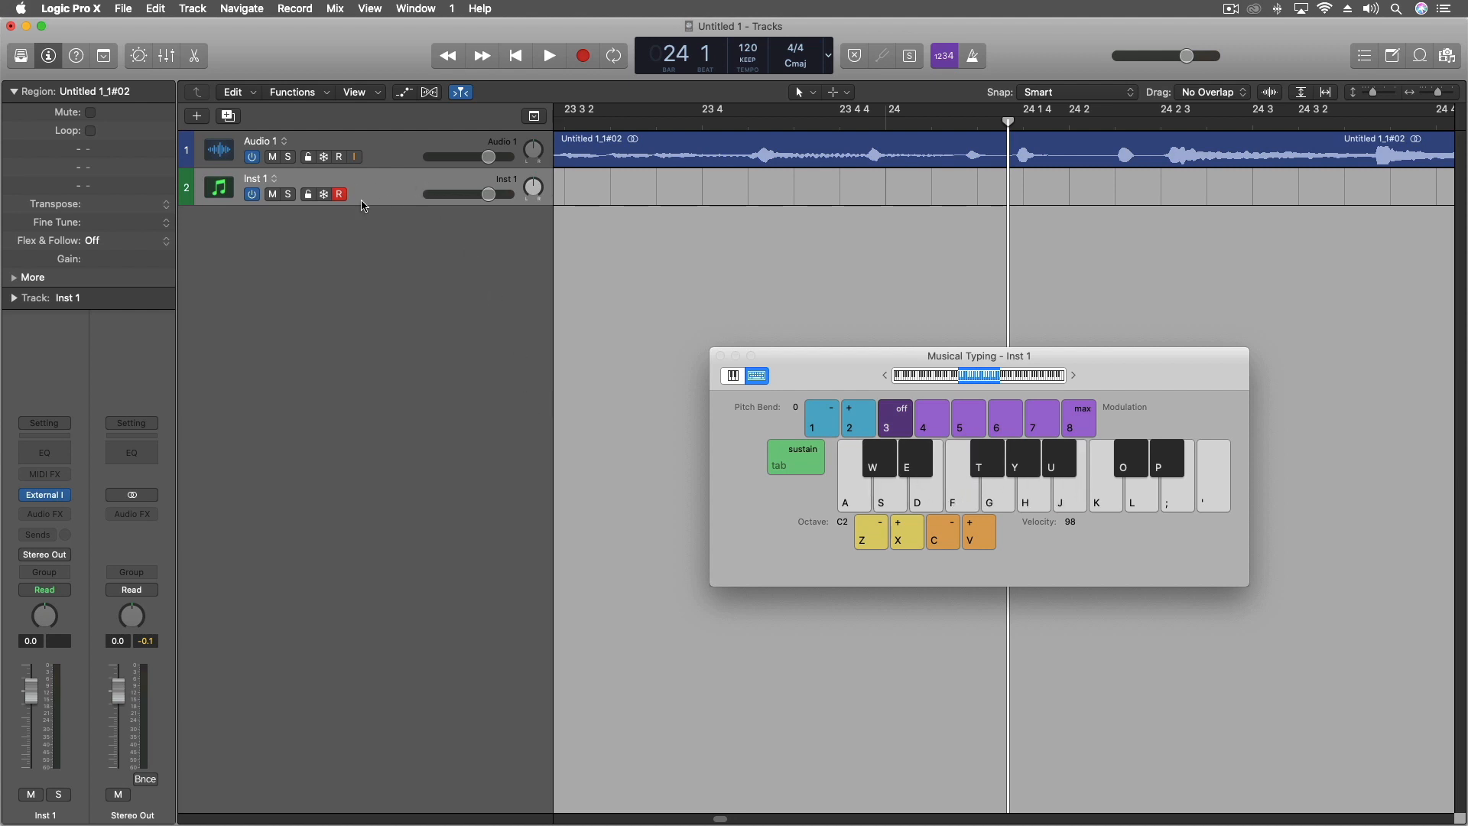
mouse_move(378, 198)
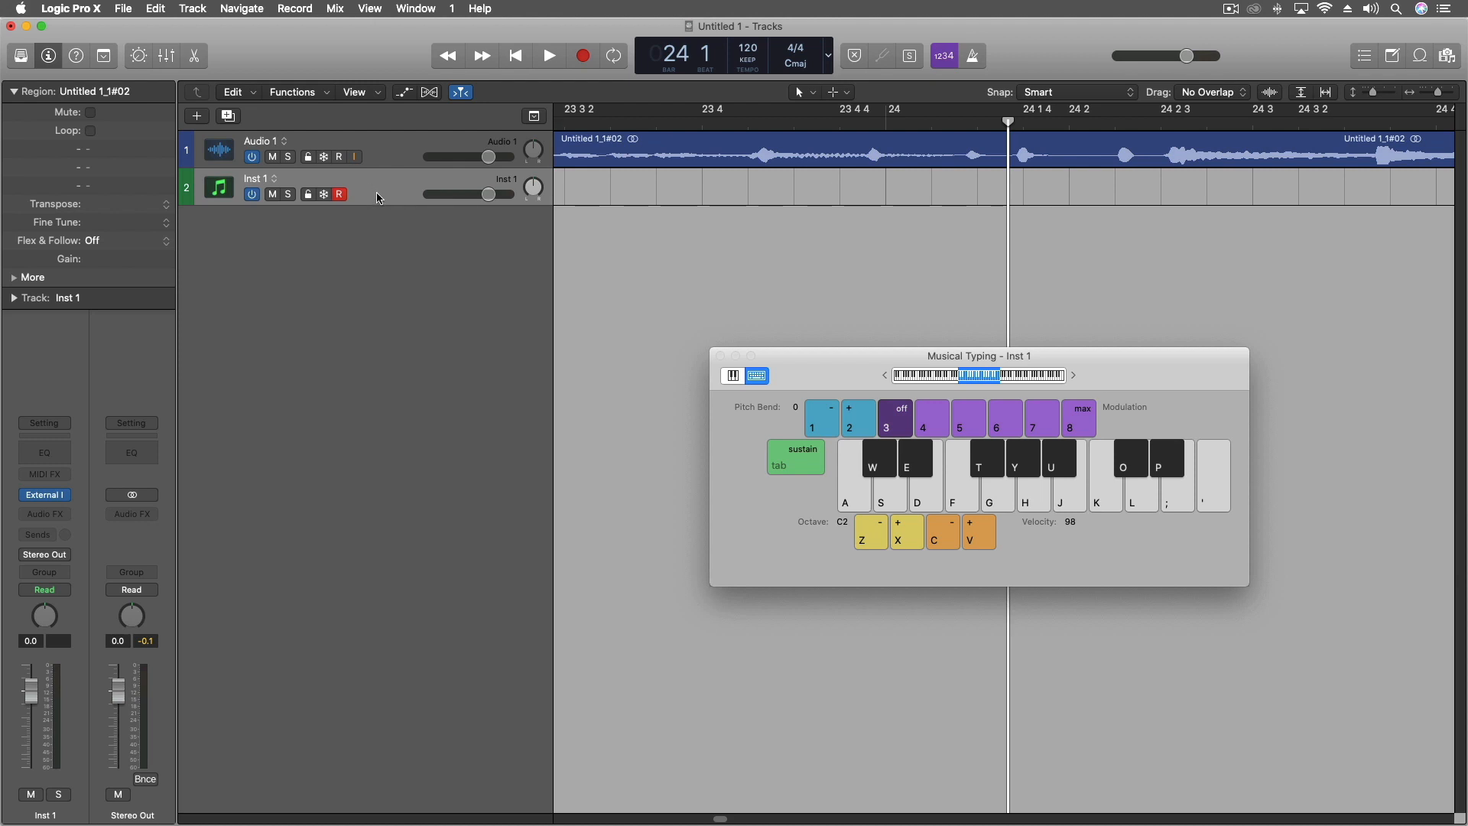
mouse_move(655, 262)
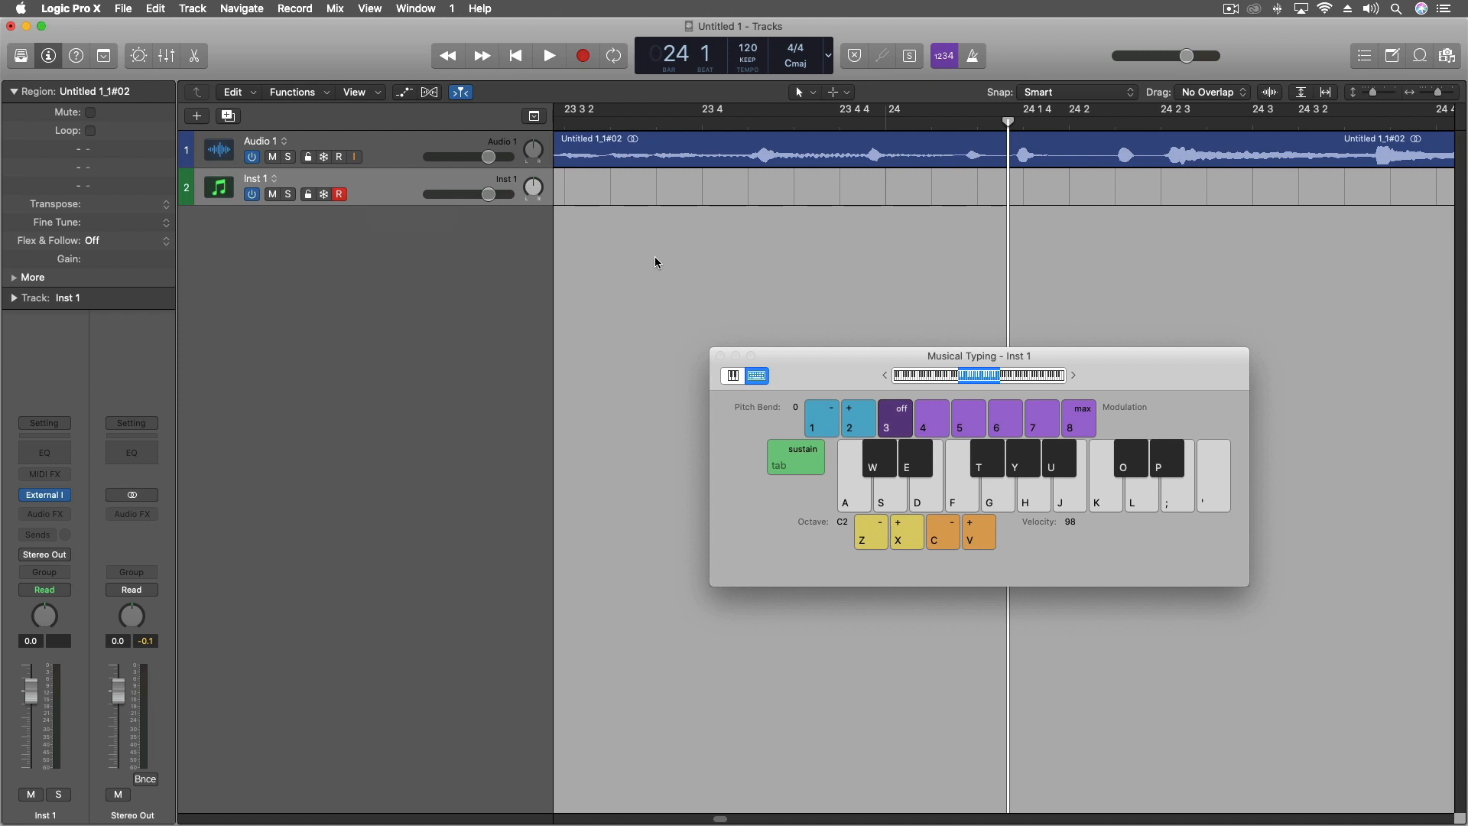
mouse_move(606, 209)
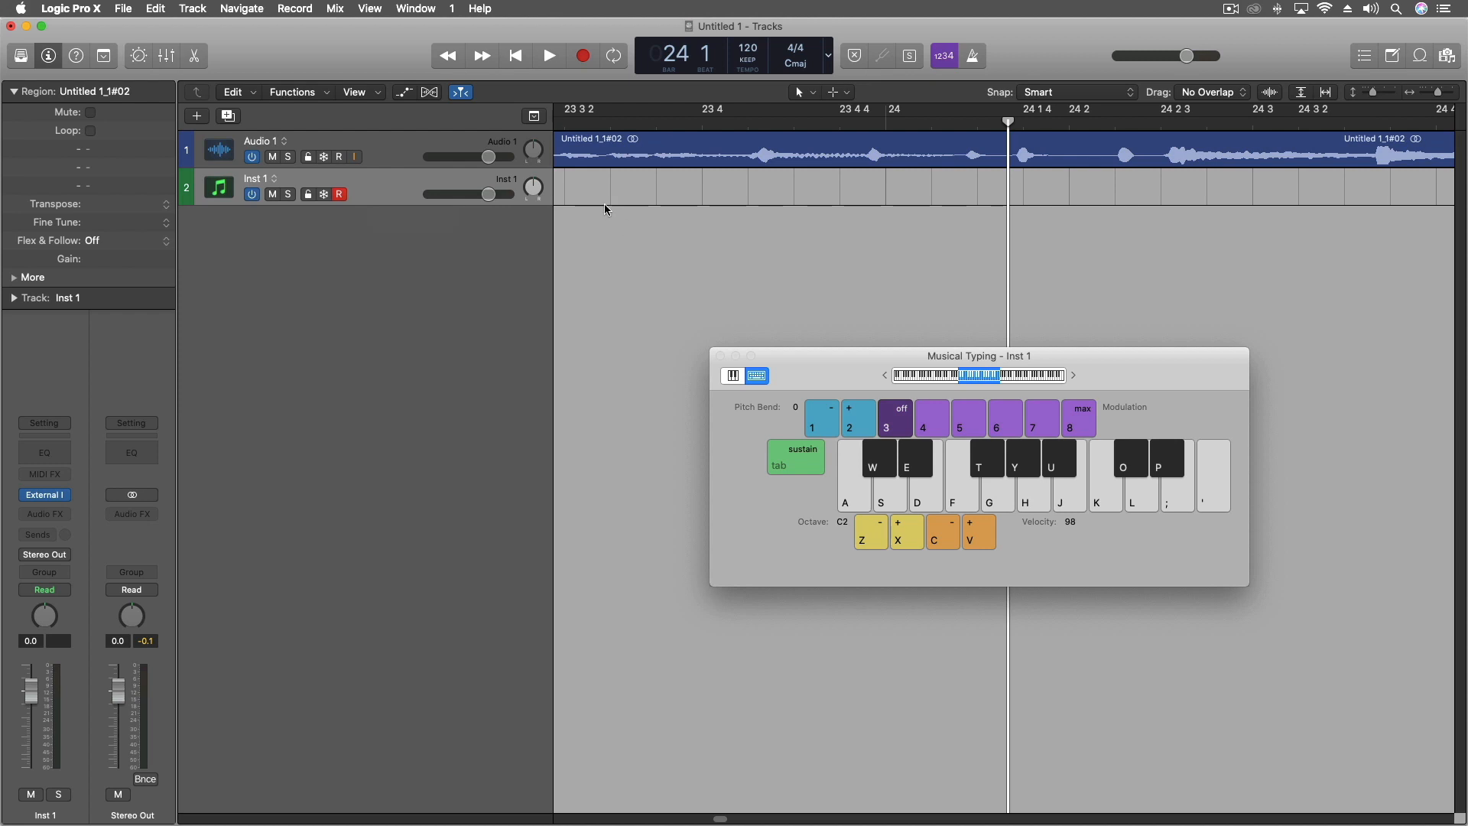
mouse_move(612, 184)
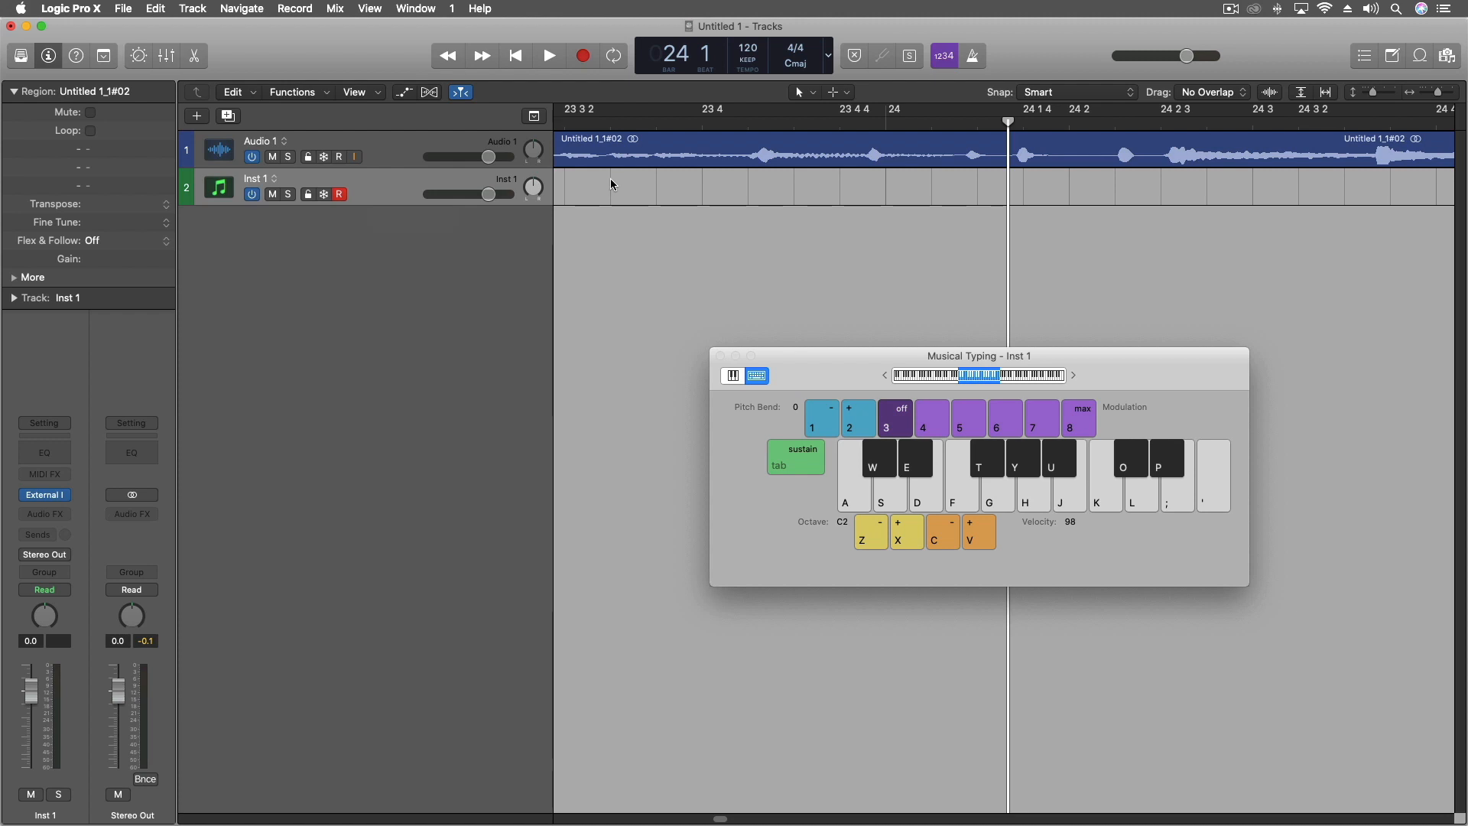
mouse_move(613, 256)
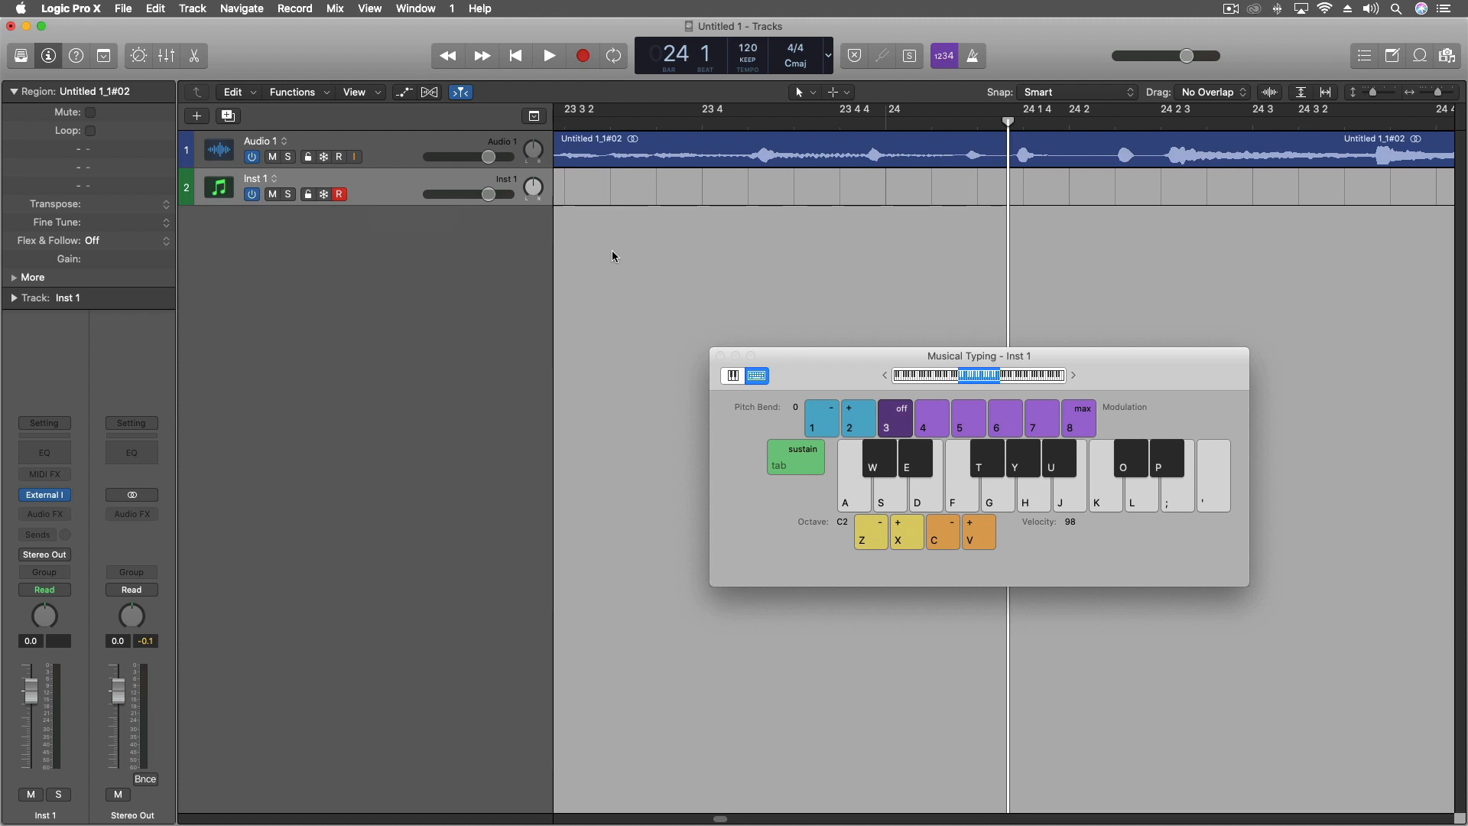
mouse_move(611, 233)
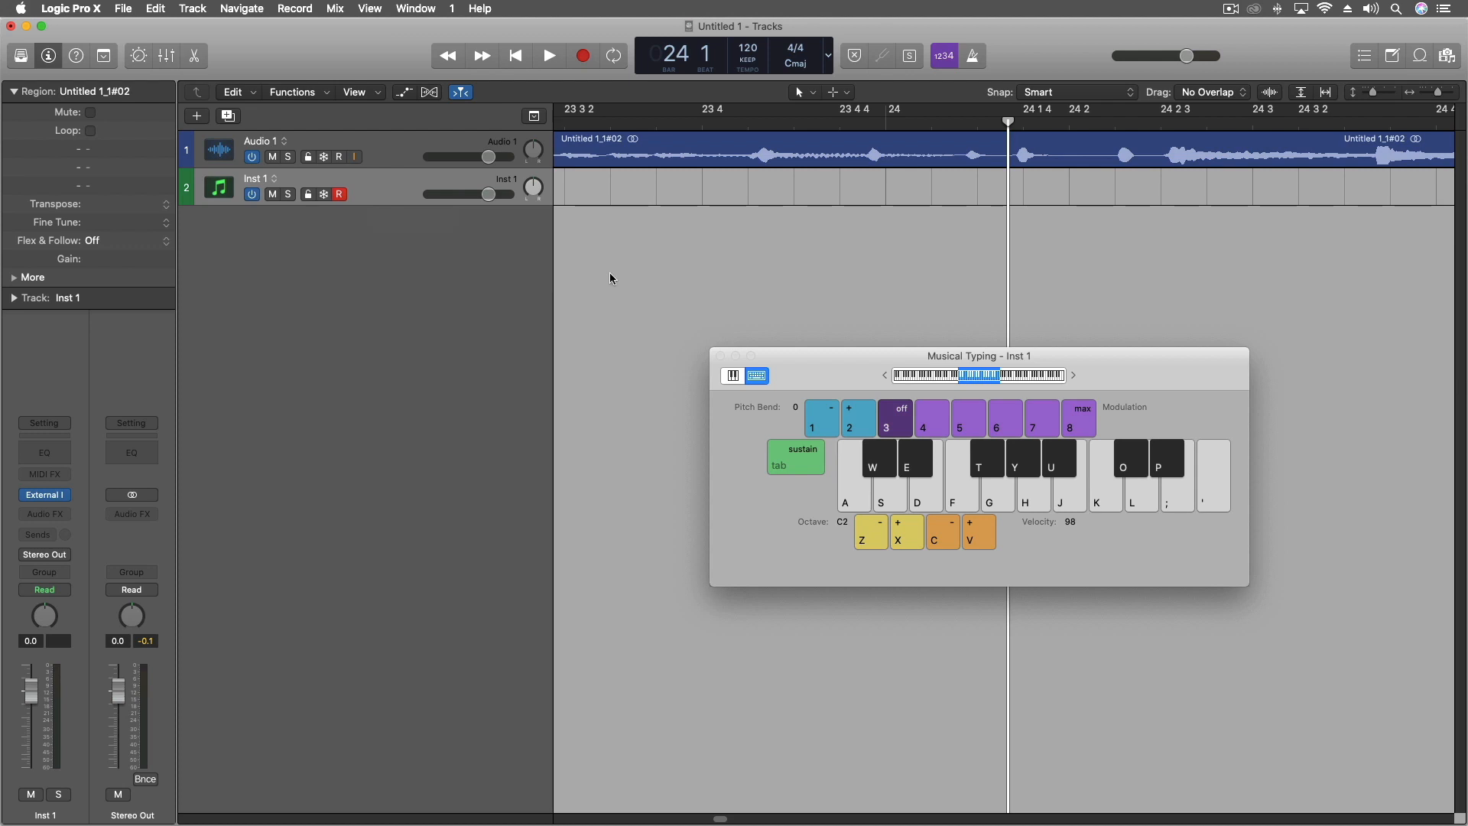
mouse_move(598, 318)
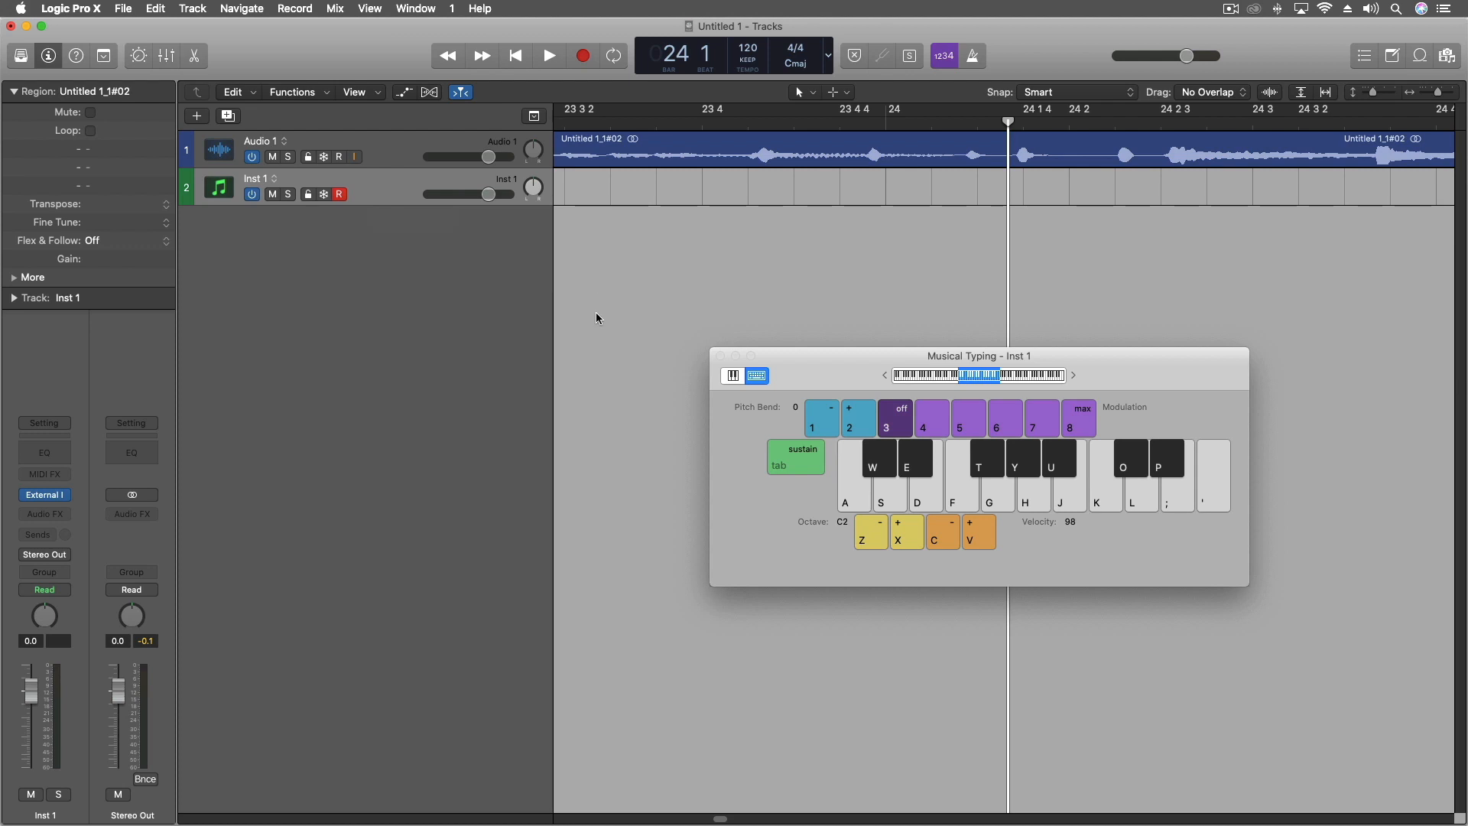